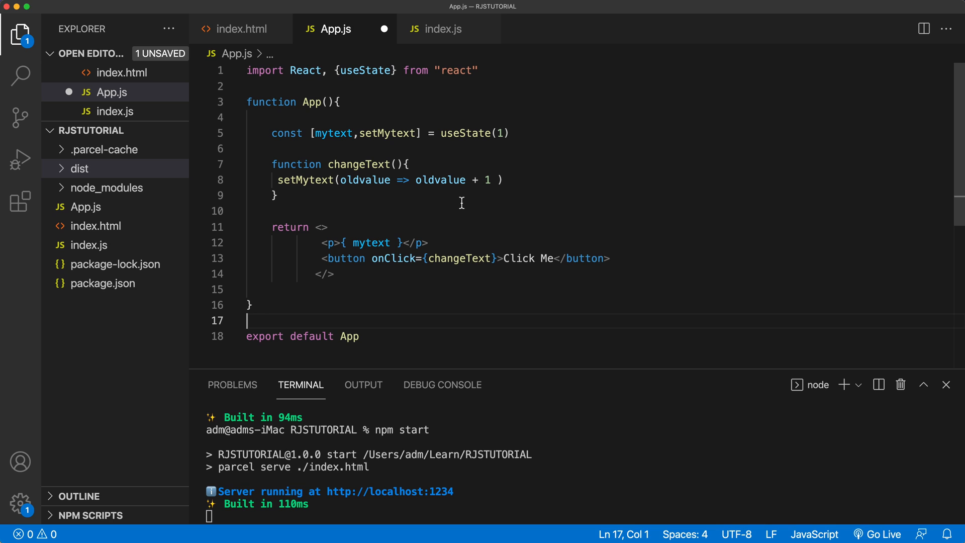
pyautogui.moveTo(454, 204)
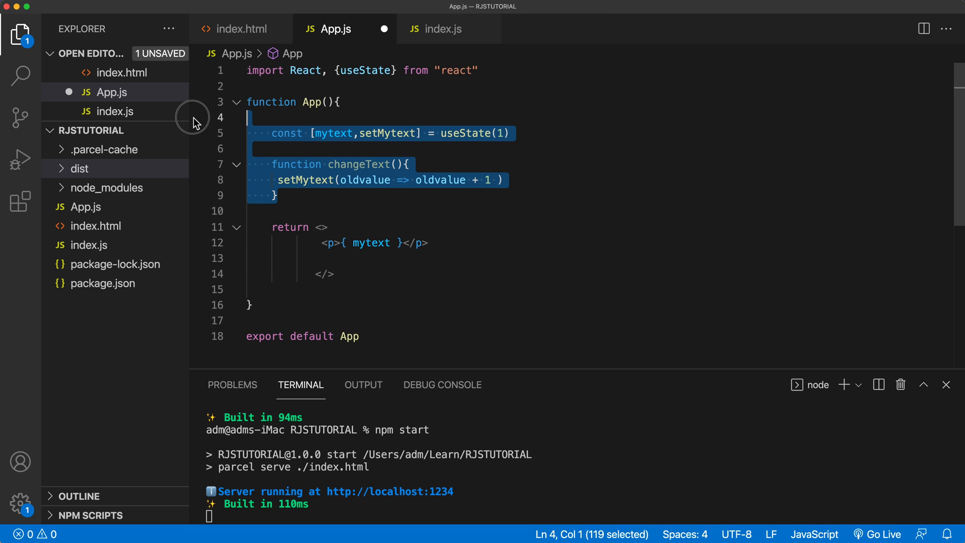
# Remove the counter state, changeText handler and button so App.js renders a static Hello paragraph
pyautogui.press('Delete')
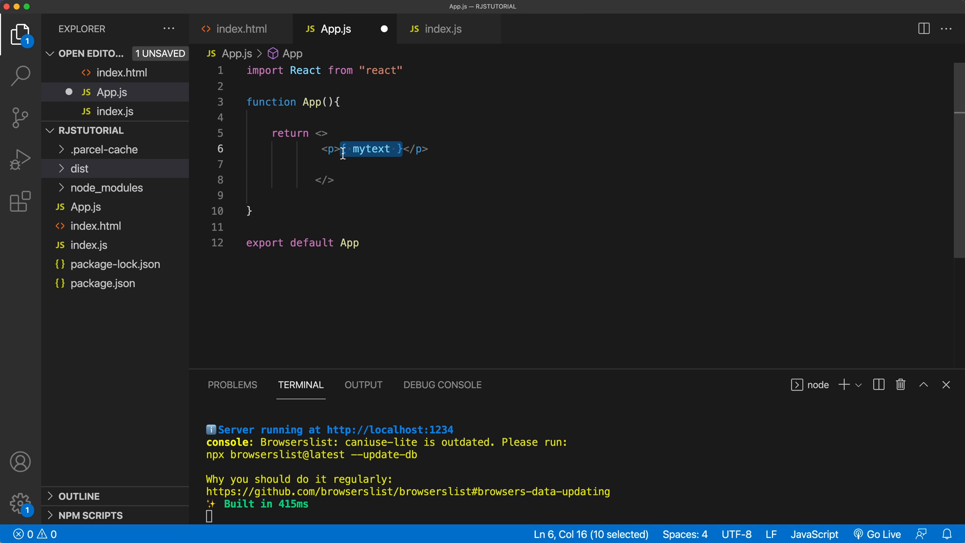
pyautogui.write('Hello</p>')
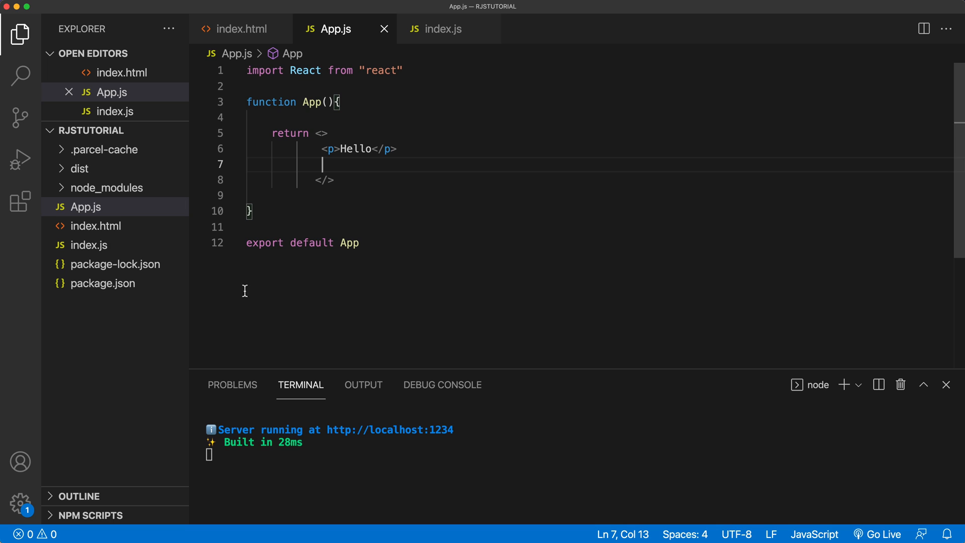
pyautogui.moveTo(898, 149)
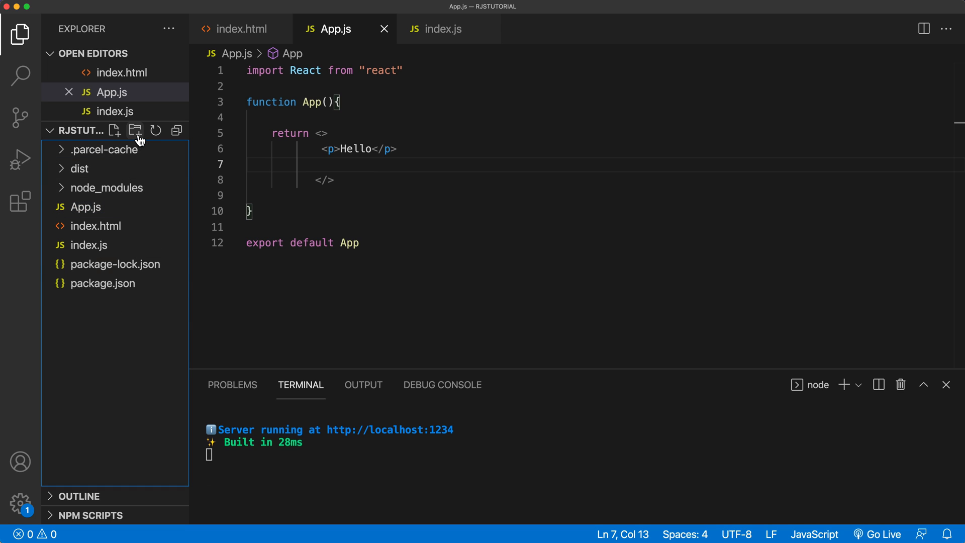
# Create an images folder holding landscape.jpeg and bears.jpeg, closing the picture previews
pyautogui.click(135, 129)
pyautogui.write('images')
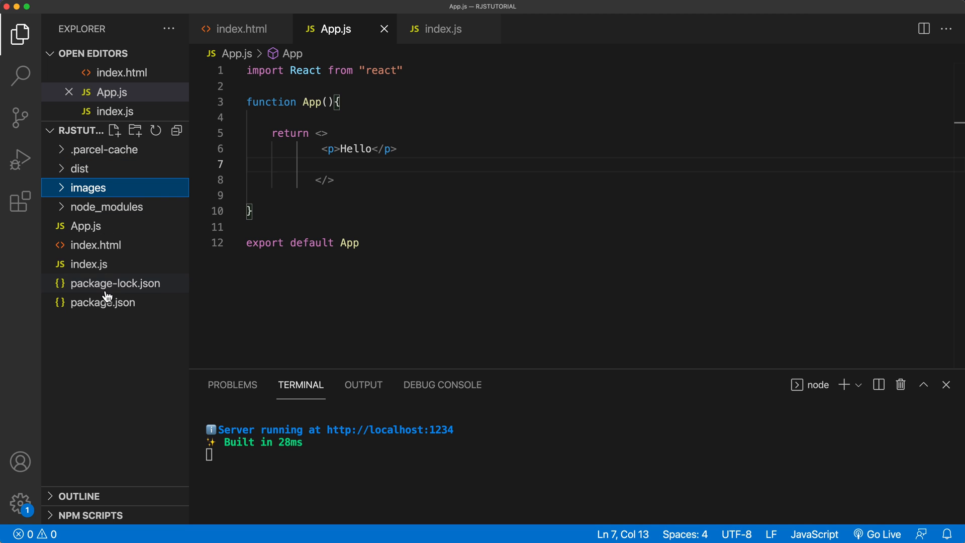
pyautogui.click(88, 187)
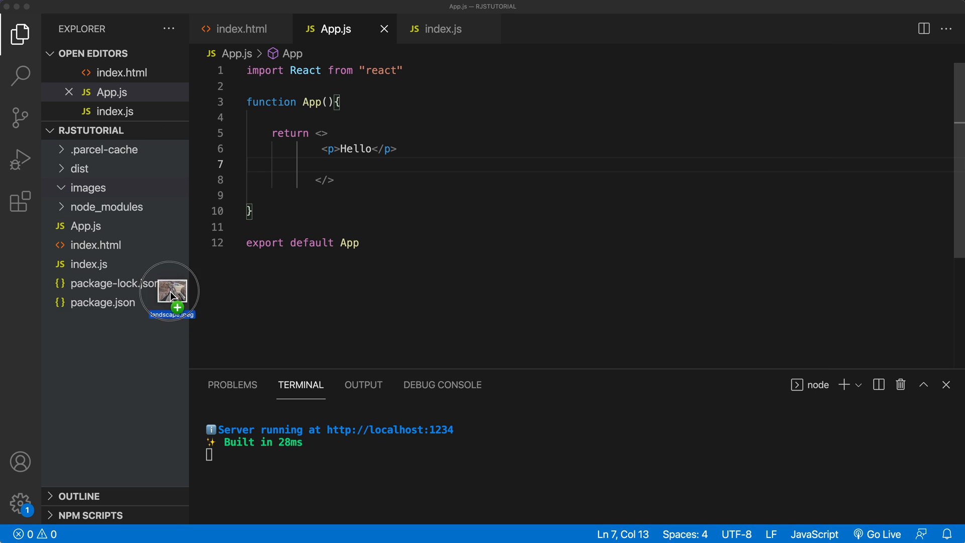
pyautogui.moveTo(171, 293); pyautogui.dragTo(93, 188)
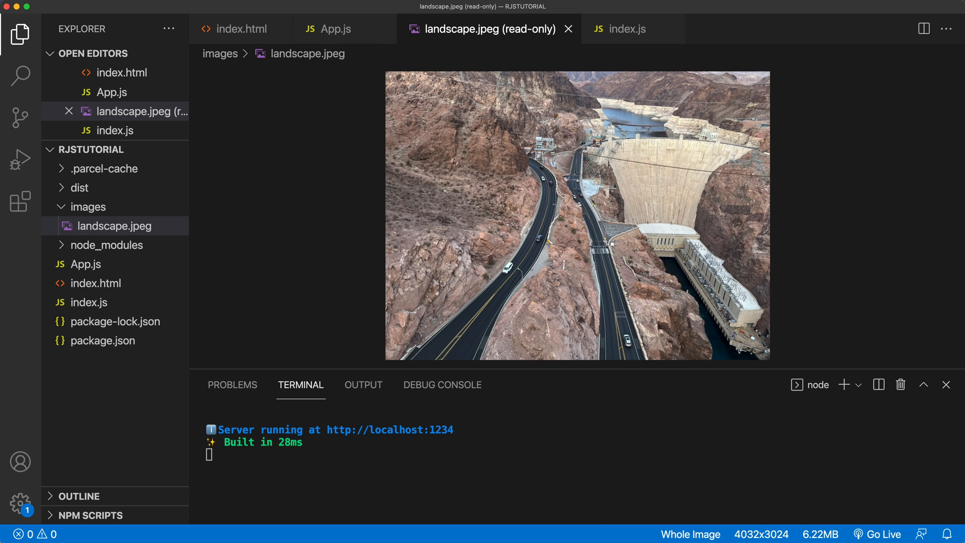
pyautogui.click(114, 226)
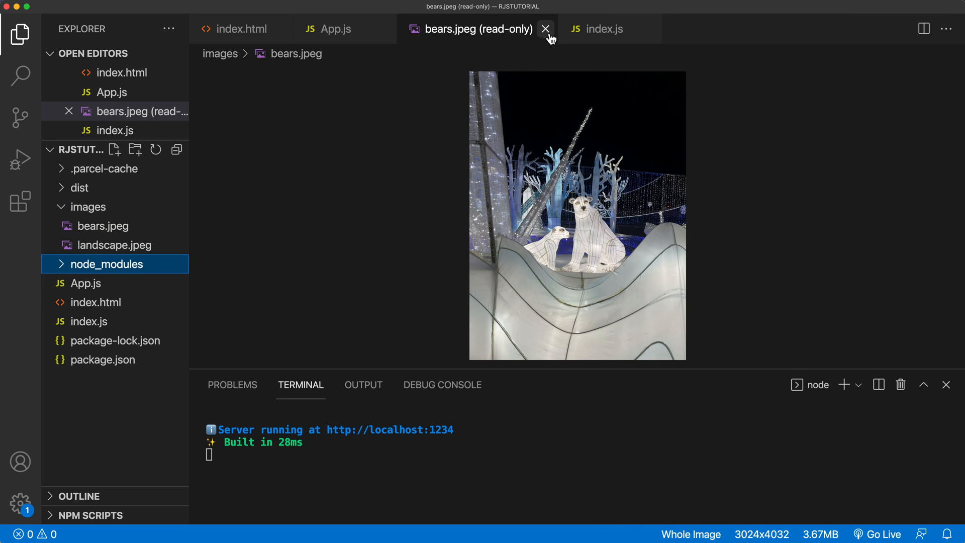
pyautogui.click(545, 29)
pyautogui.write('<div></div>')
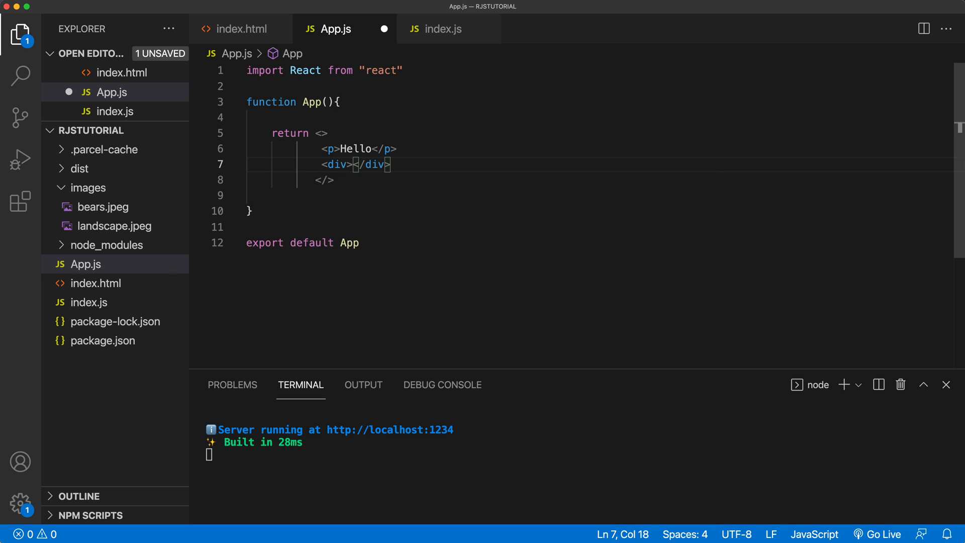
# Add a self-closing img tag with an empty src inside the div
pyautogui.press('enter')
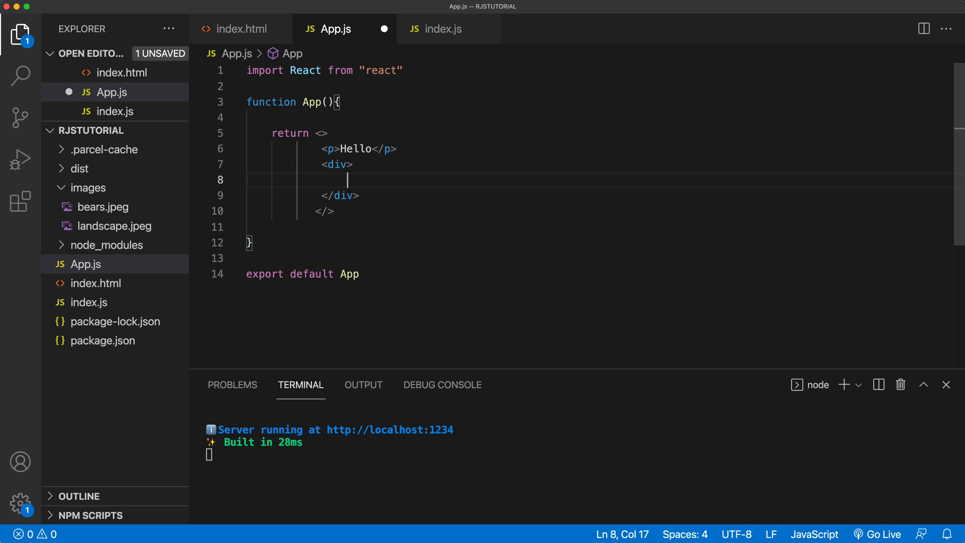
pyautogui.write('<img')
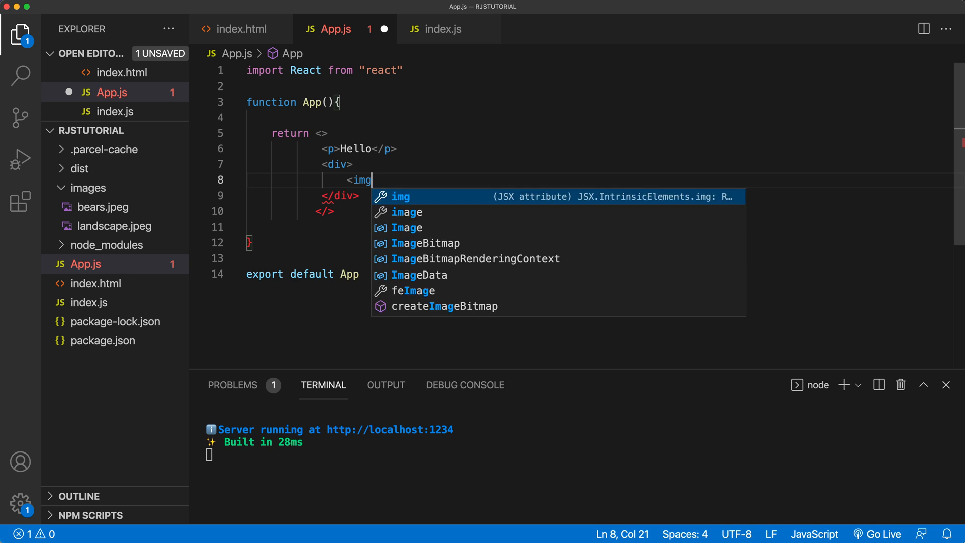
pyautogui.write('src="')
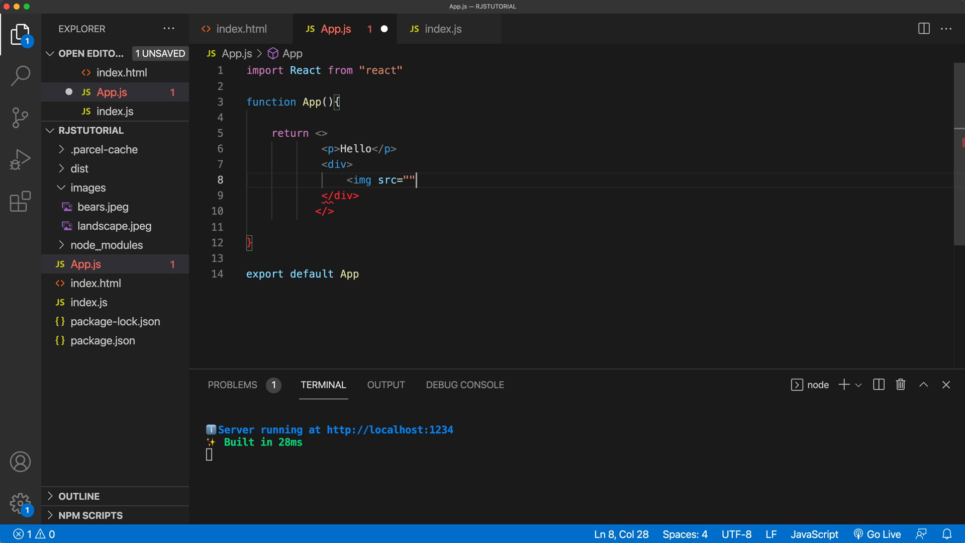
pyautogui.write('/>')
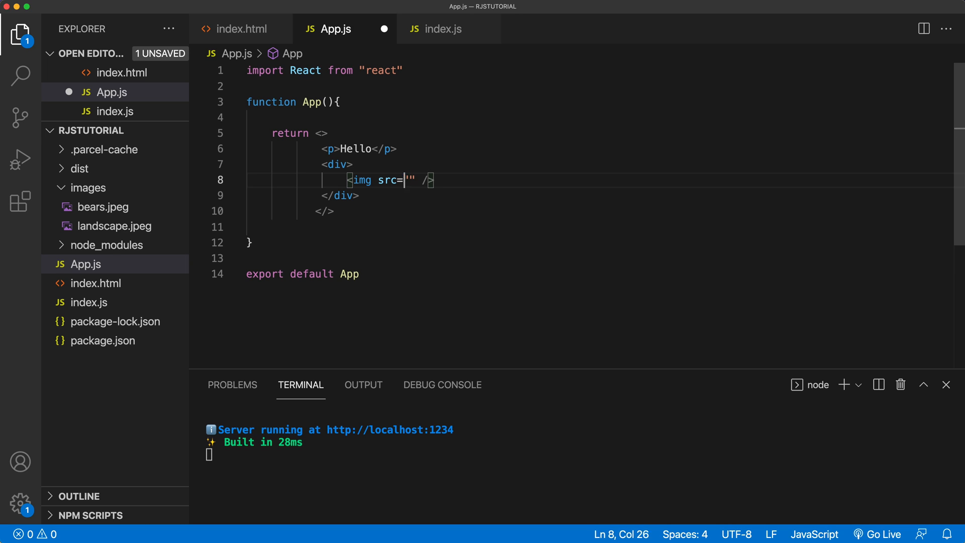
# Point the img src to ./images/bears
pyautogui.press('Right')
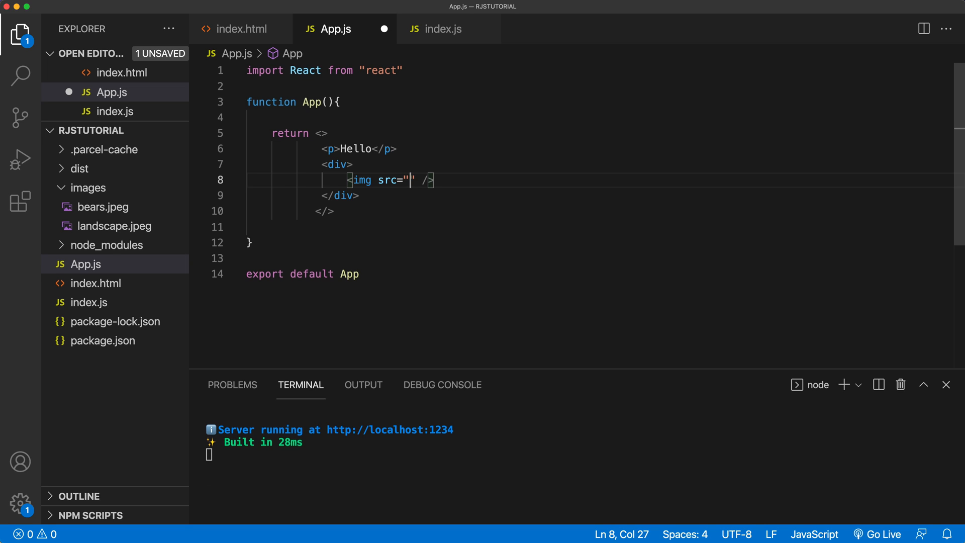
pyautogui.moveTo(391, 188)
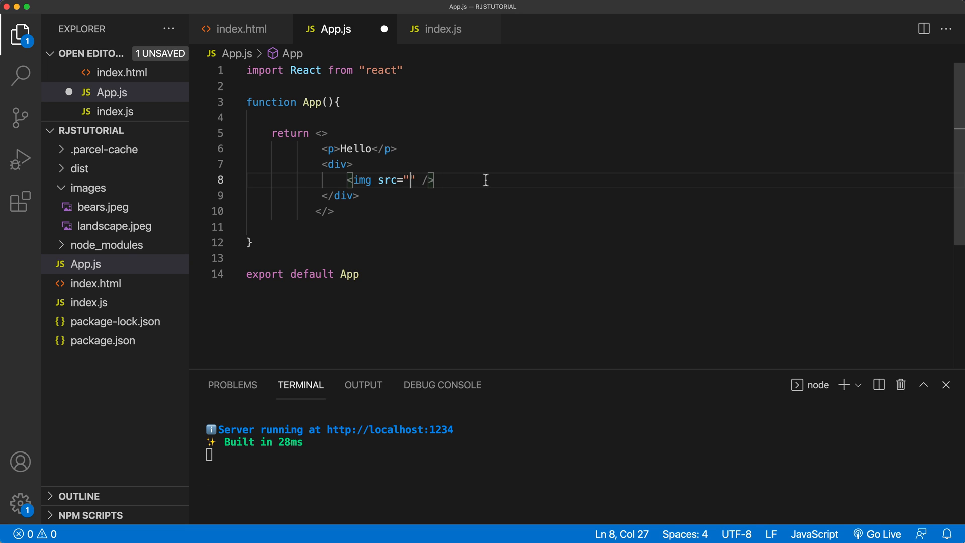
pyautogui.write('./')
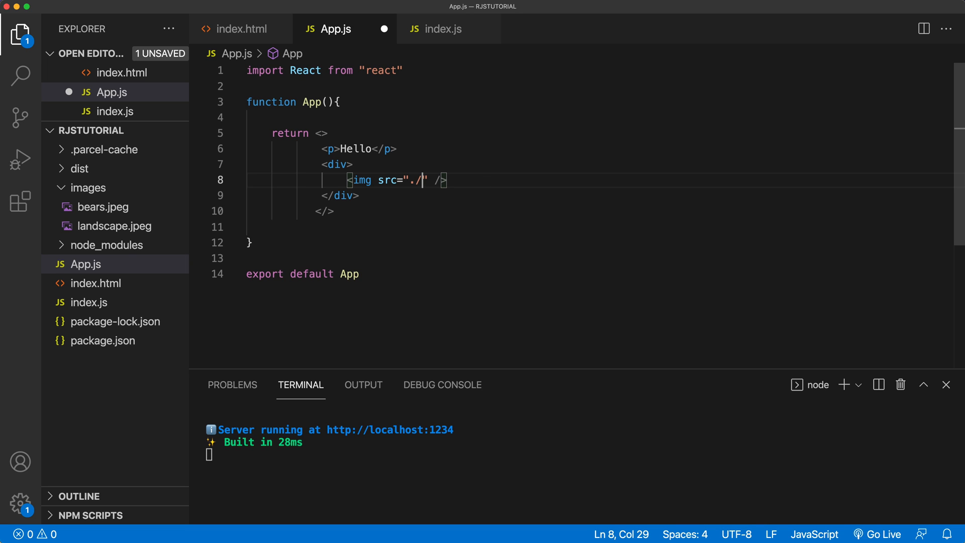
pyautogui.write('images/')
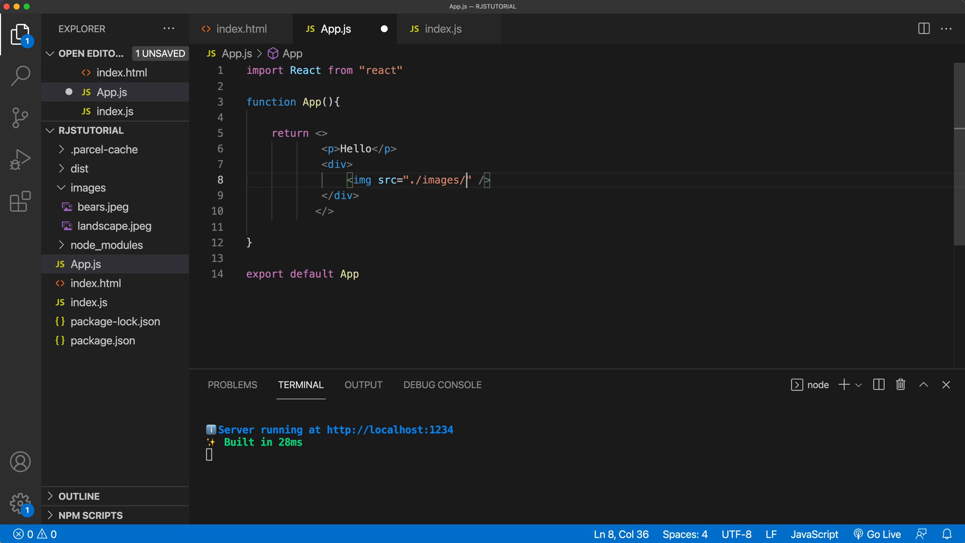
pyautogui.write('bears')
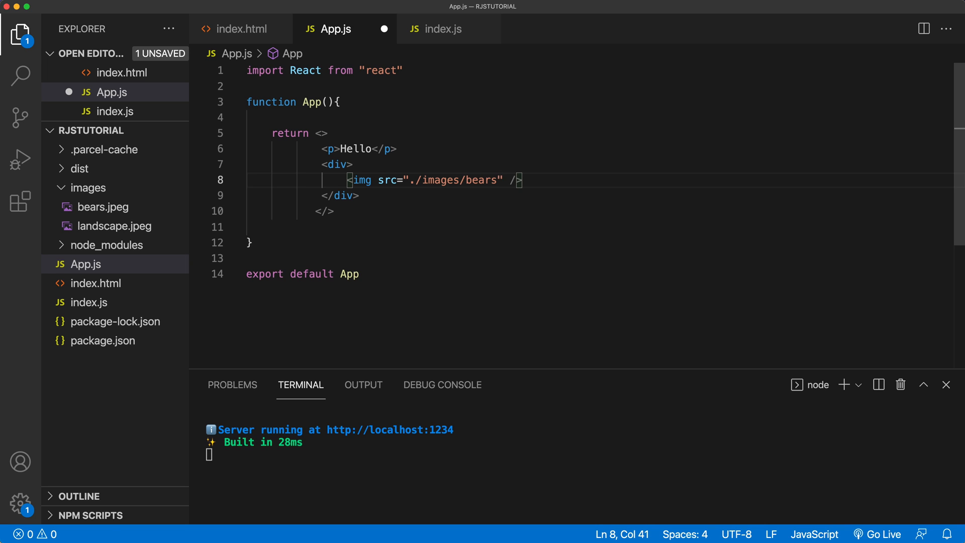
# Complete the path as ./images/bears.jpeg, save, and inspect the dist build output
pyautogui.write('.jpeg')
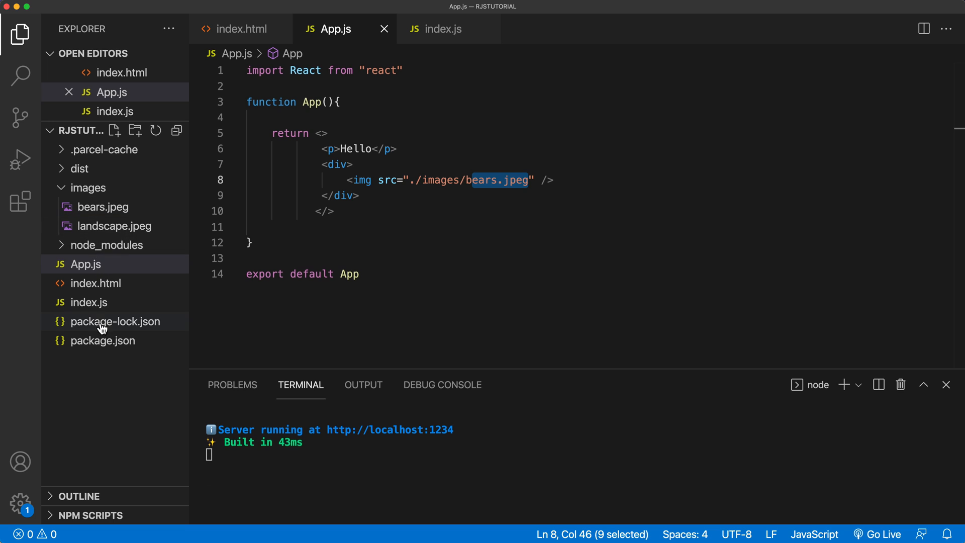
pyautogui.moveTo(108, 292)
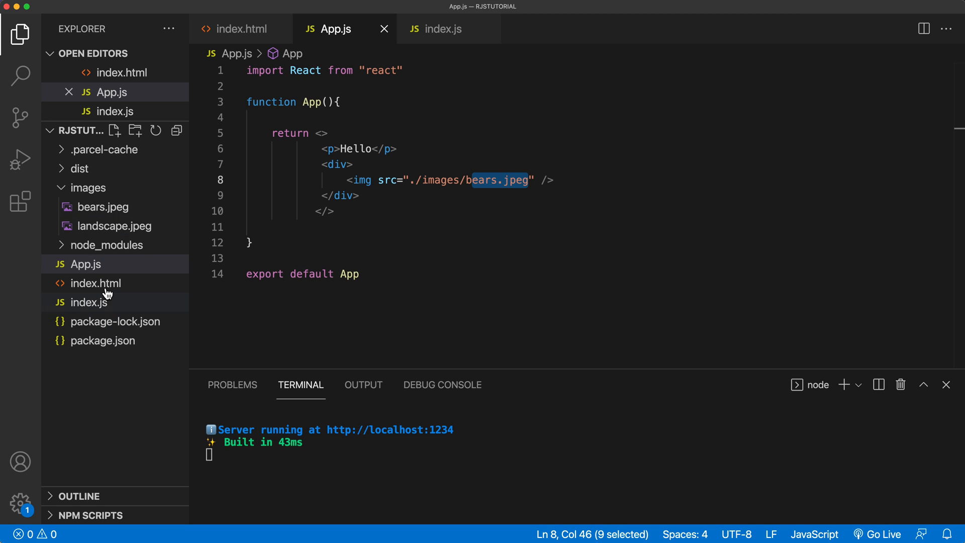
pyautogui.moveTo(125, 272)
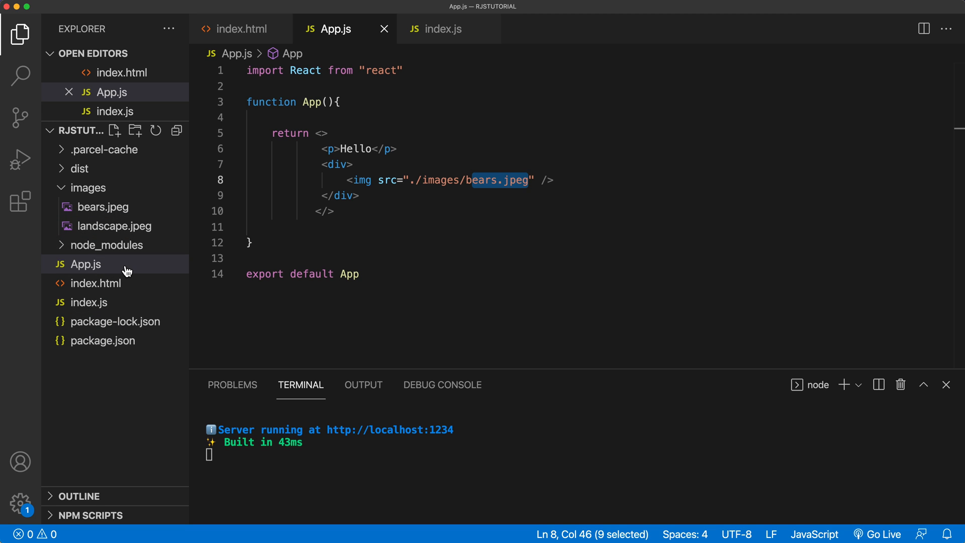
pyautogui.moveTo(119, 222)
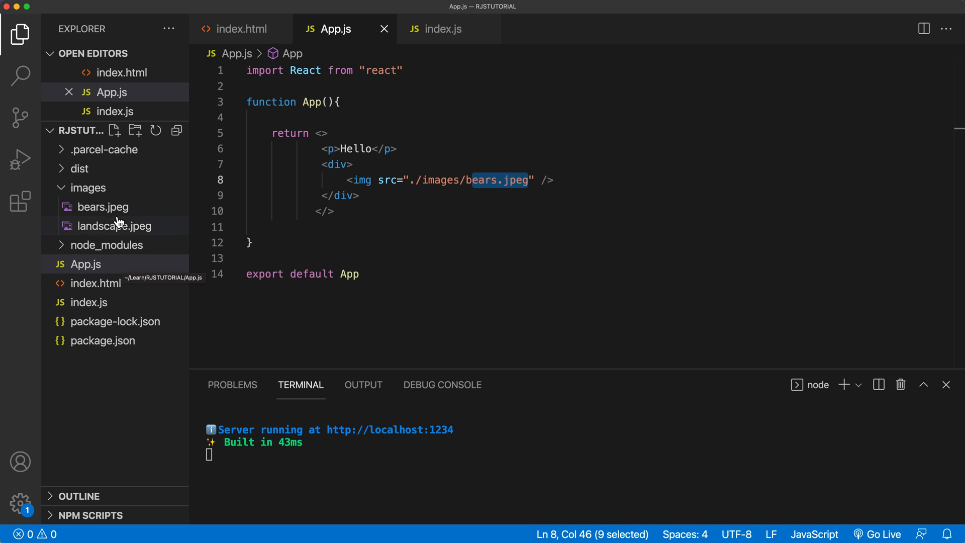
pyautogui.click(78, 168)
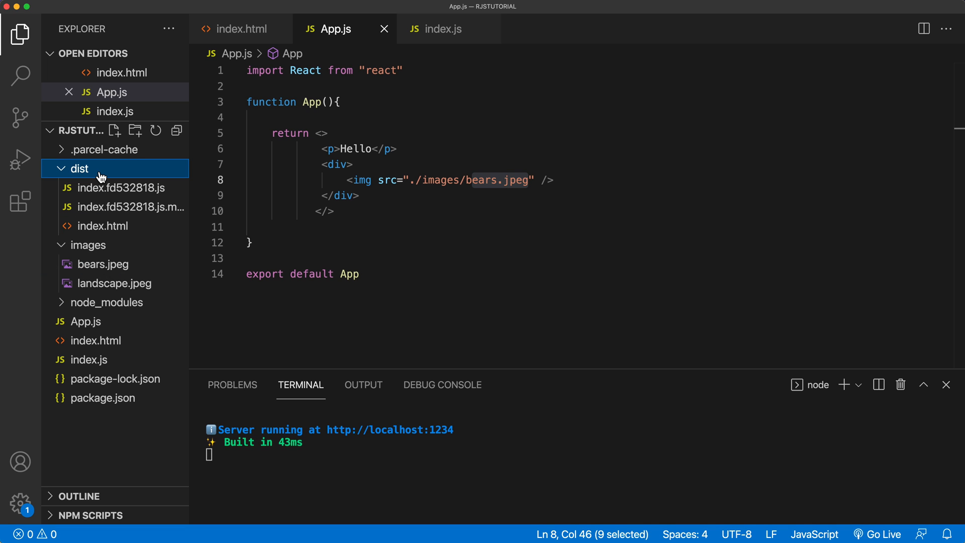
pyautogui.moveTo(126, 215)
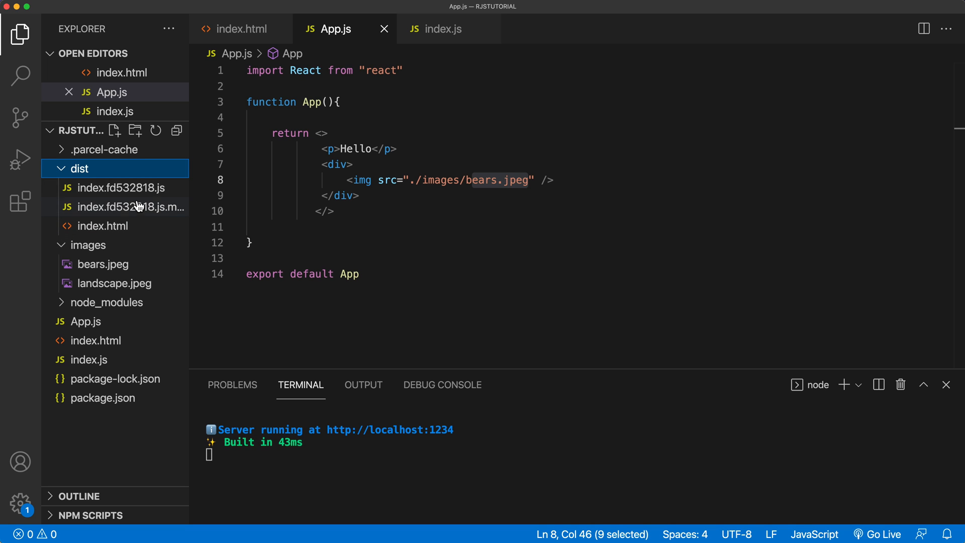
pyautogui.moveTo(102, 227)
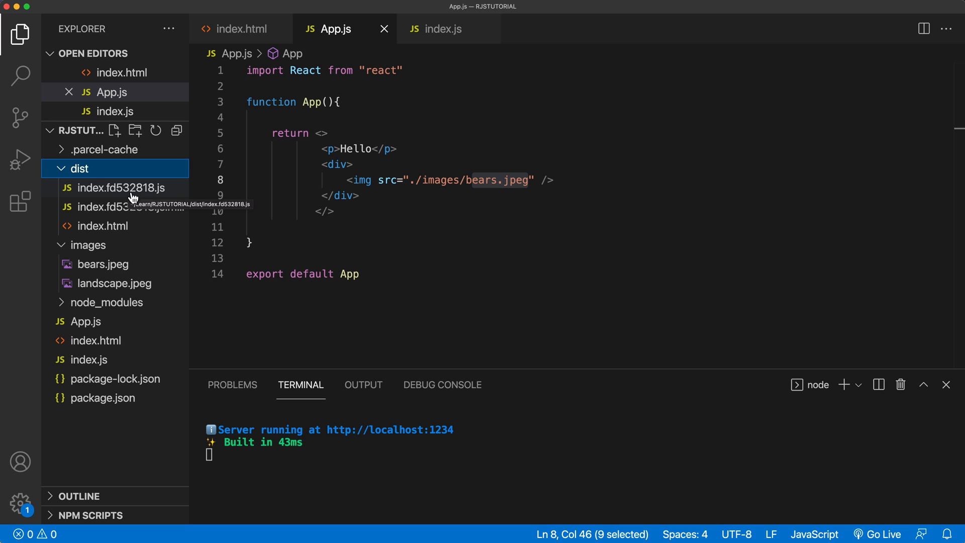
pyautogui.moveTo(119, 196)
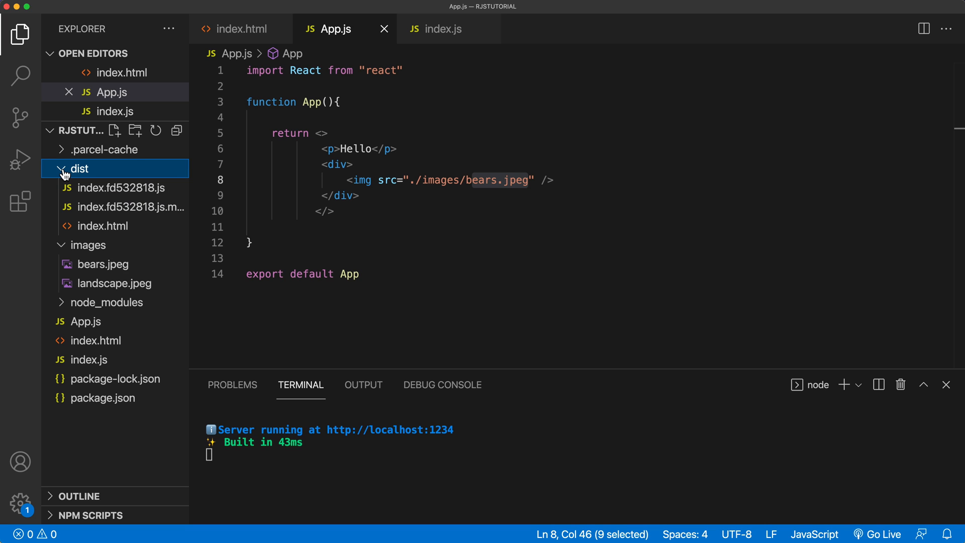
pyautogui.click(79, 167)
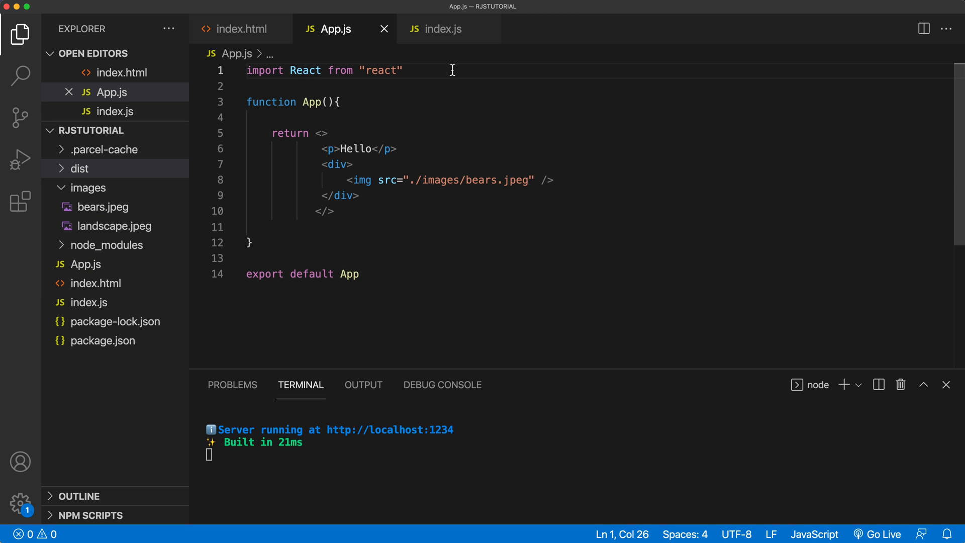
# Define const bearsPicture = new URL("./images/bears.jpeg", import.meta.url) on line 3
pyautogui.write('const')
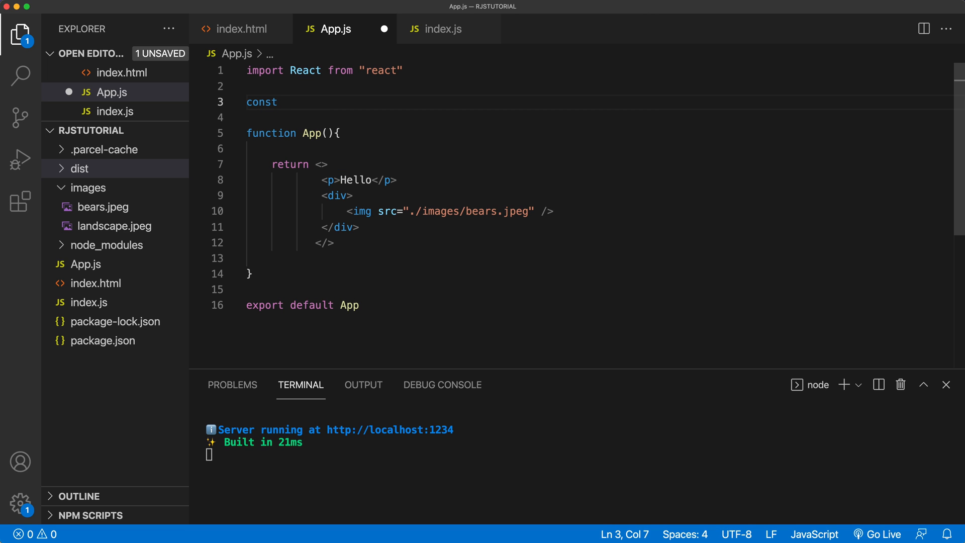
pyautogui.write('bearPicture')
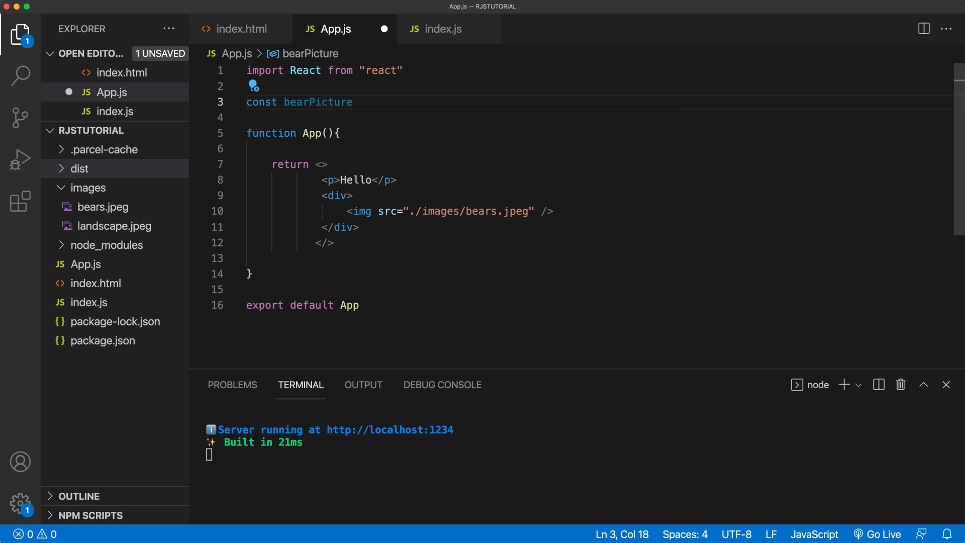
pyautogui.write('=')
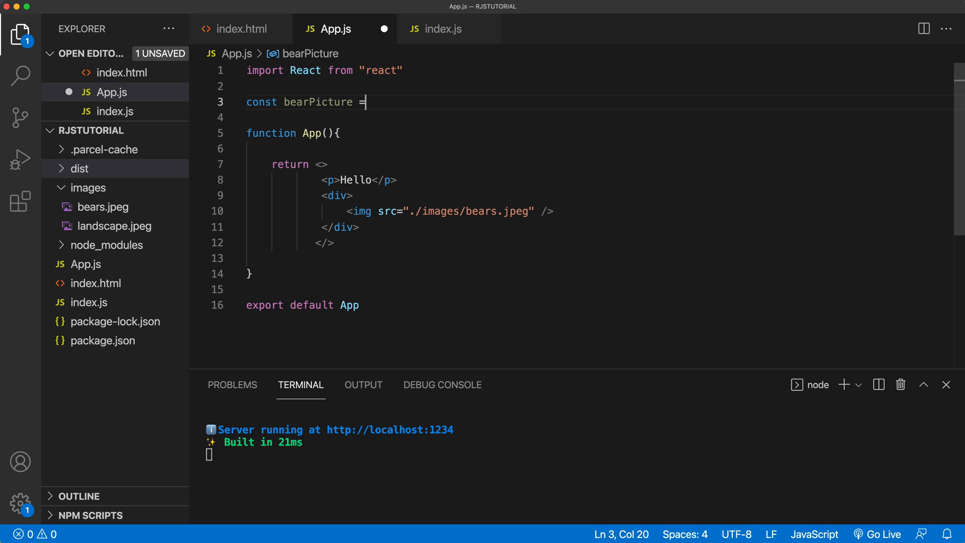
pyautogui.write('s')
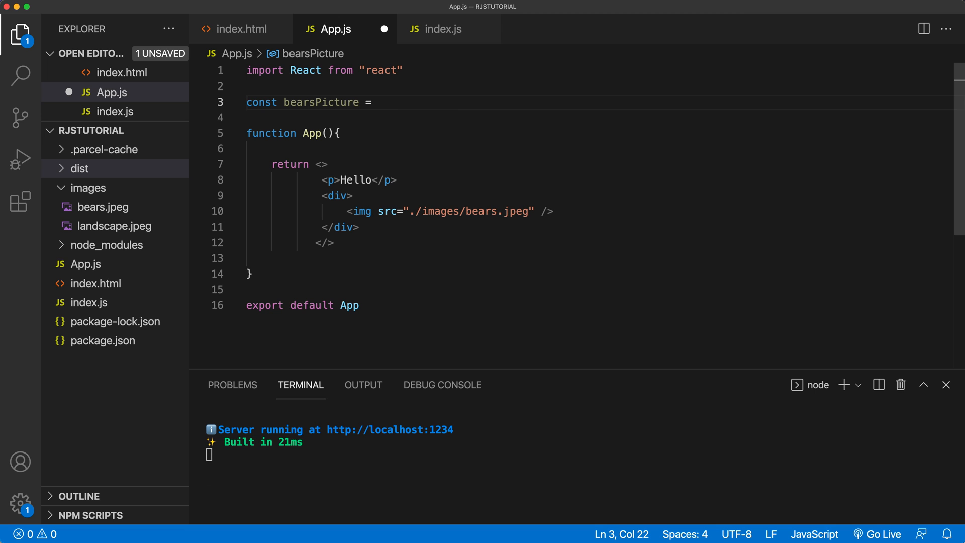
pyautogui.write('new')
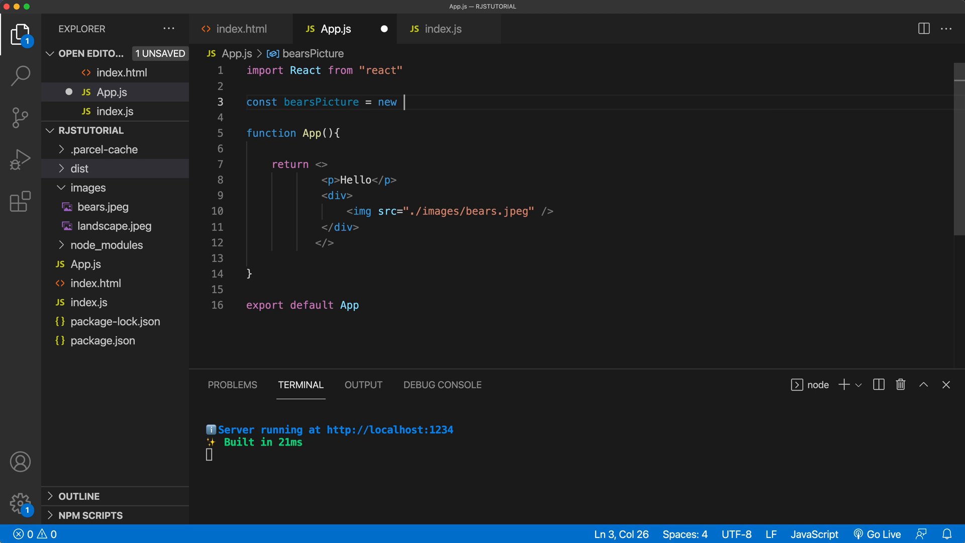
pyautogui.write('URL()')
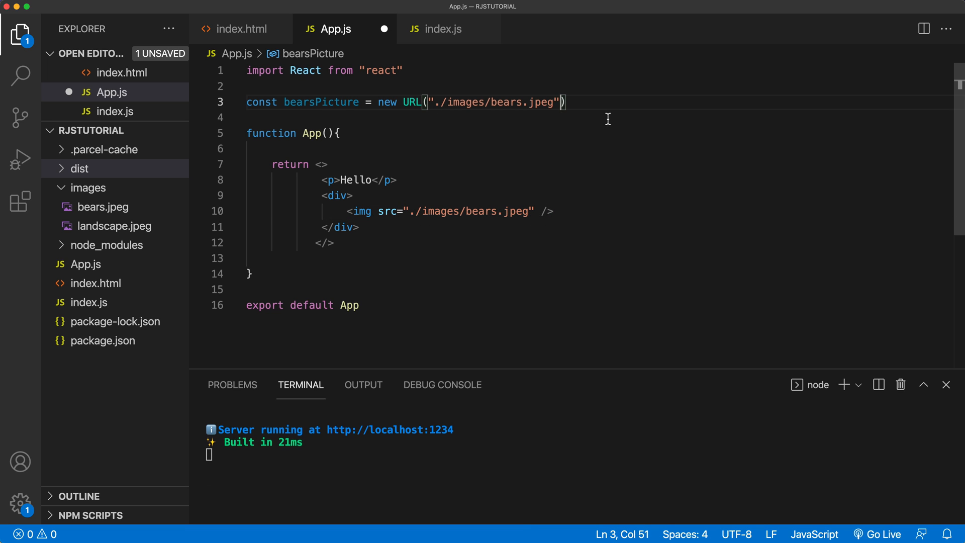
pyautogui.write(',')
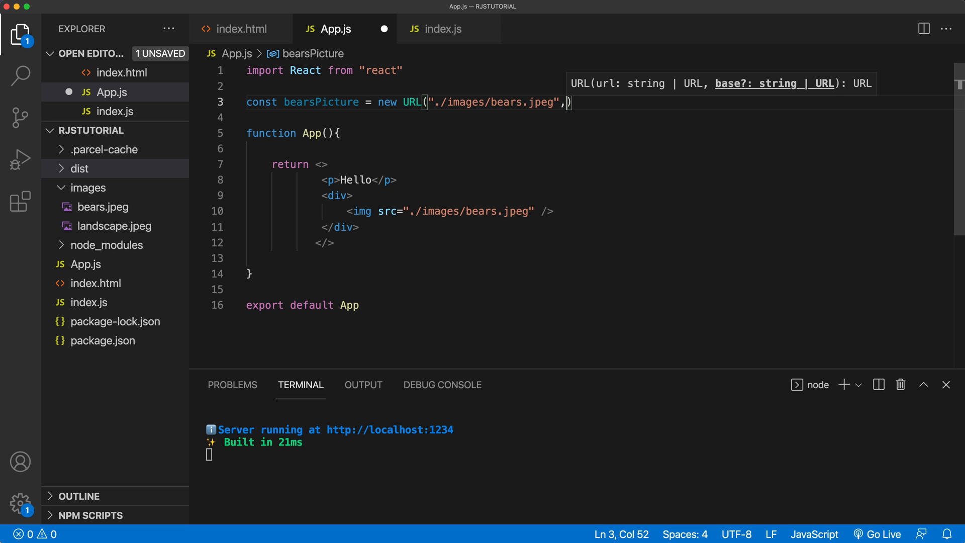
pyautogui.write('import.meta.url')
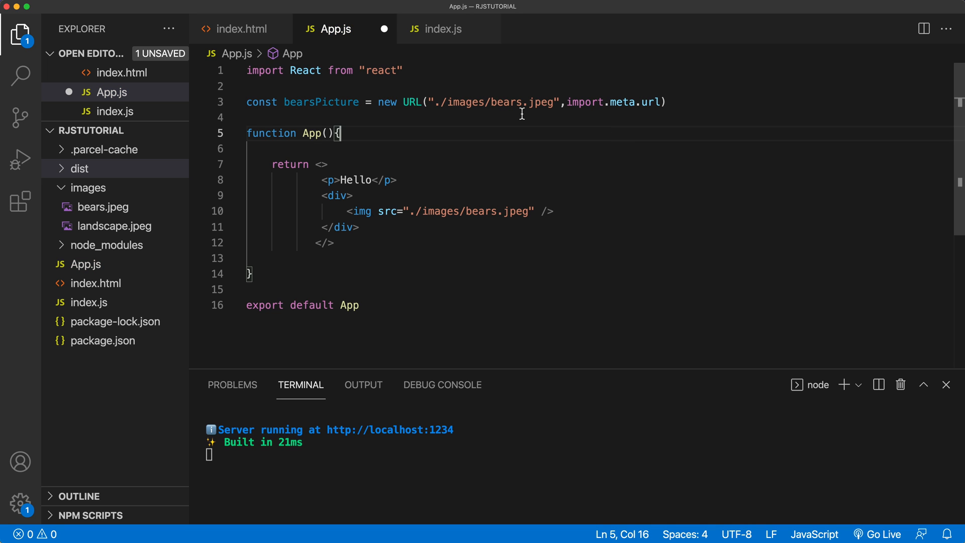
# Replace the img's hard-coded path with src={bearsPicture} and save App.js
pyautogui.moveTo(377, 103); pyautogui.dragTo(665, 103)
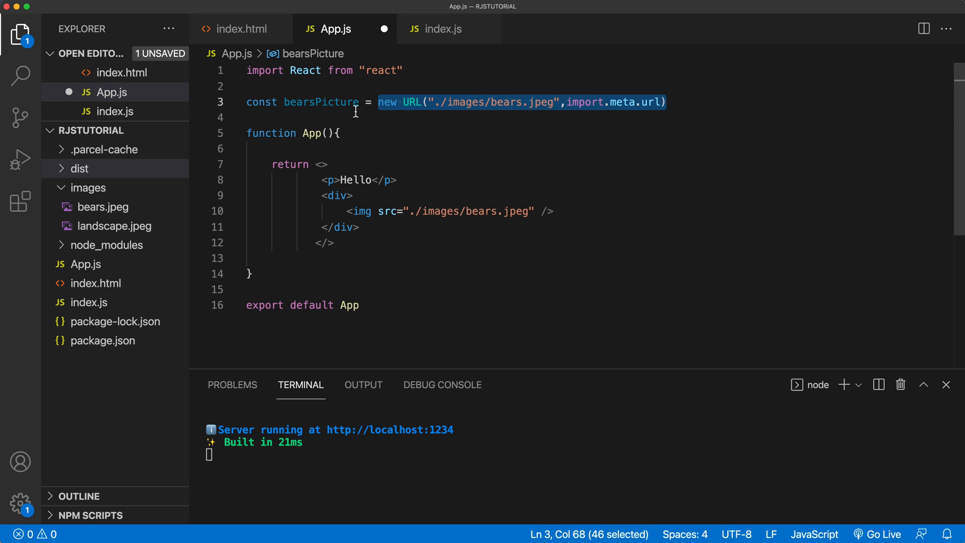
pyautogui.doubleClick(321, 103)
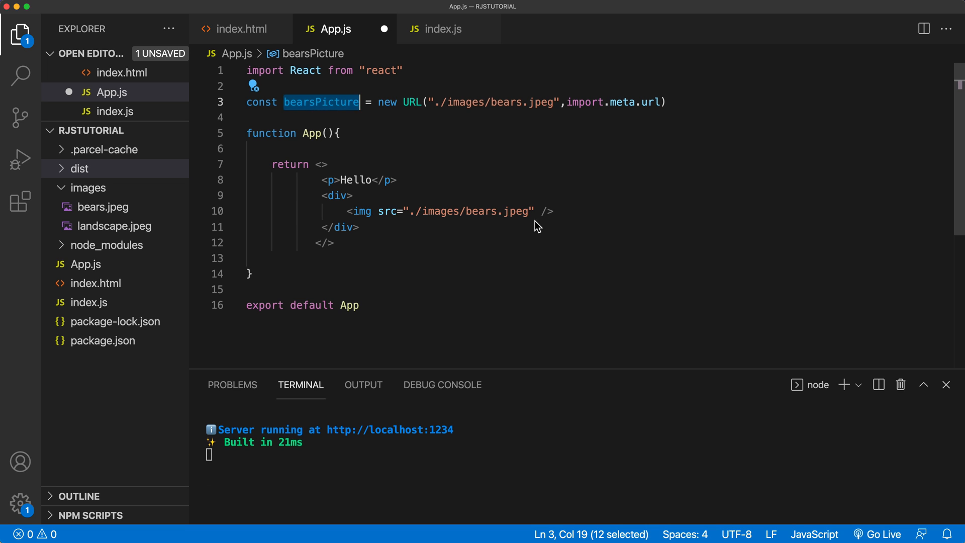
pyautogui.doubleClick(470, 211)
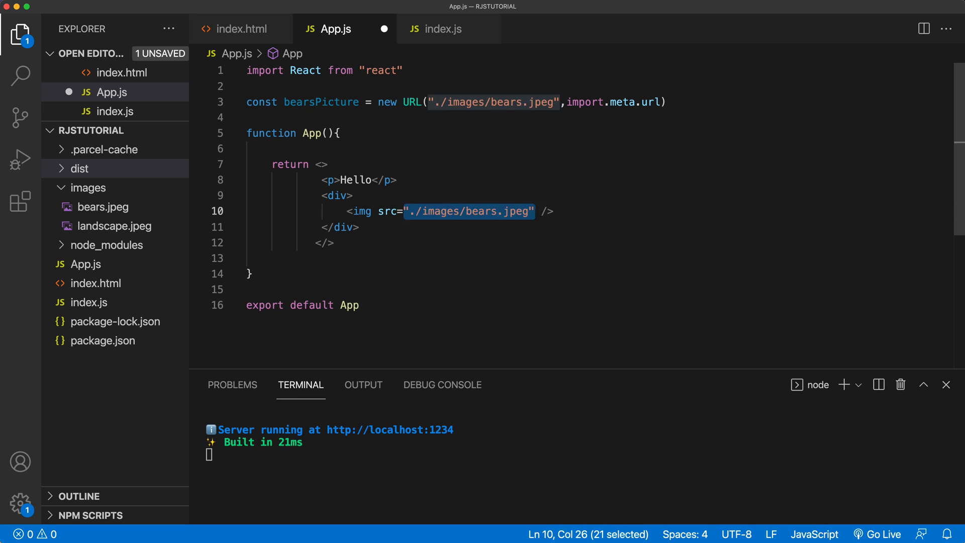
pyautogui.write('{} />')
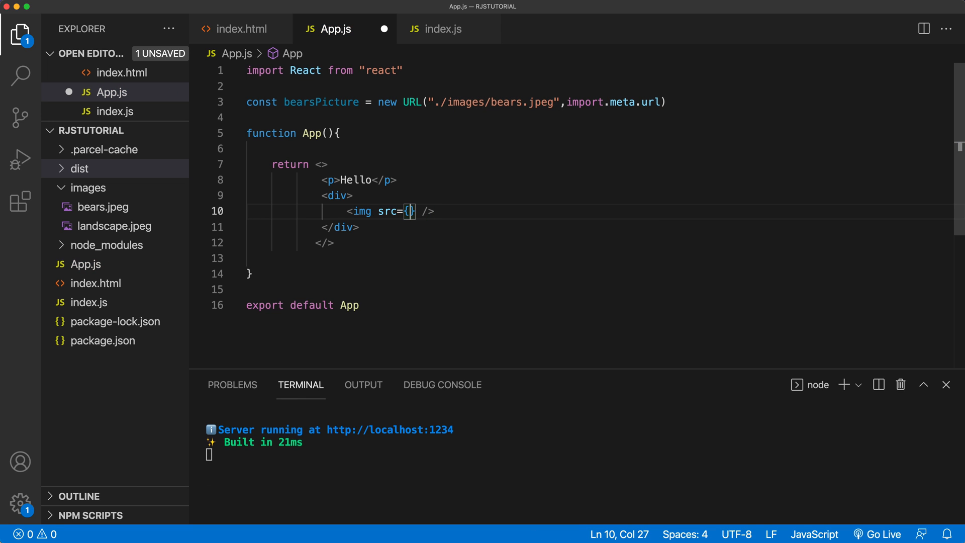
pyautogui.write('bearsPicture')
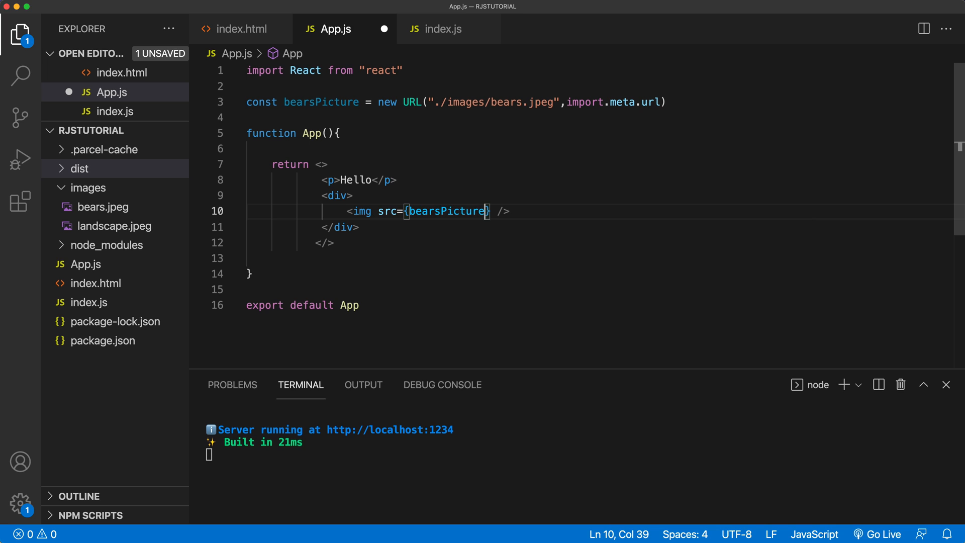
pyautogui.press('cmd+s')
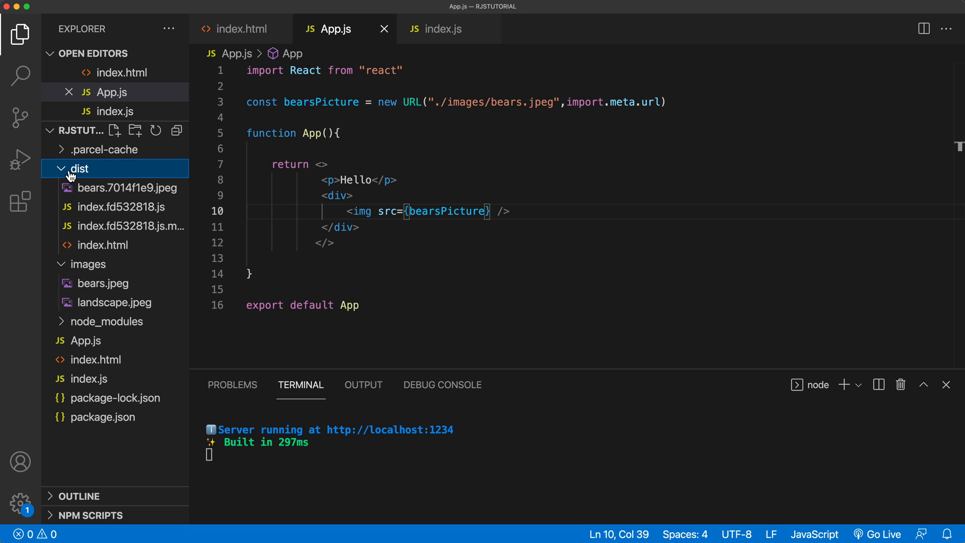
pyautogui.moveTo(128, 187)
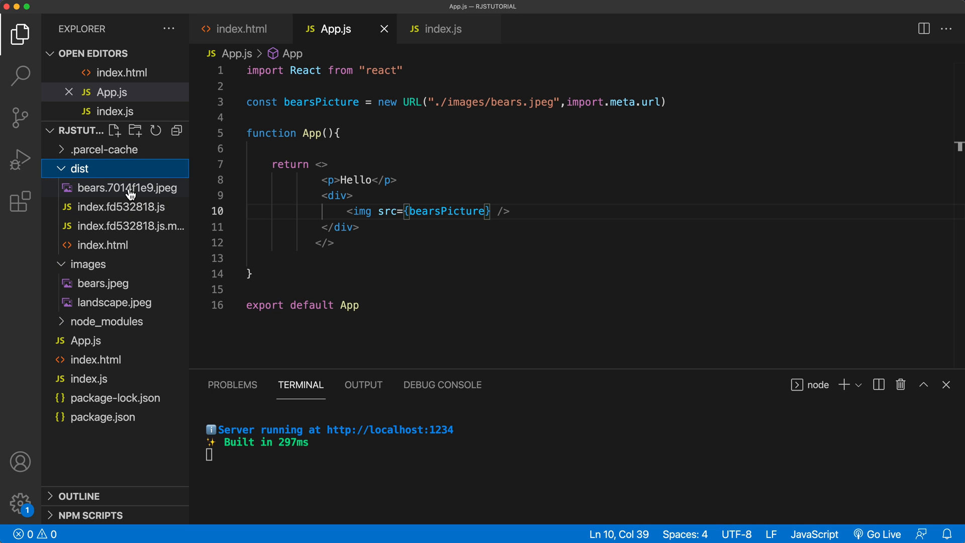
pyautogui.moveTo(127, 188)
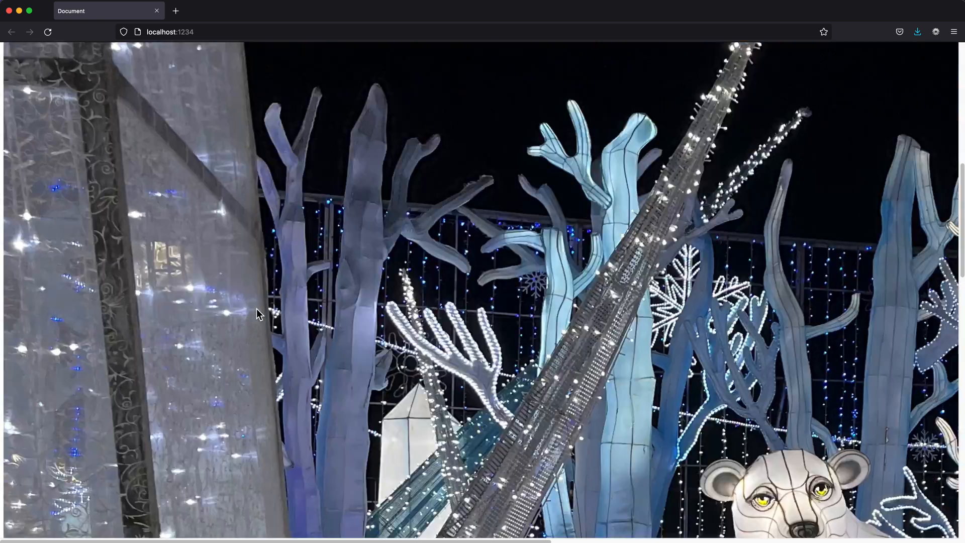
# Inspect the page image to see its src is the hashed bears.7014f1e9.jpeg
pyautogui.rightClick(257, 313)
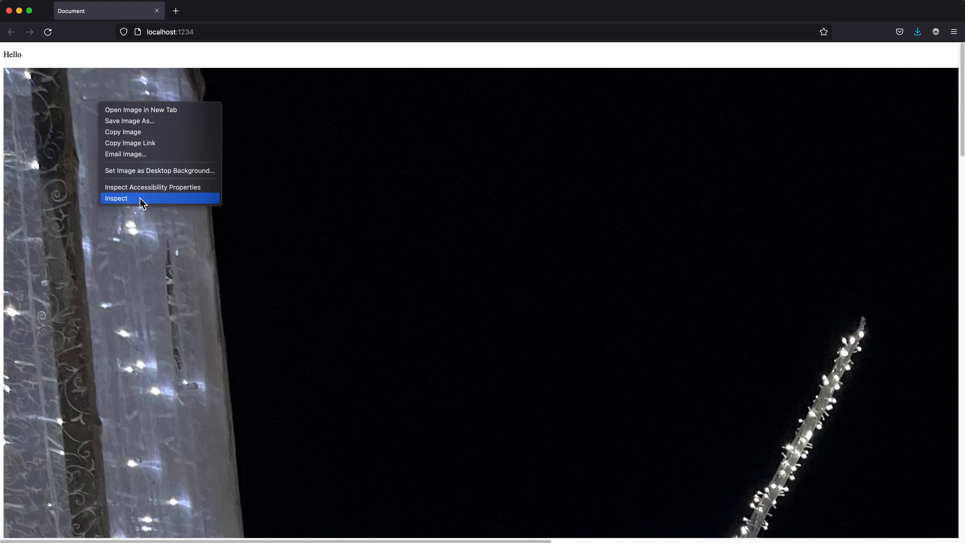
pyautogui.click(117, 198)
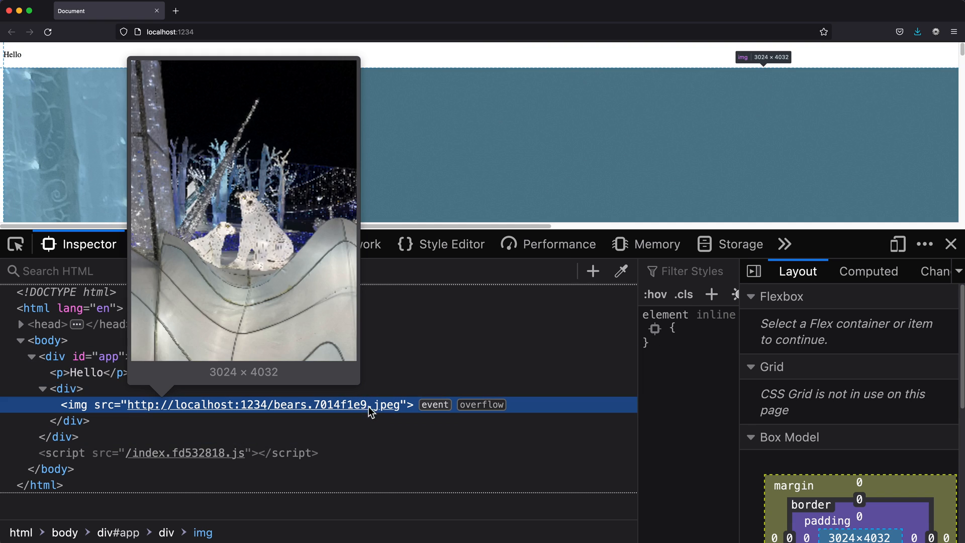
pyautogui.moveTo(344, 408)
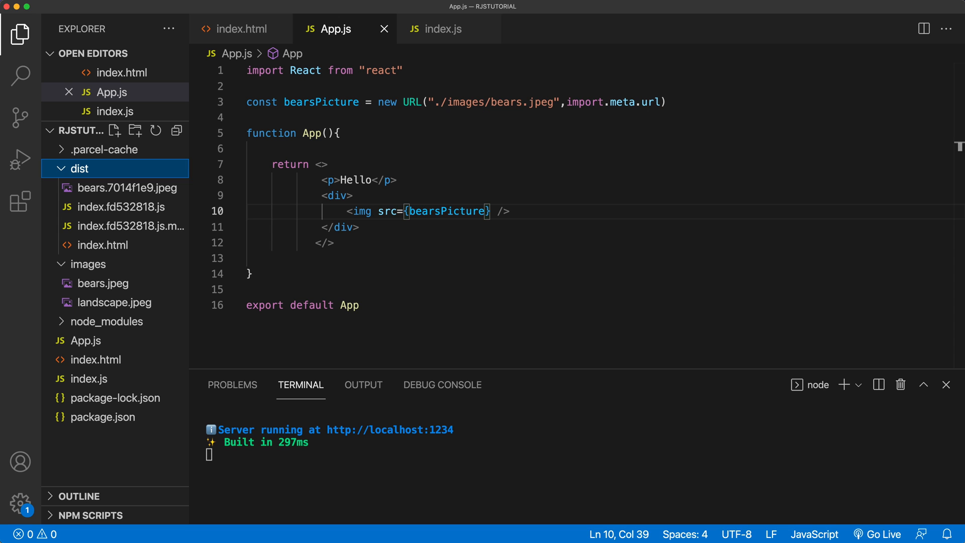
# Check the page in Firefox, then collapse the images folder before adding a css folder
pyautogui.click(353, 195)
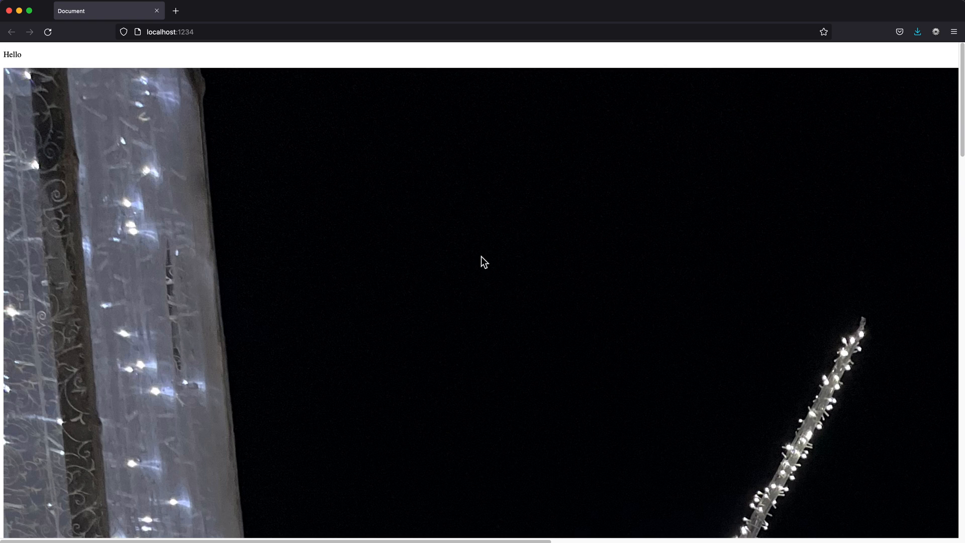
pyautogui.scroll(-3)
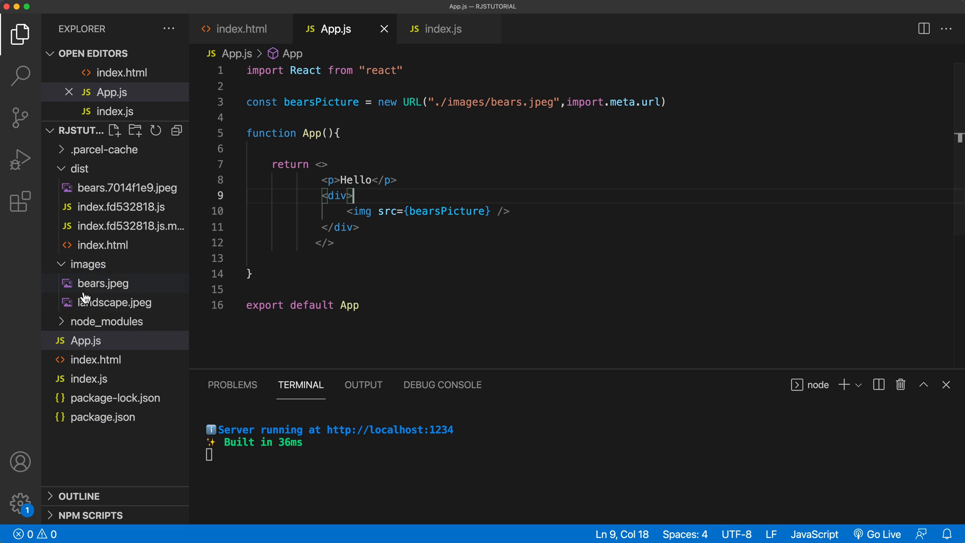
pyautogui.click(89, 264)
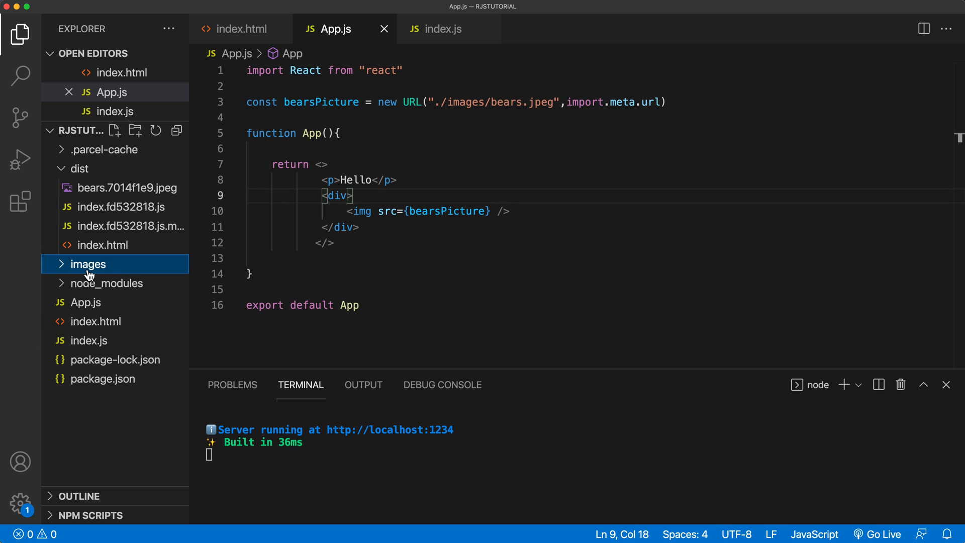
pyautogui.moveTo(135, 130)
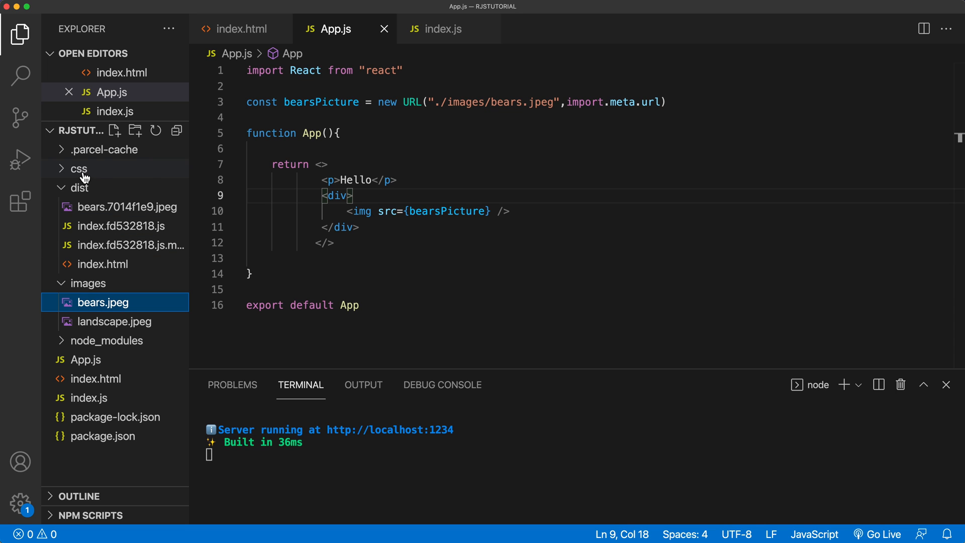
pyautogui.moveTo(86, 171)
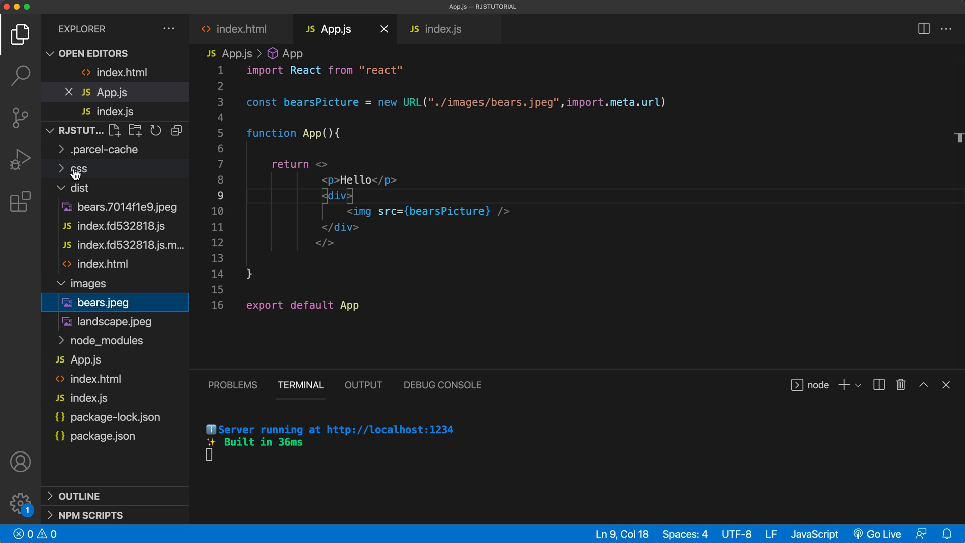
# Create css/styles.css with an img { max-width: 100%; } rule and save it
pyautogui.click(79, 168)
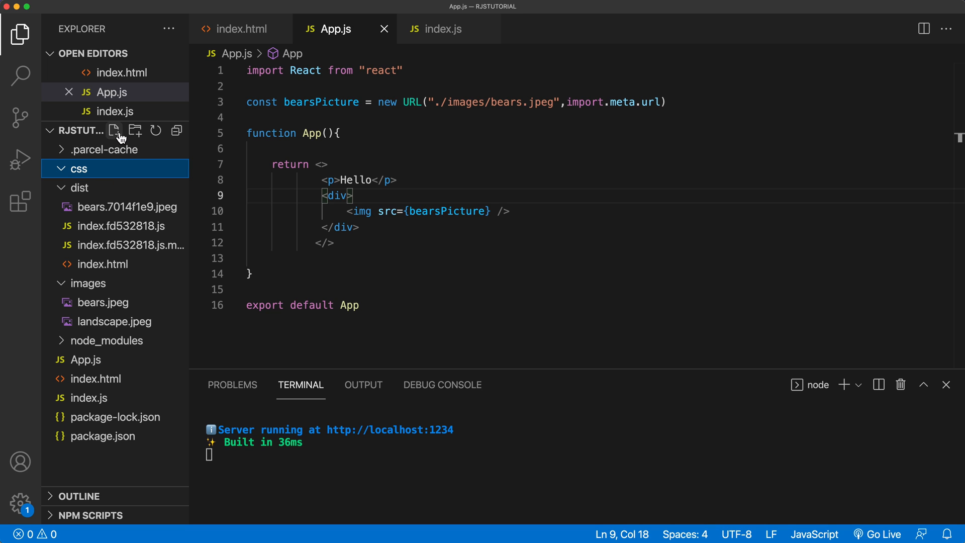
pyautogui.click(114, 131)
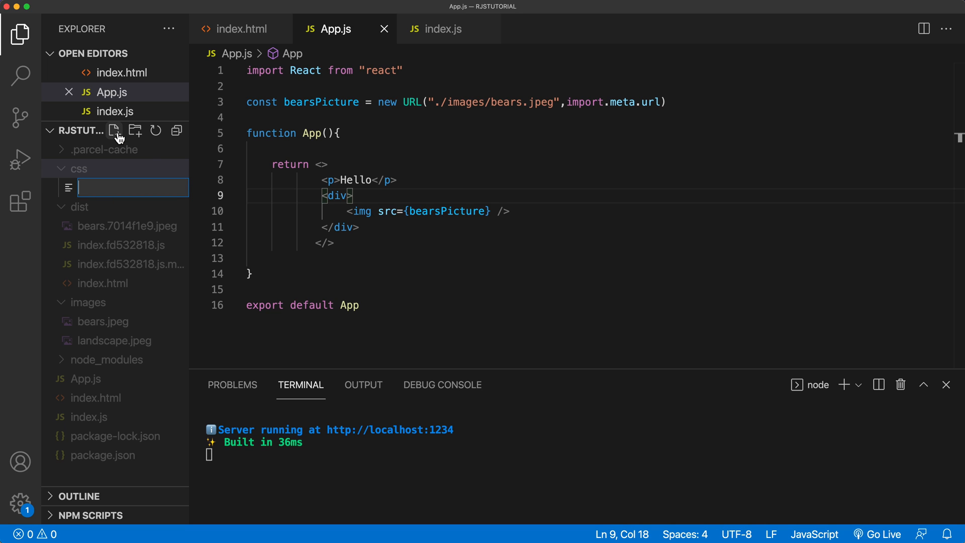
pyautogui.write('styles.')
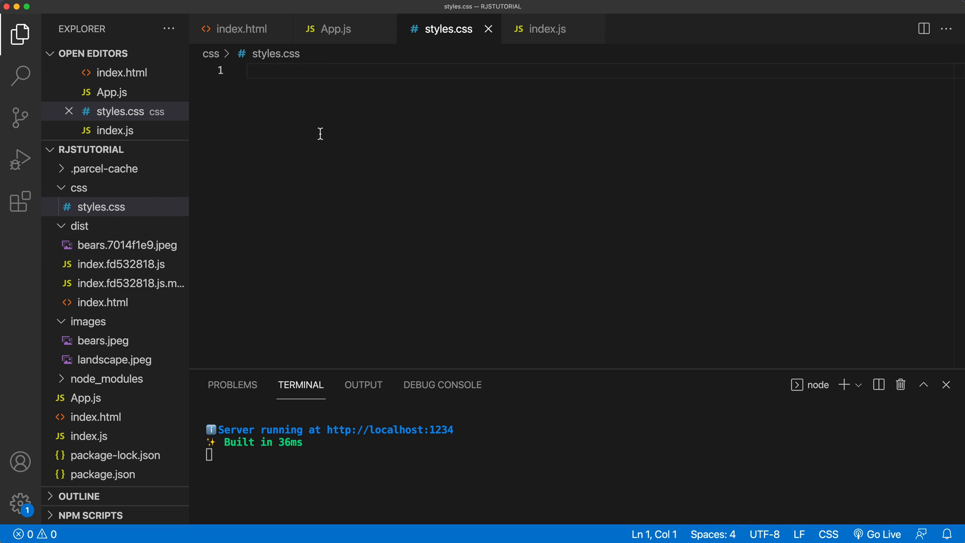
pyautogui.write('img')
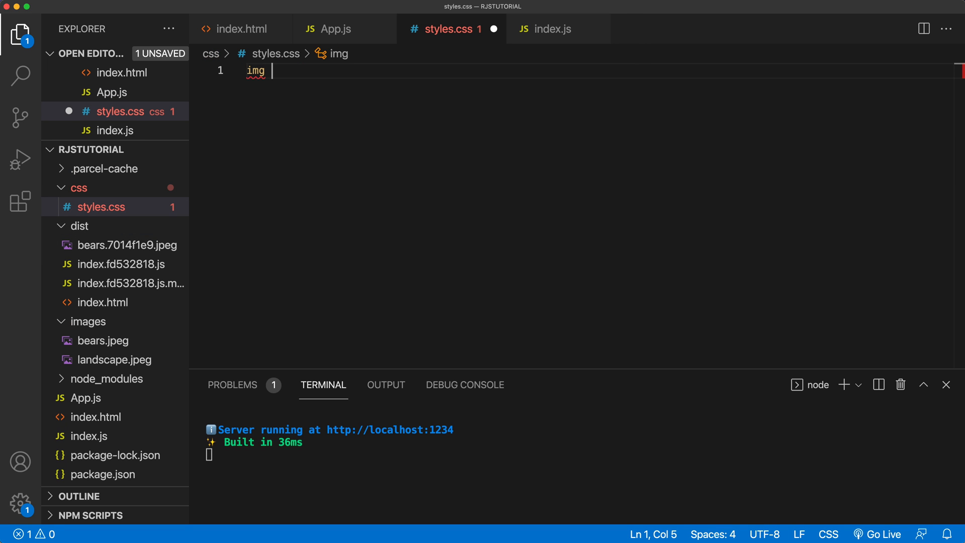
pyautogui.write('{')
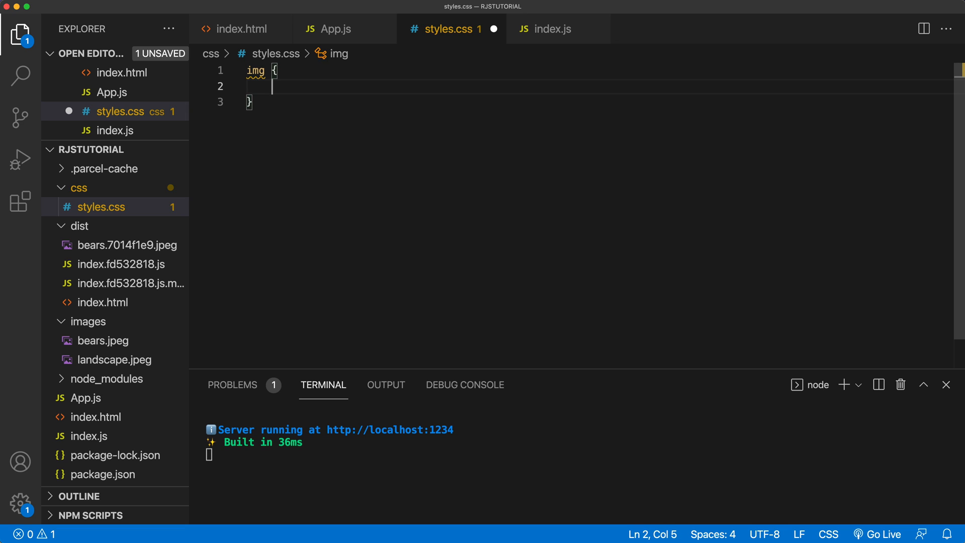
pyautogui.write('max-width: ;')
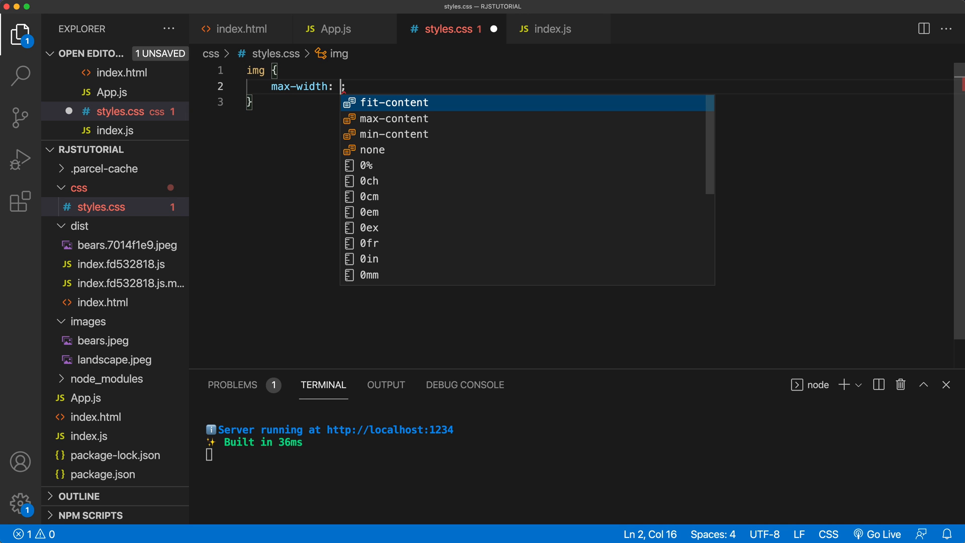
pyautogui.write('100%;')
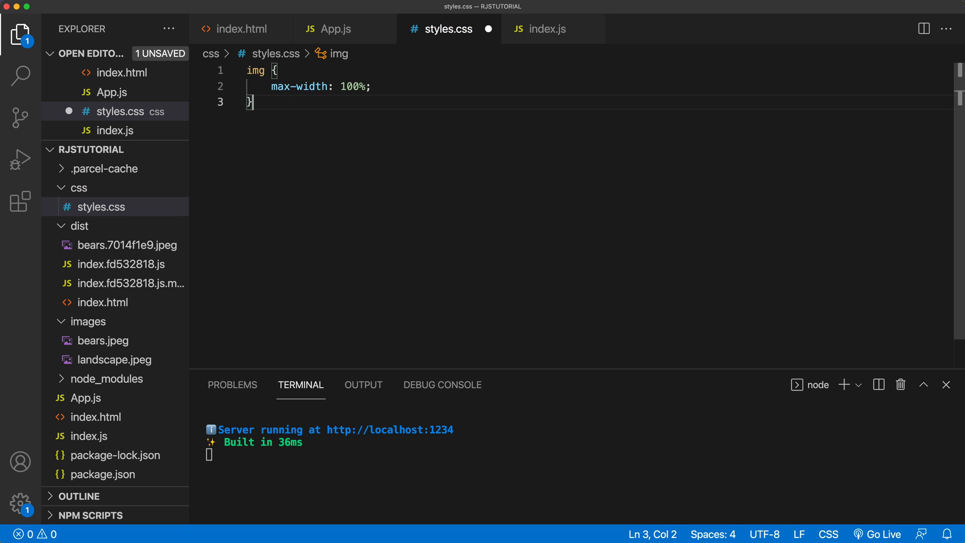
pyautogui.press('cmd+s')
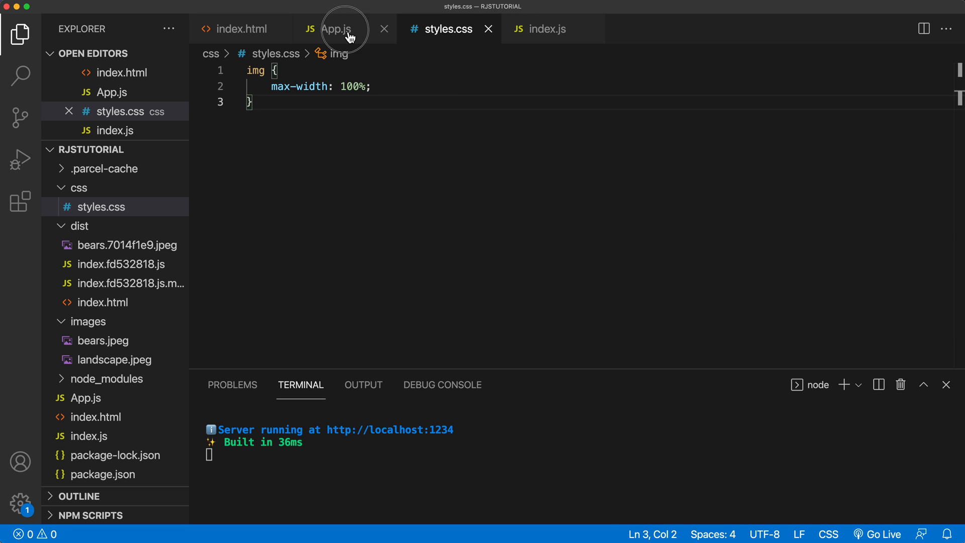
# Import "./css/styles.css" on App.js's second line
pyautogui.click(337, 29)
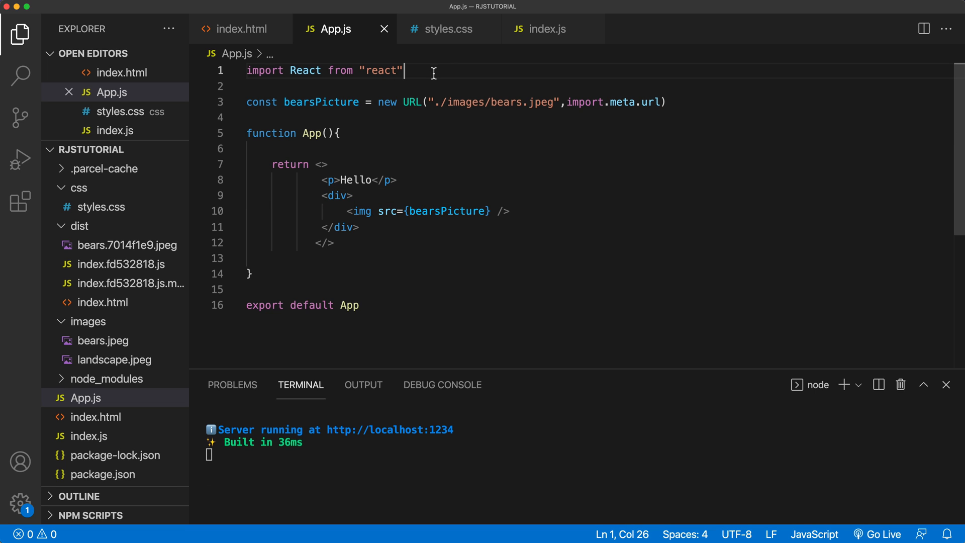
pyautogui.write('import')
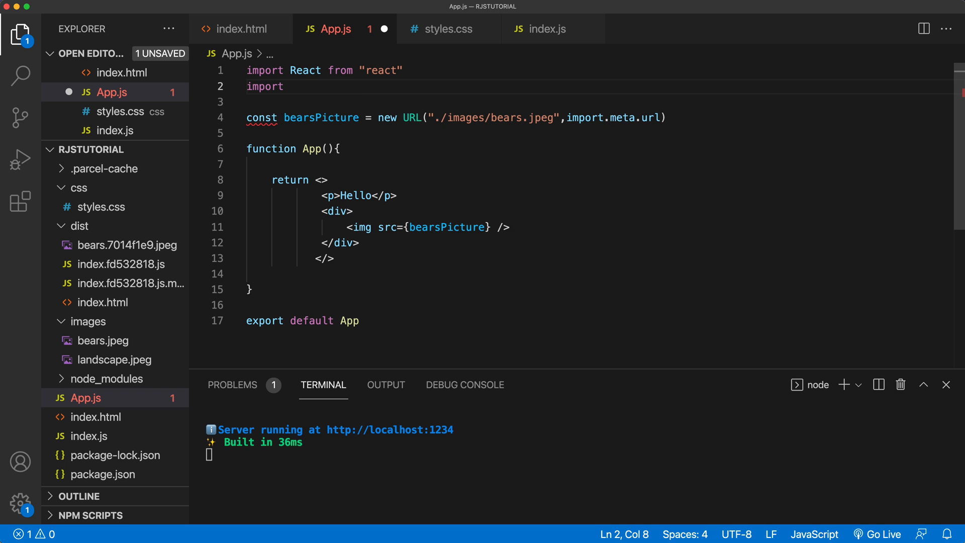
pyautogui.write('"')
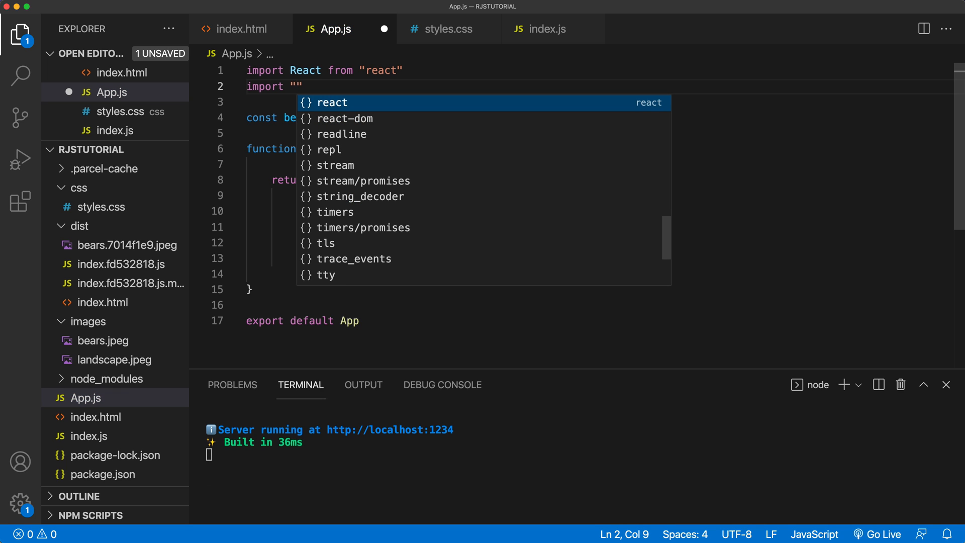
pyautogui.write('./css/')
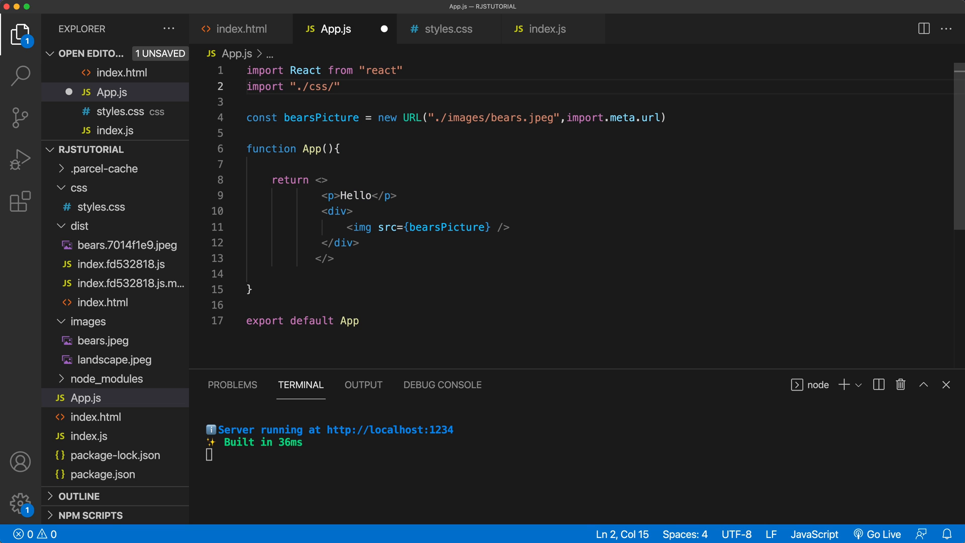
pyautogui.write('styles')
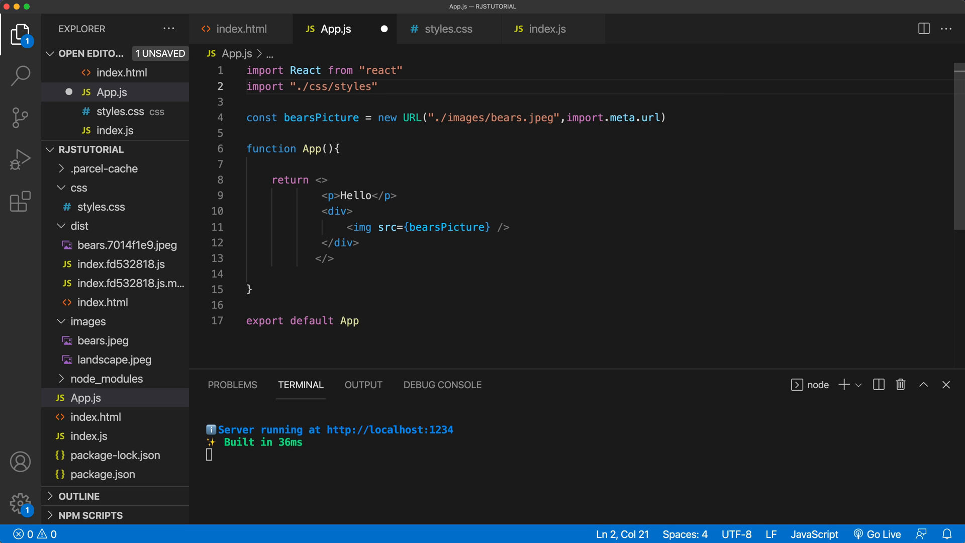
pyautogui.write('.css')
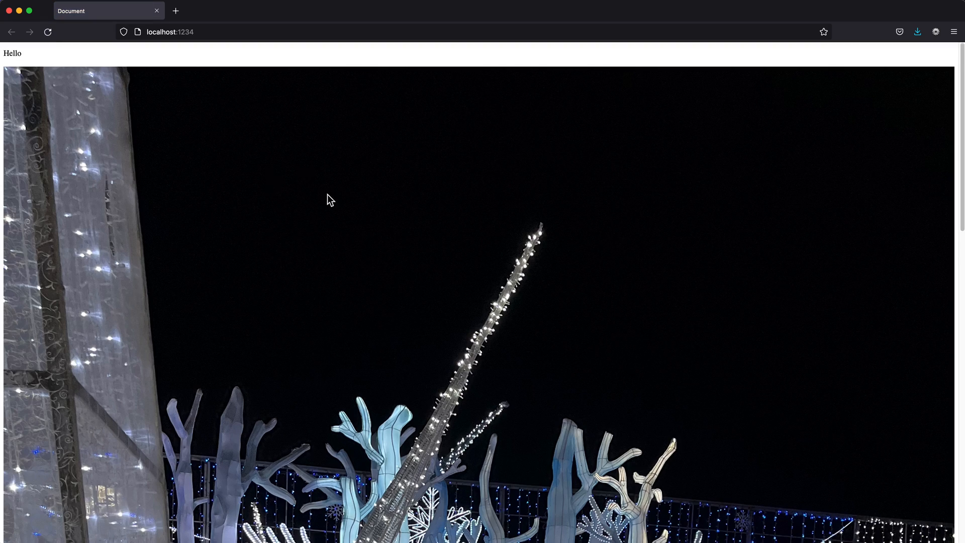
# Scroll the localhost:1234 page to check the bears photo's size
pyautogui.scroll(-3)
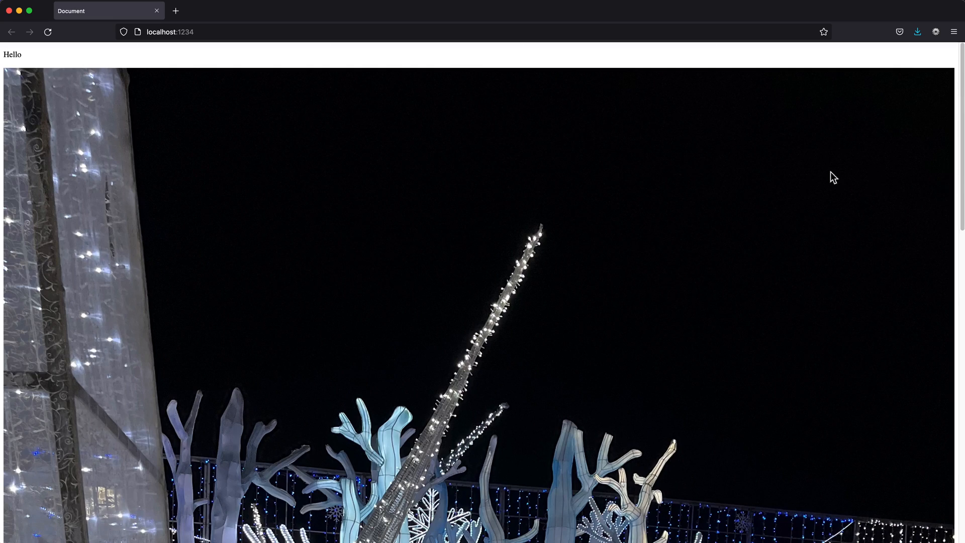
pyautogui.moveTo(762, 146)
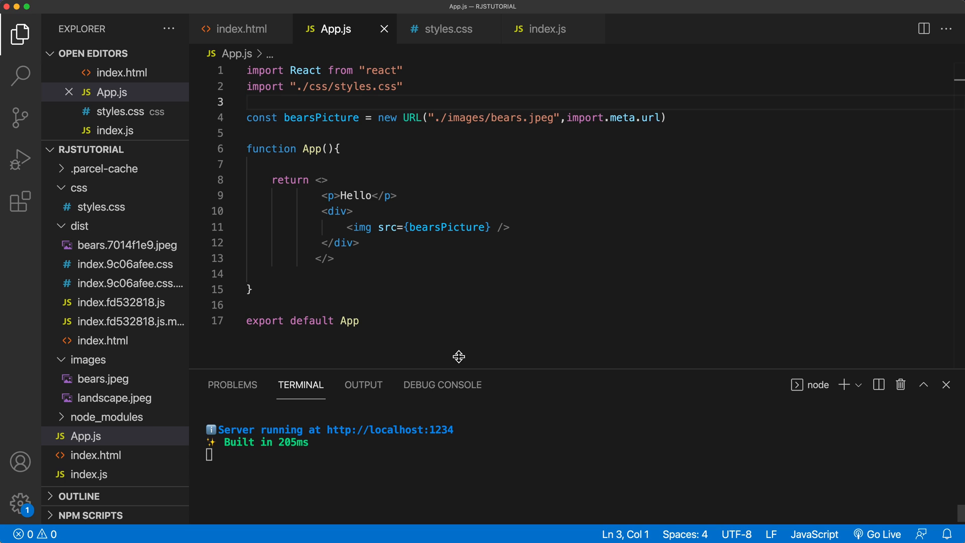
# Give the image's div a className of bear-picture in App.js
pyautogui.click(337, 211)
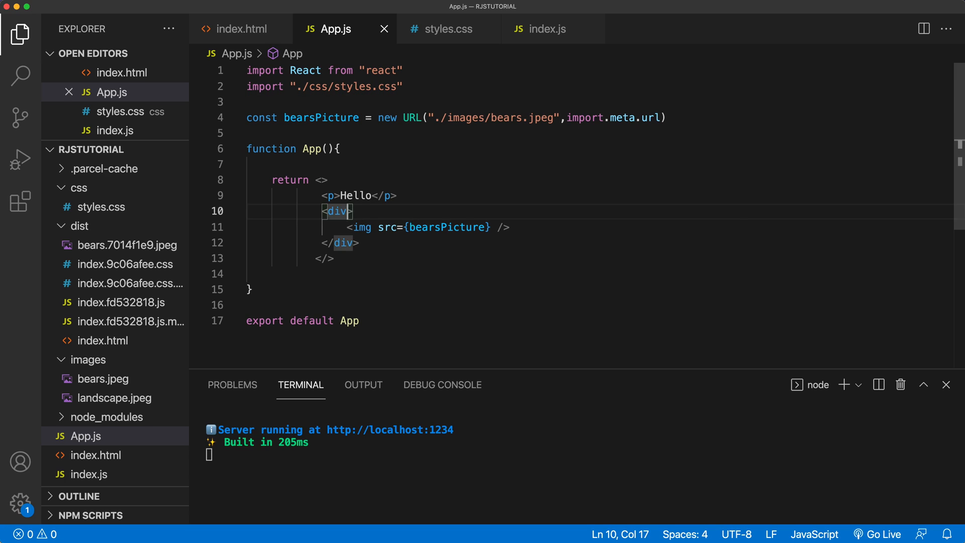
pyautogui.write('className=""')
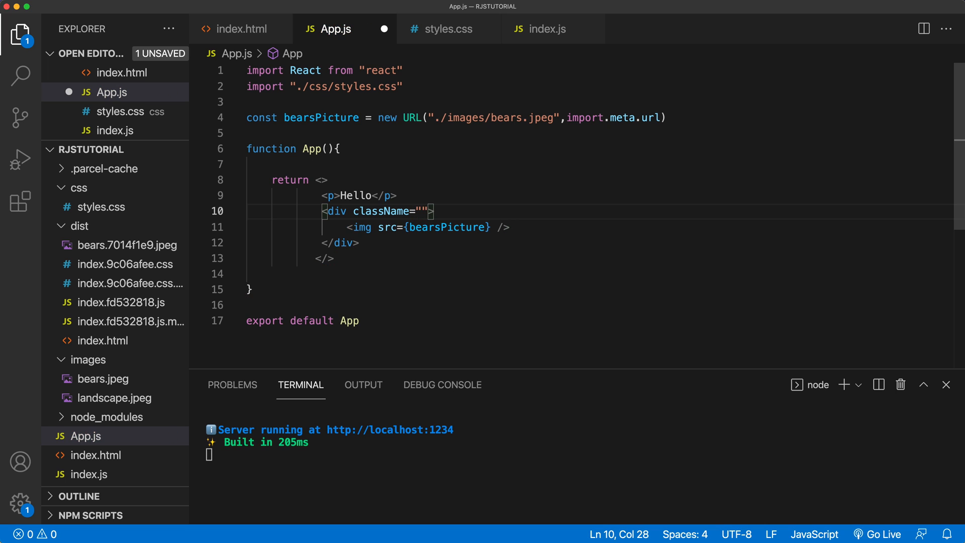
pyautogui.write('bearPictures')
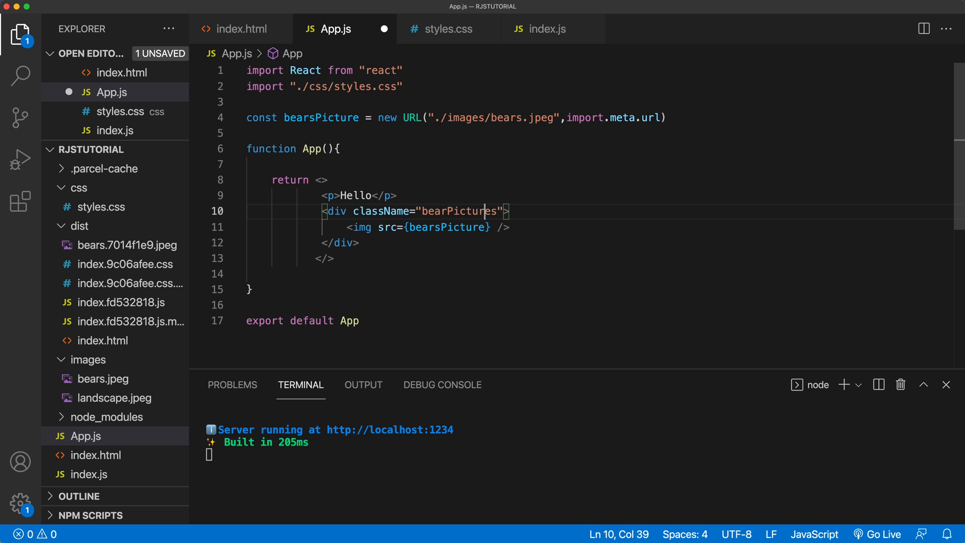
pyautogui.write('bear-pictures')
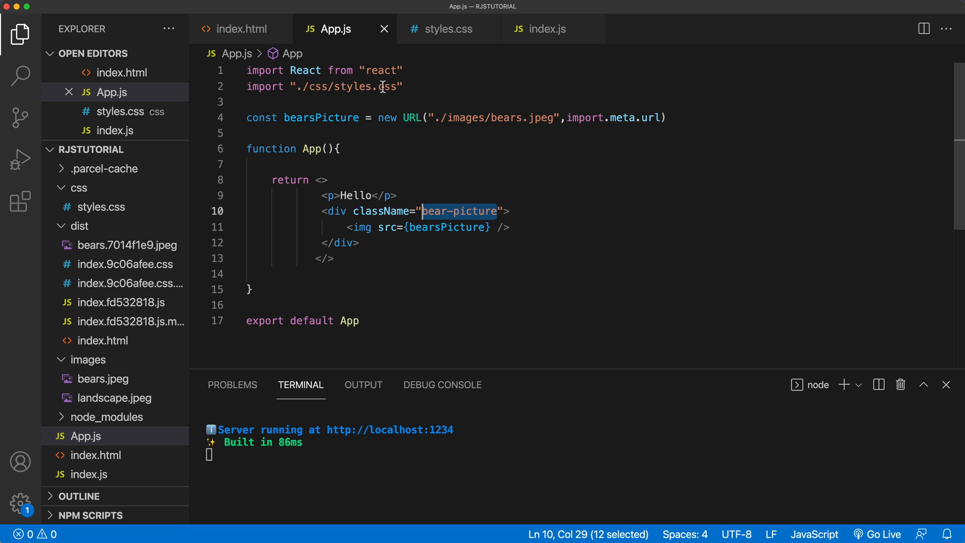
# Add a .bear-picture rule with width: 400px in styles.css
pyautogui.click(445, 29)
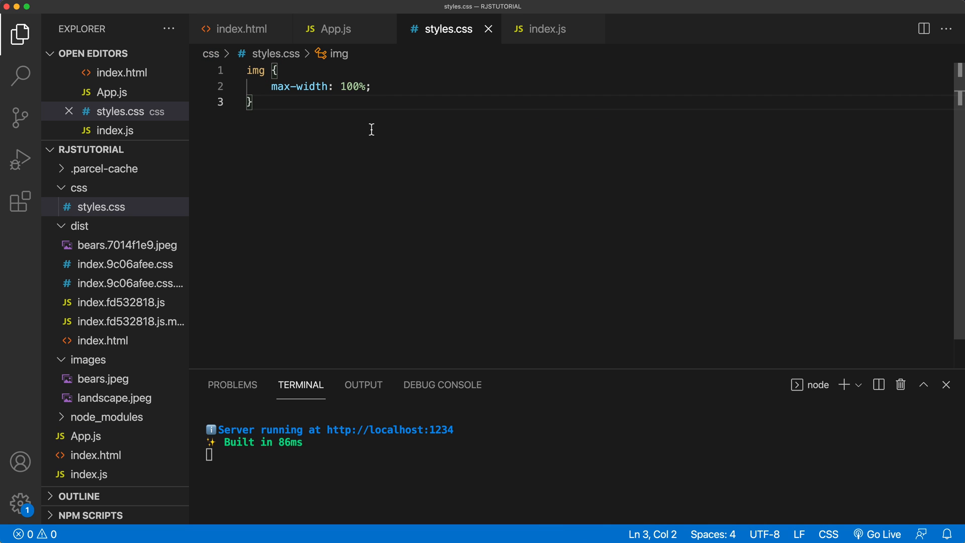
pyautogui.write('.bear-picture{}')
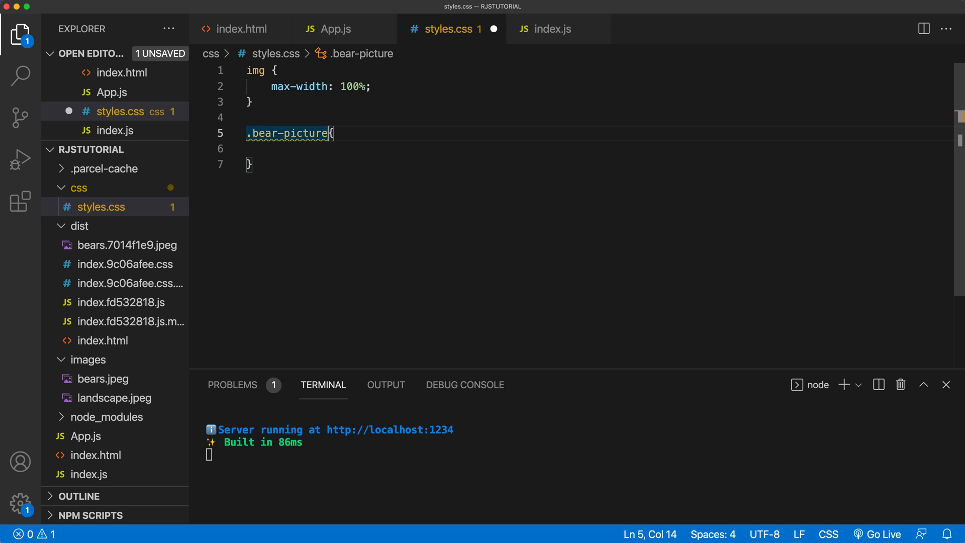
pyautogui.write('width: ;')
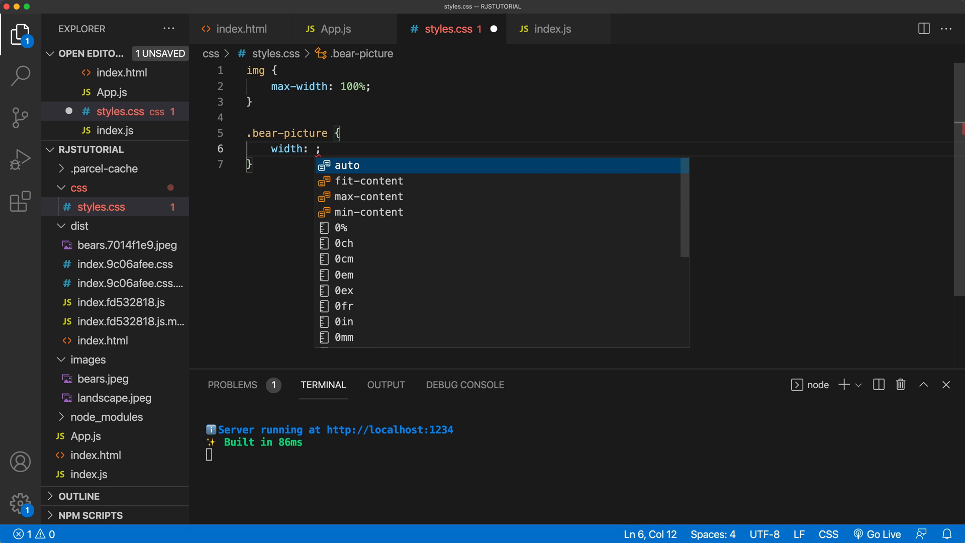
pyautogui.write('400px')
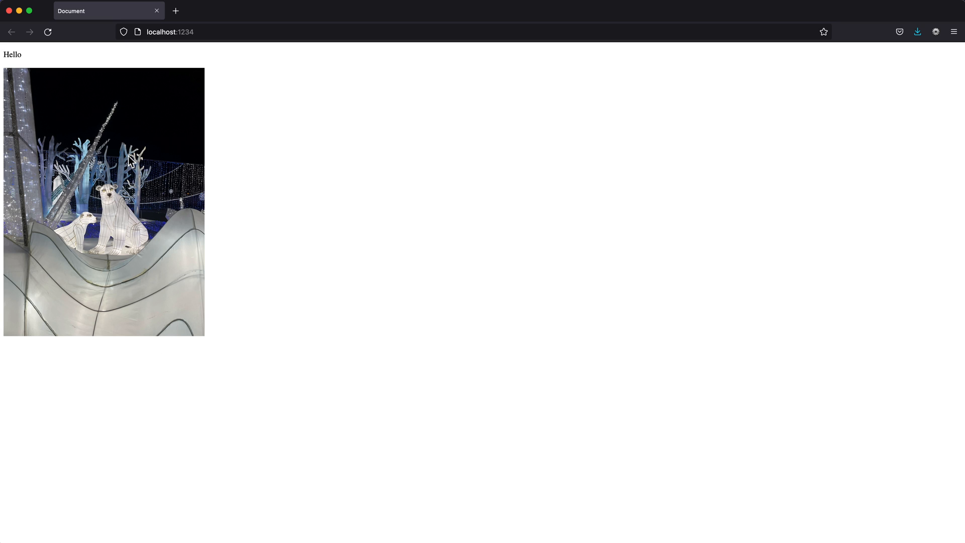
pyautogui.moveTo(584, 408)
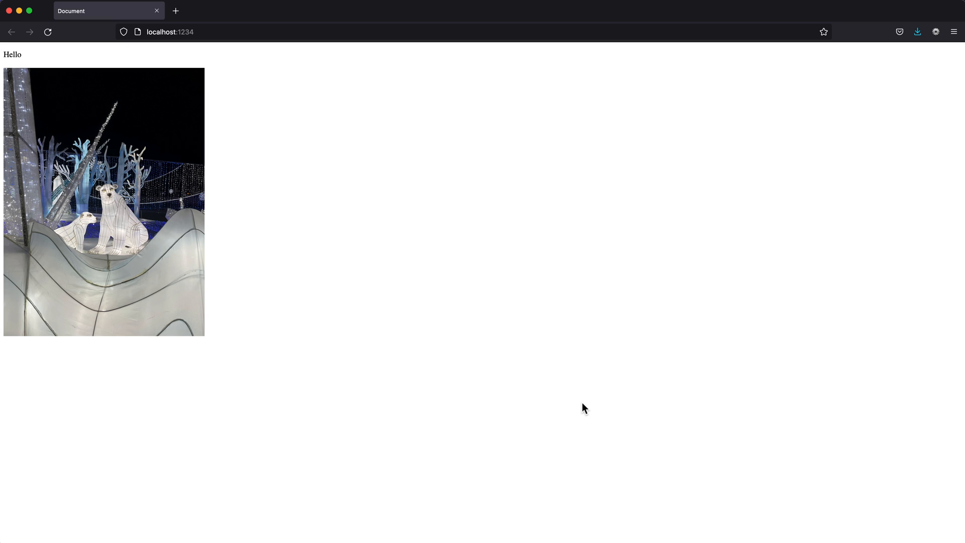
pyautogui.moveTo(544, 496)
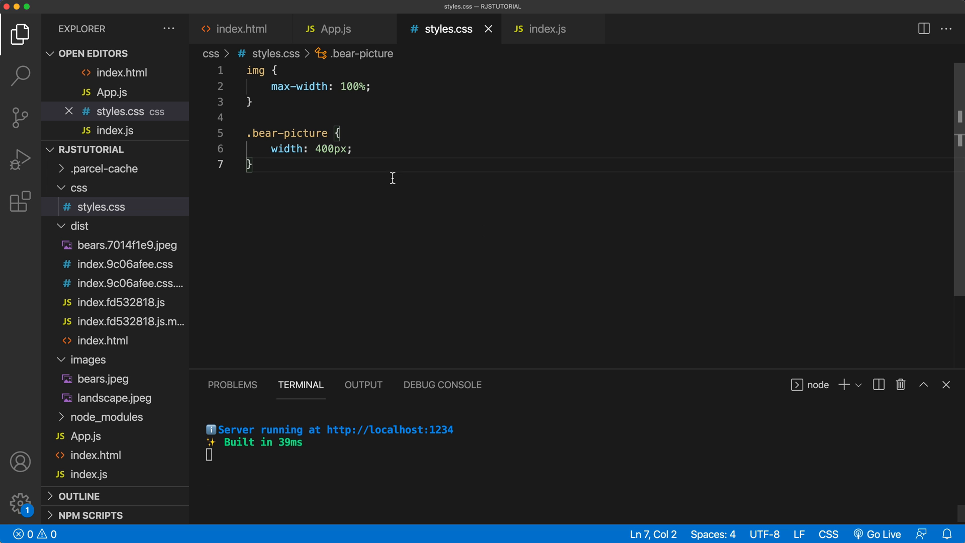
# Wrap Hello and the bear-picture div in a section with className main-container in App.js
pyautogui.click(336, 29)
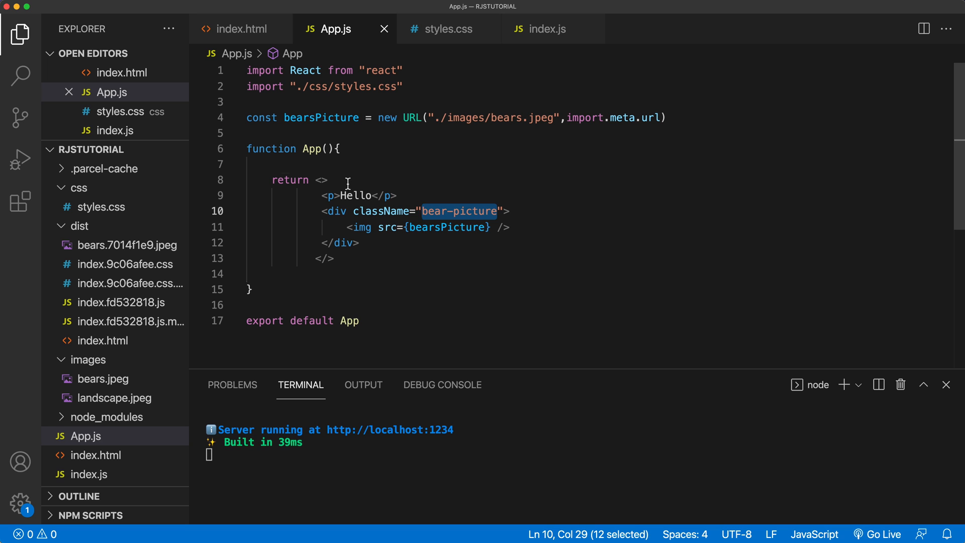
pyautogui.write('<div clas>')
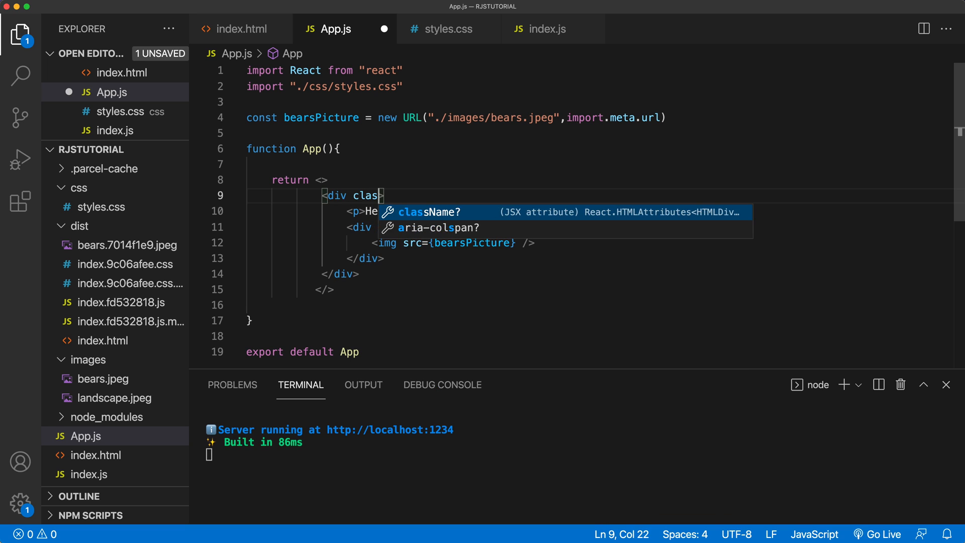
pyautogui.press('Tab')
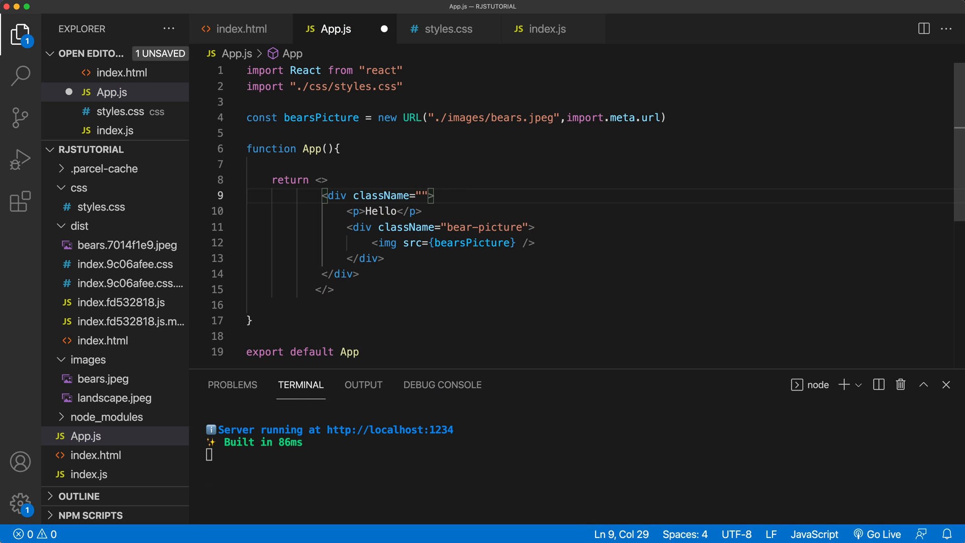
pyautogui.write('main-container')
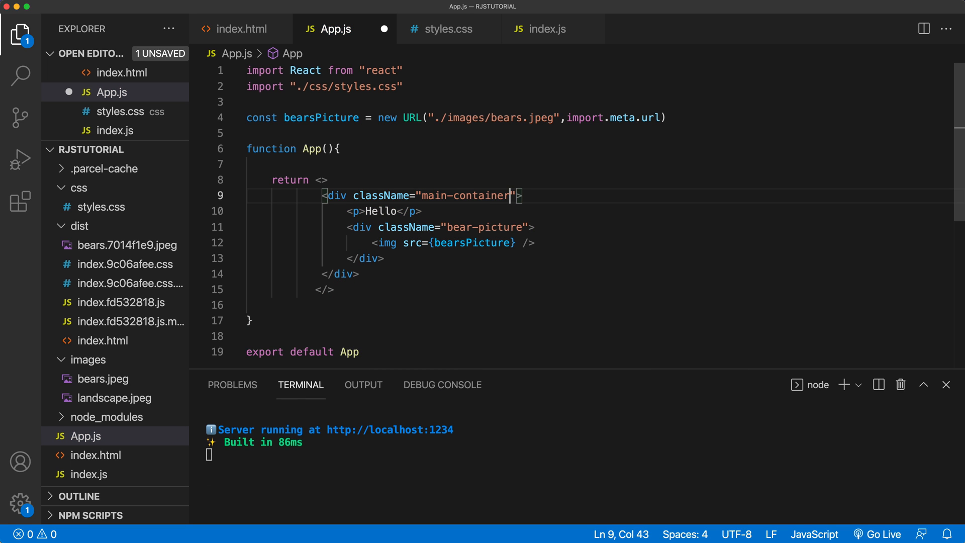
pyautogui.write('section')
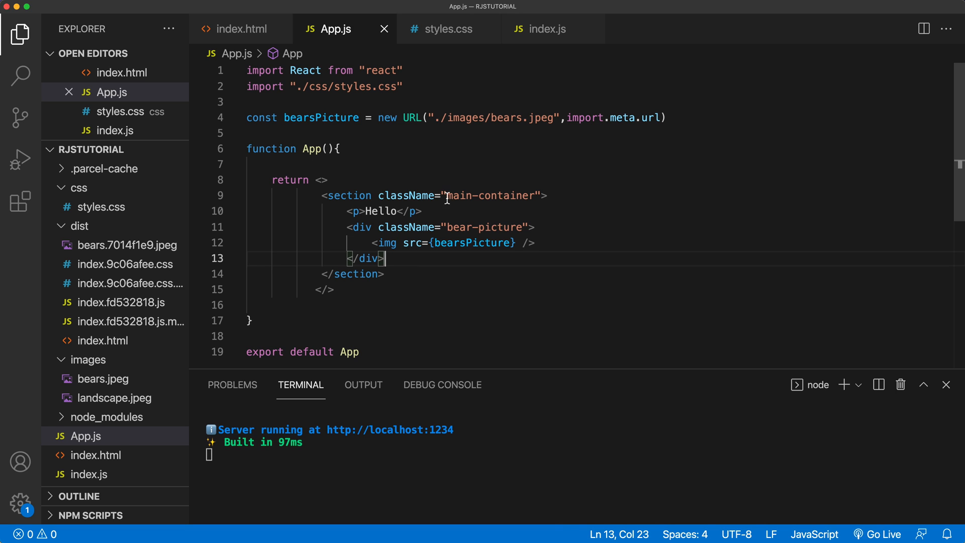
pyautogui.doubleClick(490, 196)
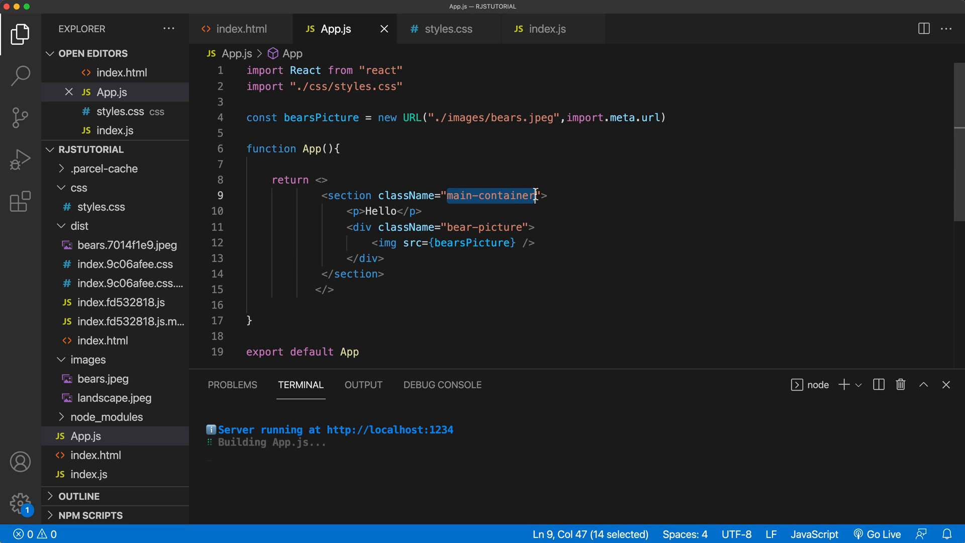
pyautogui.click(446, 29)
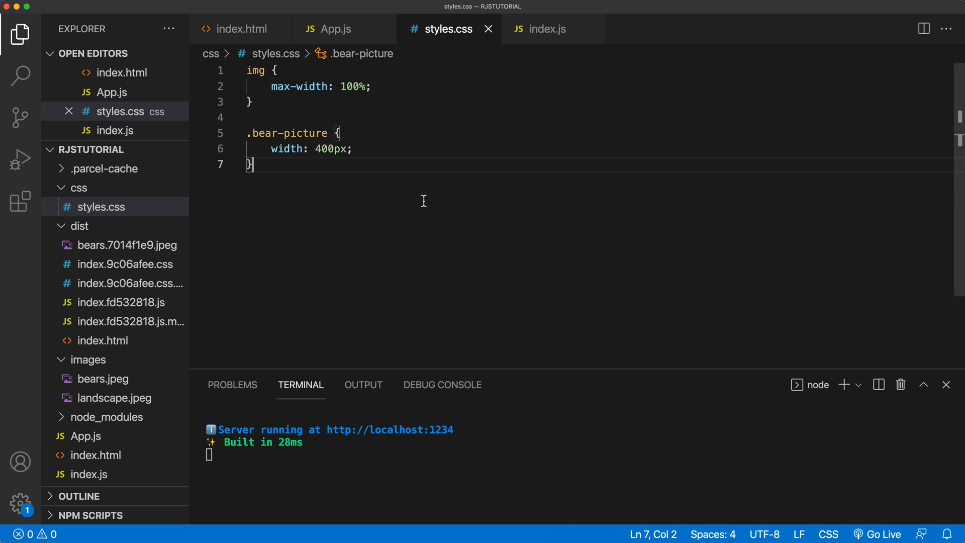
# Add a .main-container rule with background-color green and padding 1rem
pyautogui.write('.')
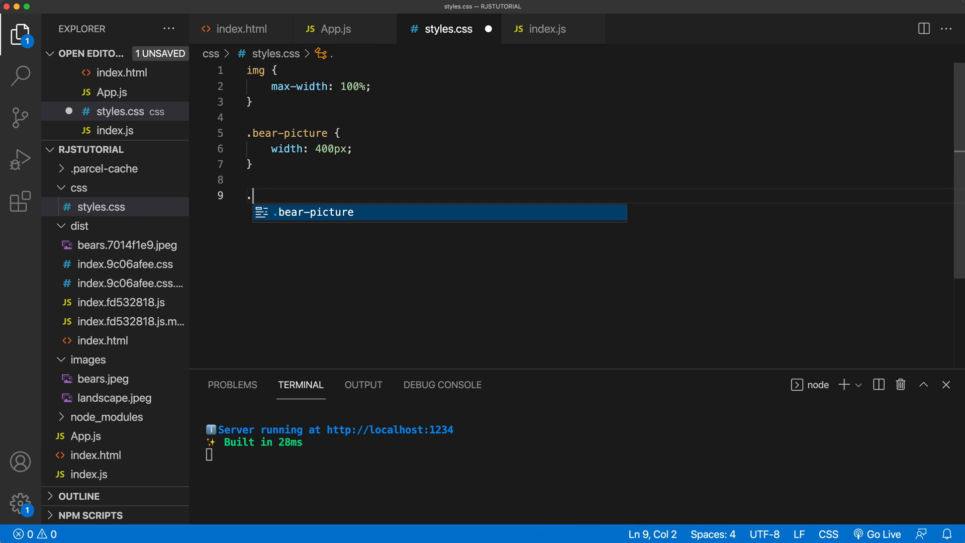
pyautogui.write('main-container {')
pyautogui.write('back')
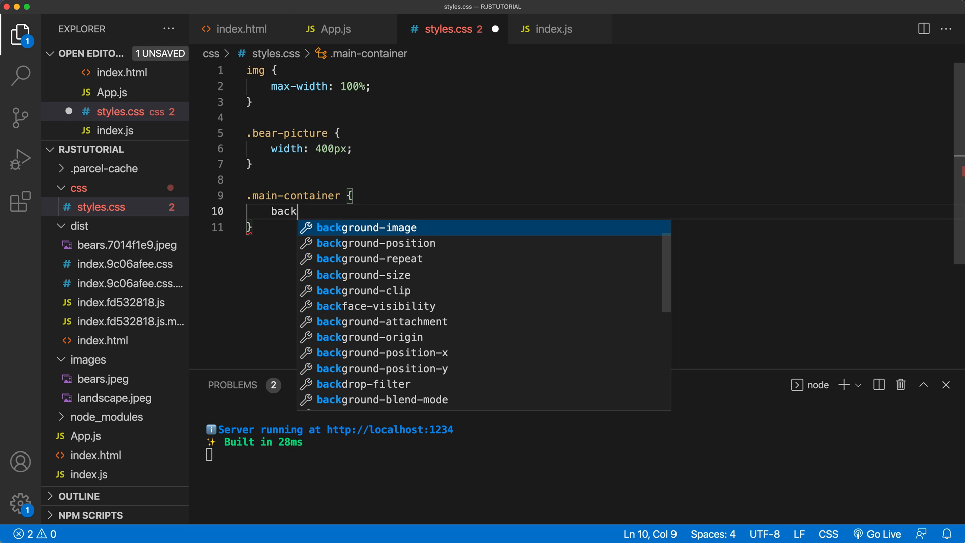
pyautogui.write('ground-color: ;')
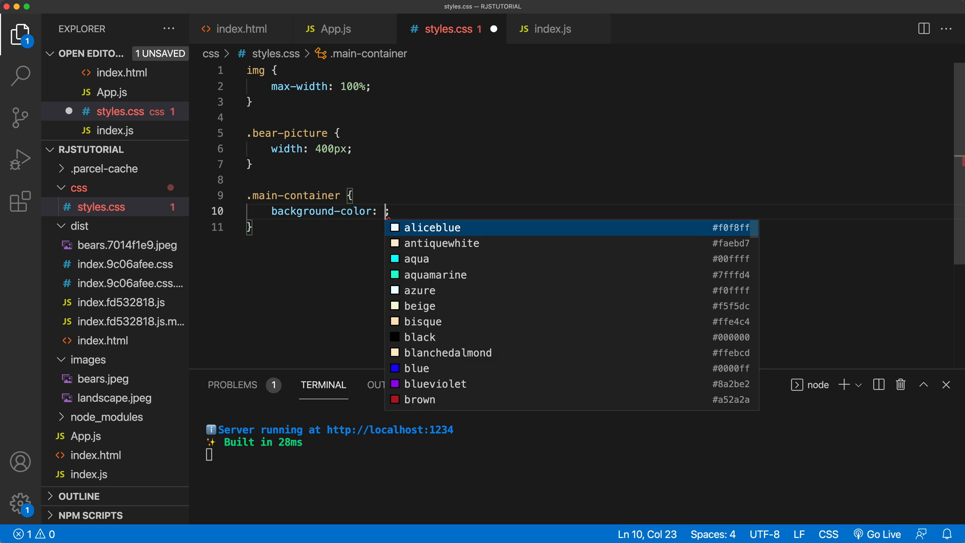
pyautogui.write('green;')
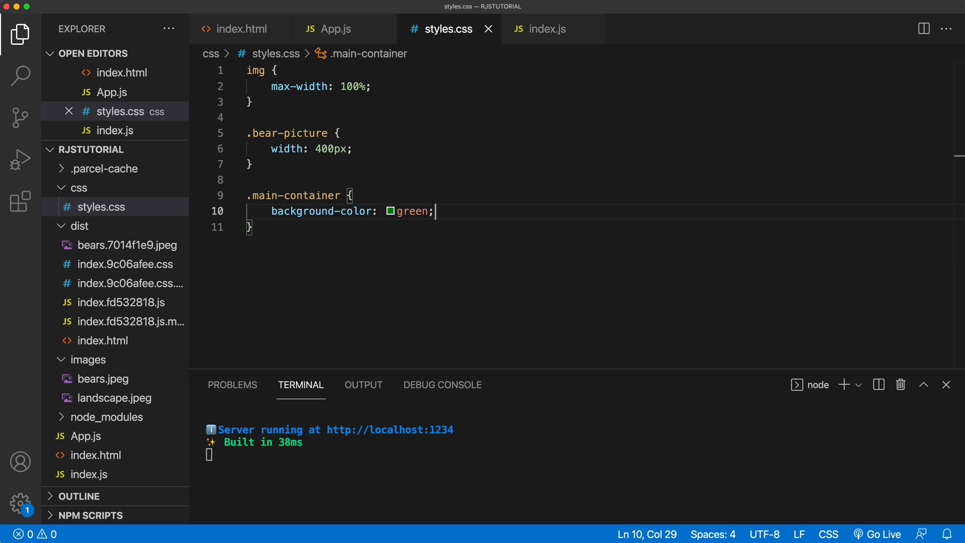
pyautogui.write('padding;')
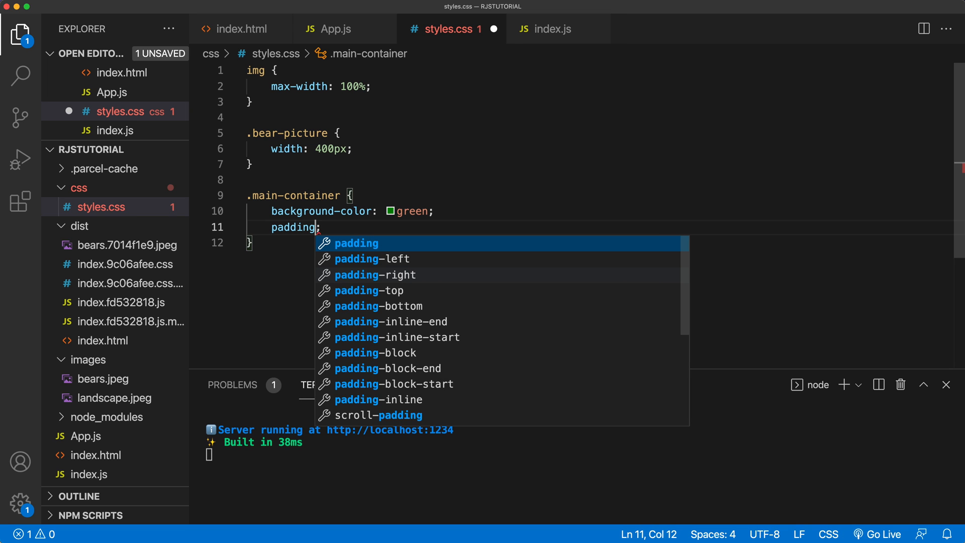
pyautogui.write(':1rem;')
pyautogui.write('* {')
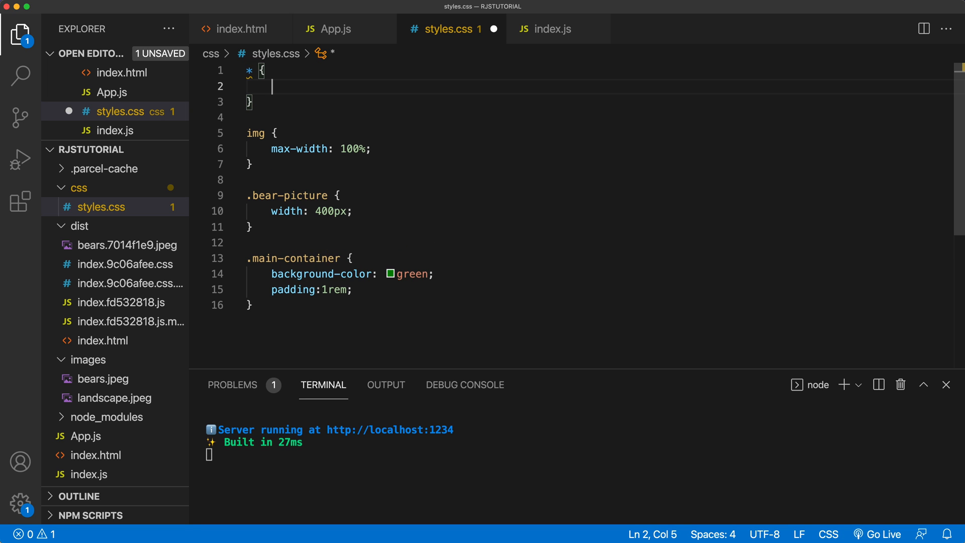
# Add margin: 0 and padding to the universal selector rule, then select those declarations
pyautogui.write('margin:0;')
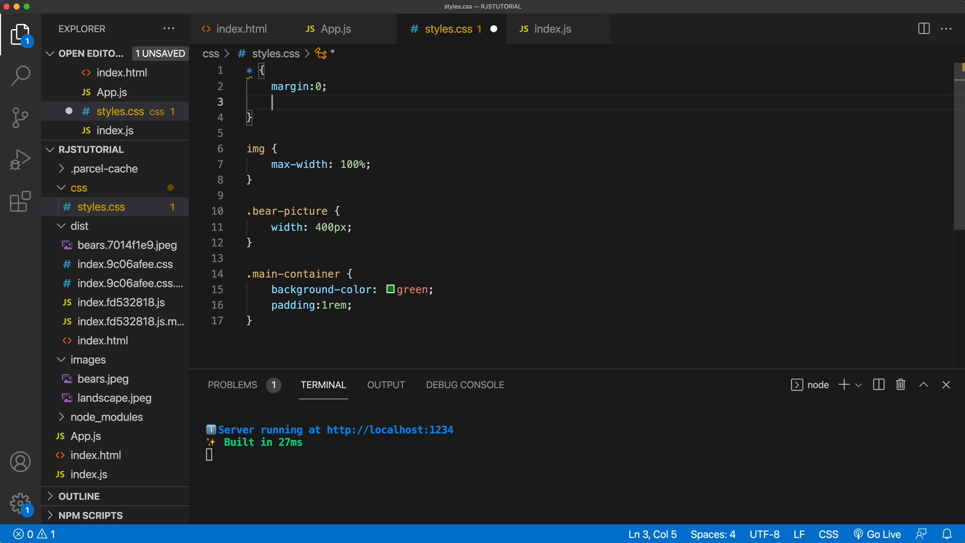
pyautogui.write('padding:0;')
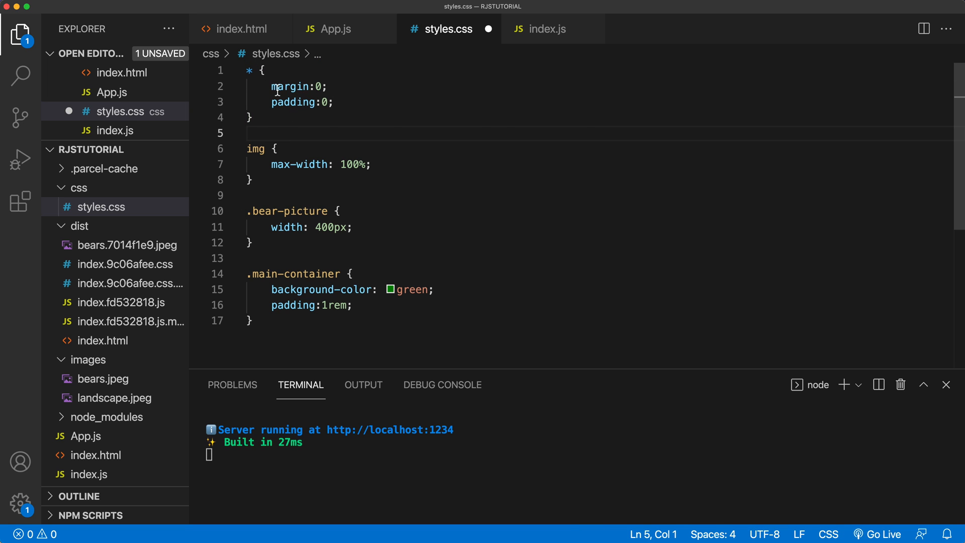
pyautogui.doubleClick(285, 86)
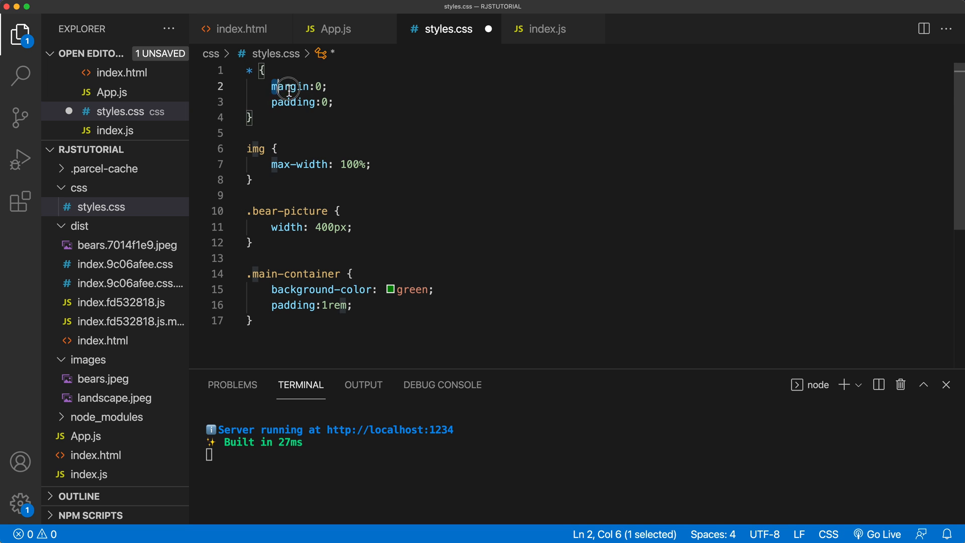
pyautogui.moveTo(289, 86); pyautogui.dragTo(333, 102)
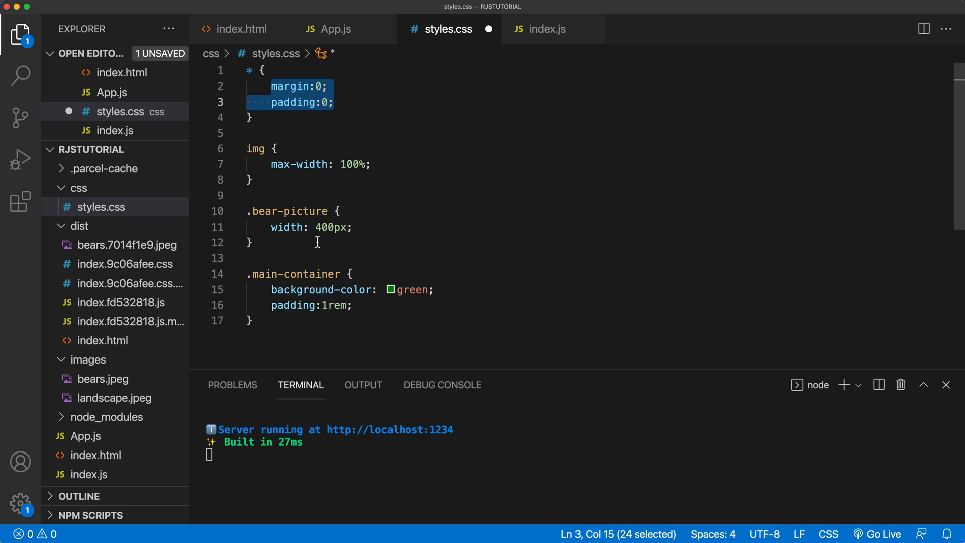
pyautogui.moveTo(289, 305)
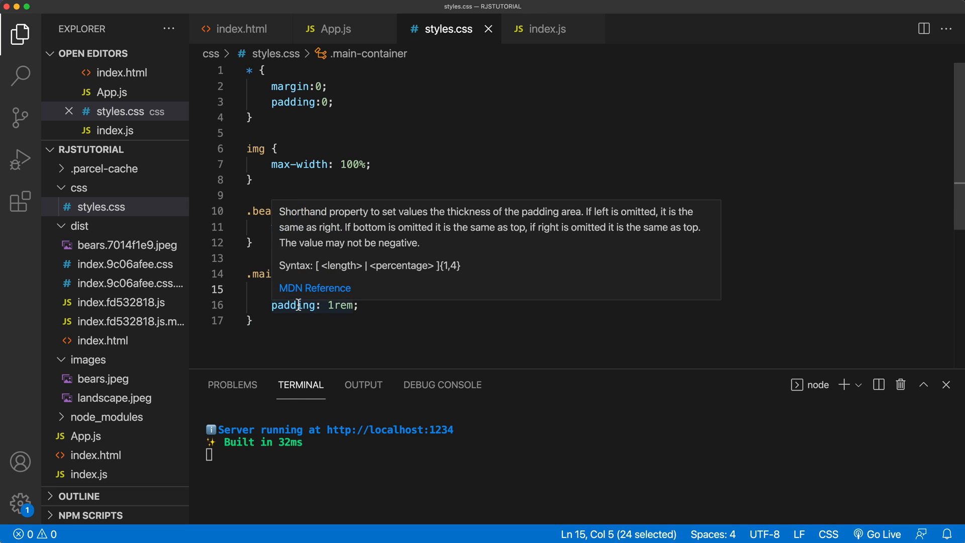
# Set .main-container's background-image to url("../images/landscape.jpeg"), checking the path in Explorer
pyautogui.write('background-image: url;')
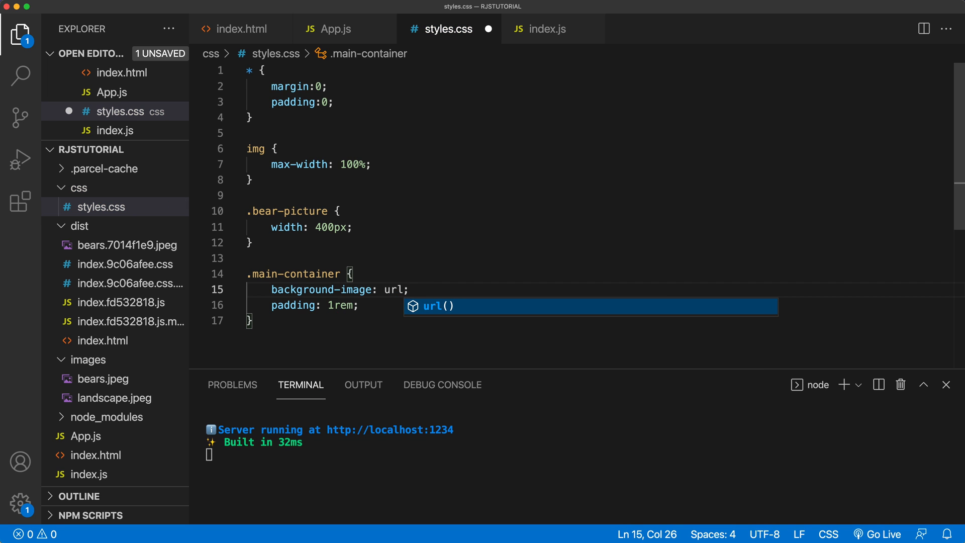
pyautogui.press('Tab')
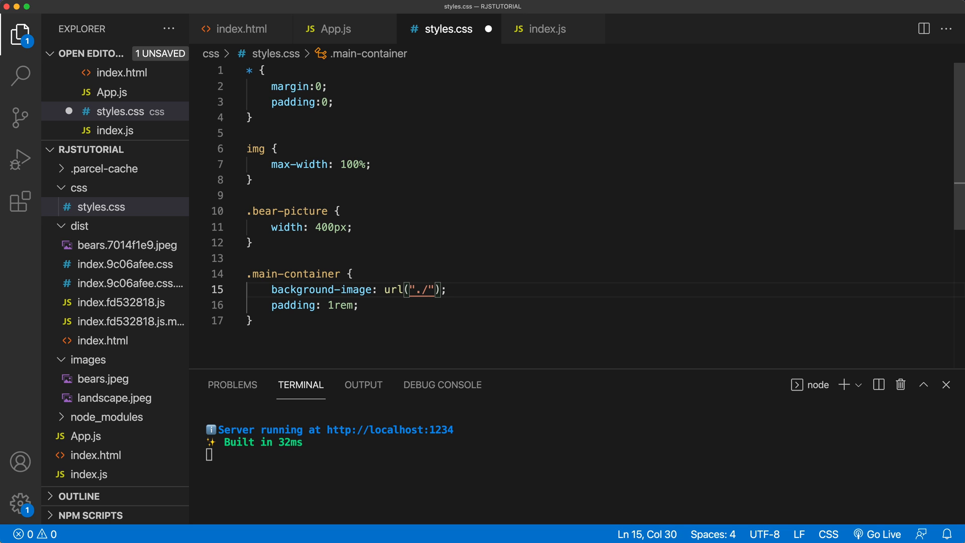
pyautogui.write('images')
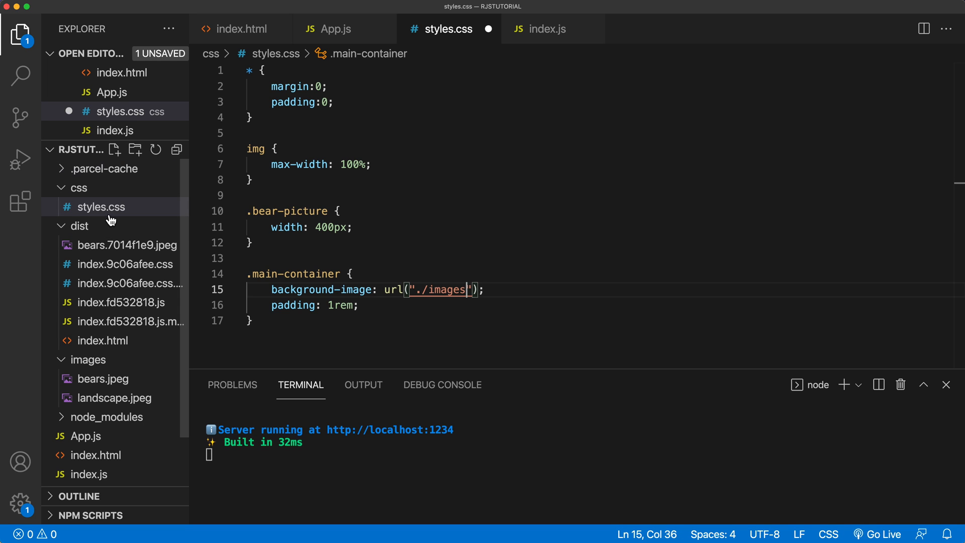
pyautogui.click(78, 188)
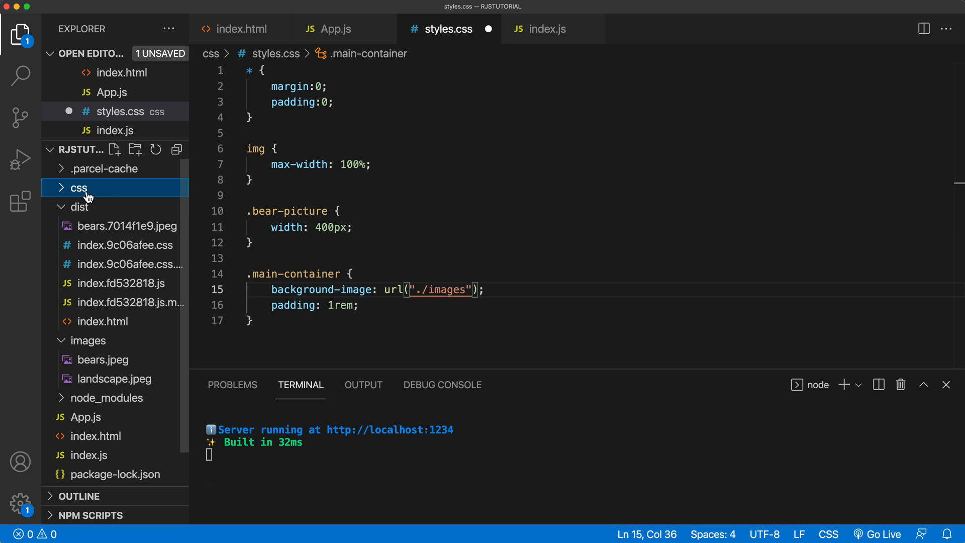
pyautogui.click(79, 188)
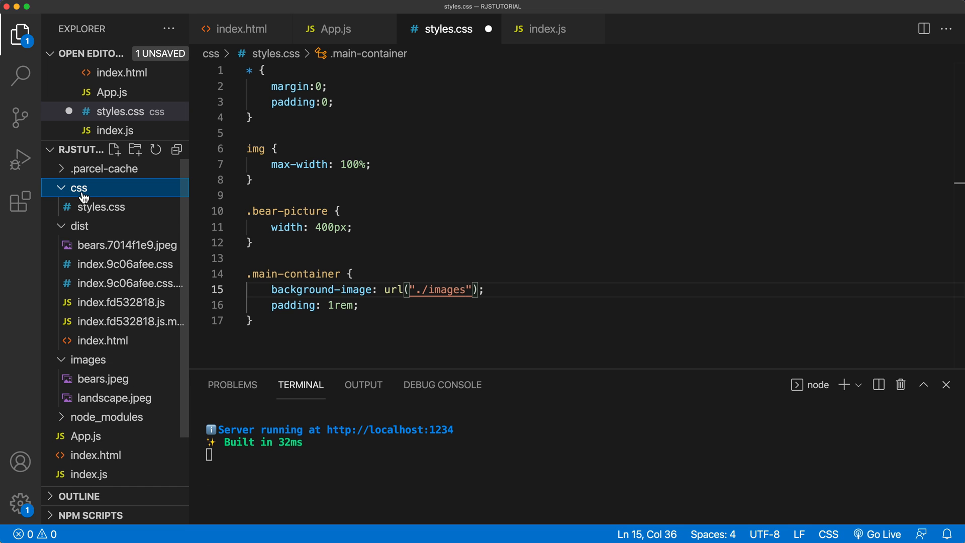
pyautogui.click(79, 188)
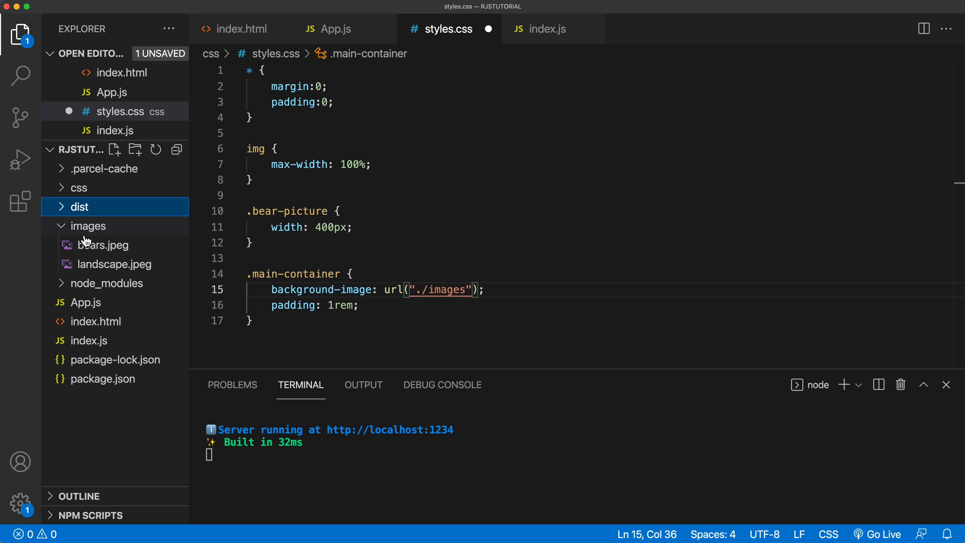
pyautogui.moveTo(337, 289)
pyautogui.write('.')
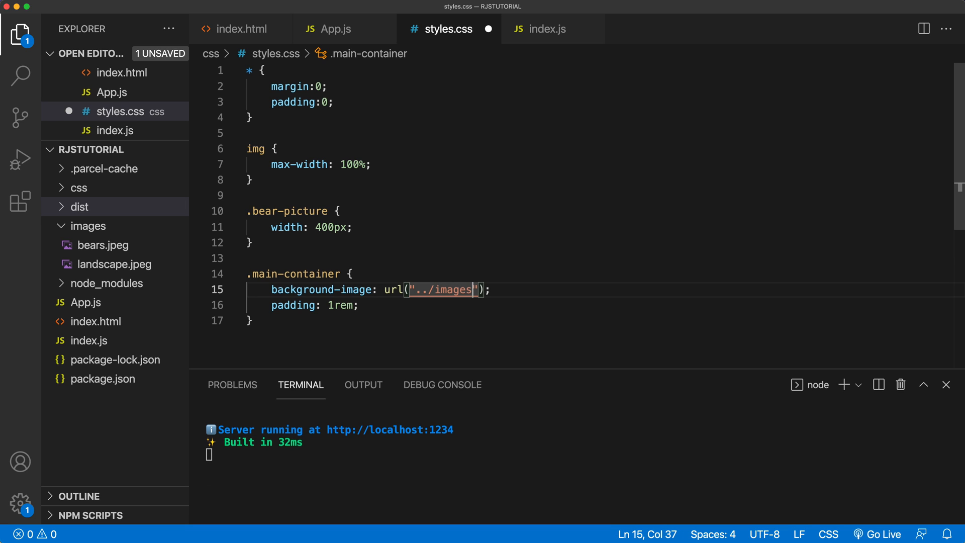
pyautogui.write('/')
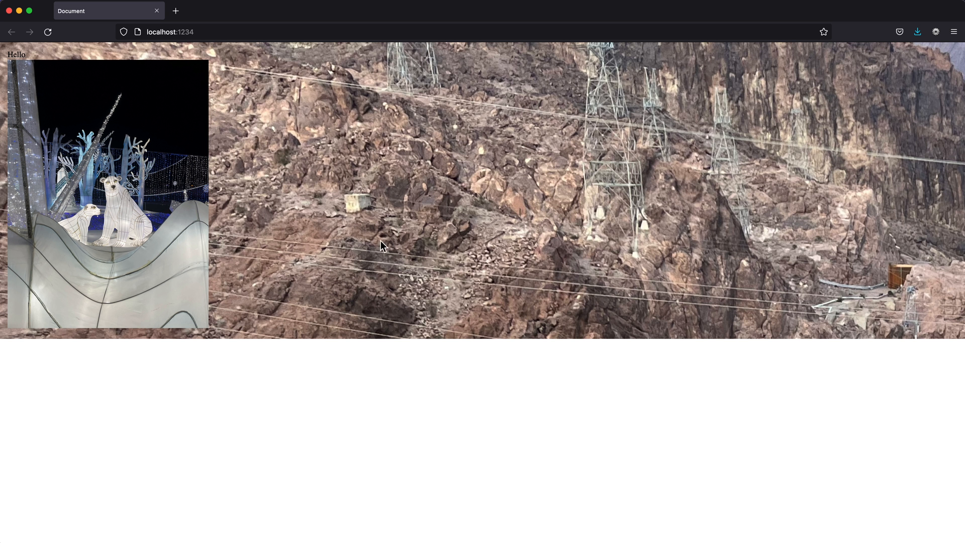
pyautogui.moveTo(665, 284)
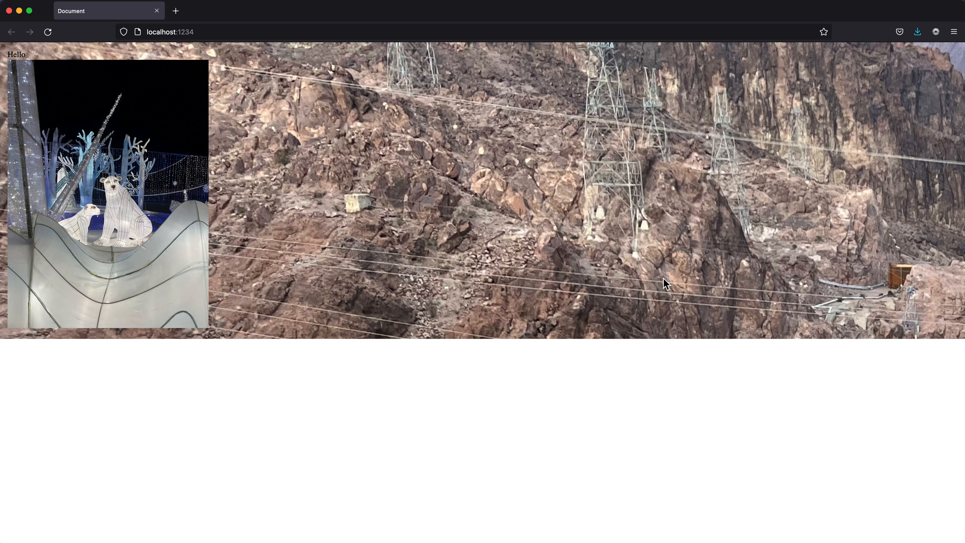
pyautogui.moveTo(567, 530)
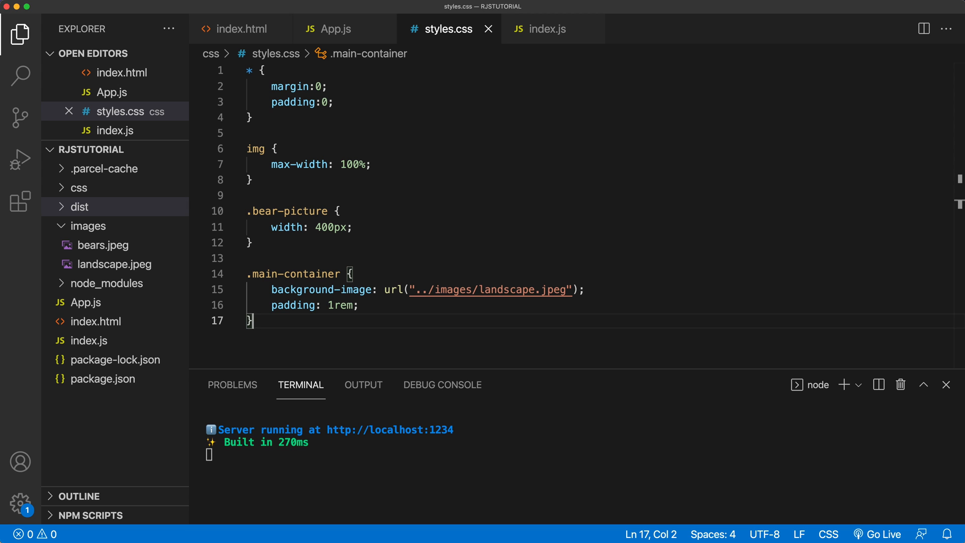
# Add background-size: cover to .main-container and save styles.css
pyautogui.write('ba')
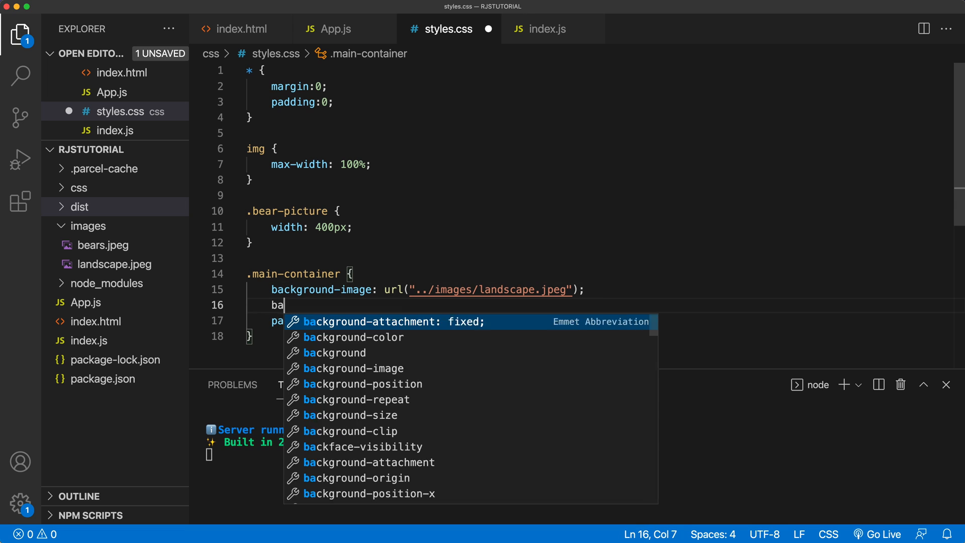
pyautogui.write('ckground-size: cover')
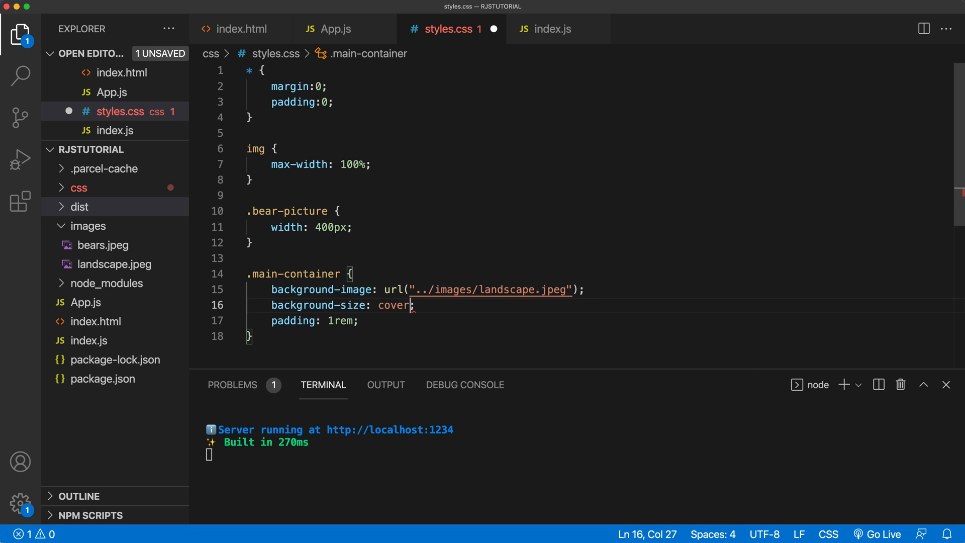
pyautogui.press('cmd+s')
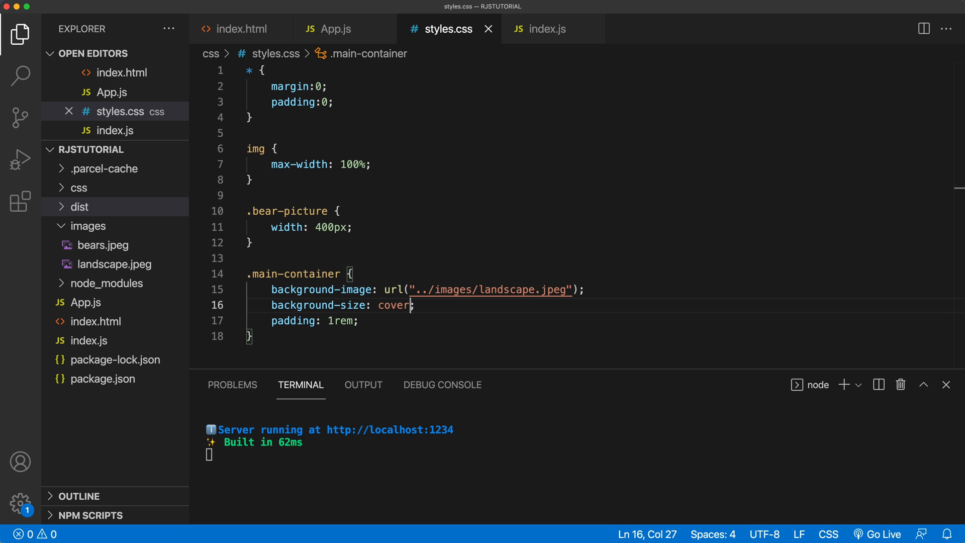
pyautogui.click(80, 206)
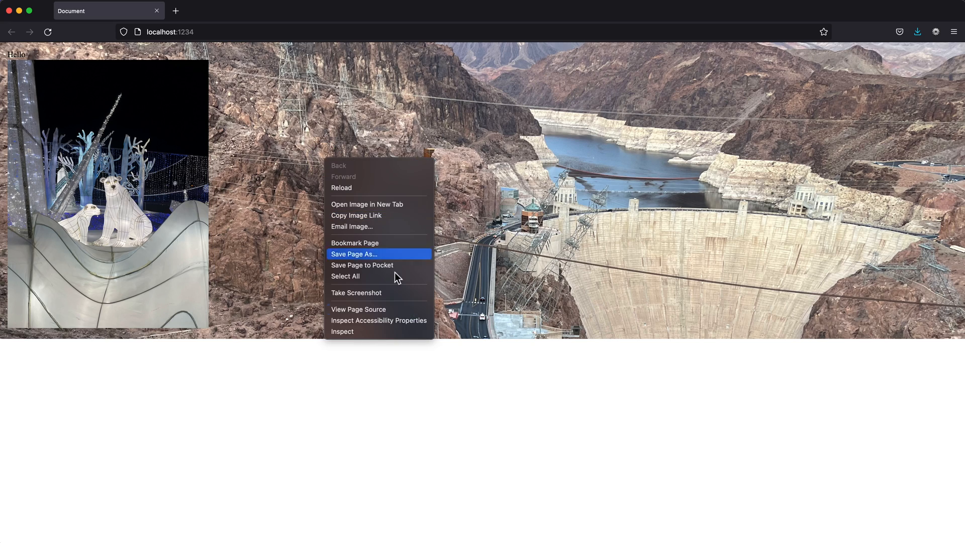
# Inspect the page in Firefox DevTools and select the head's stylesheet link element
pyautogui.click(342, 331)
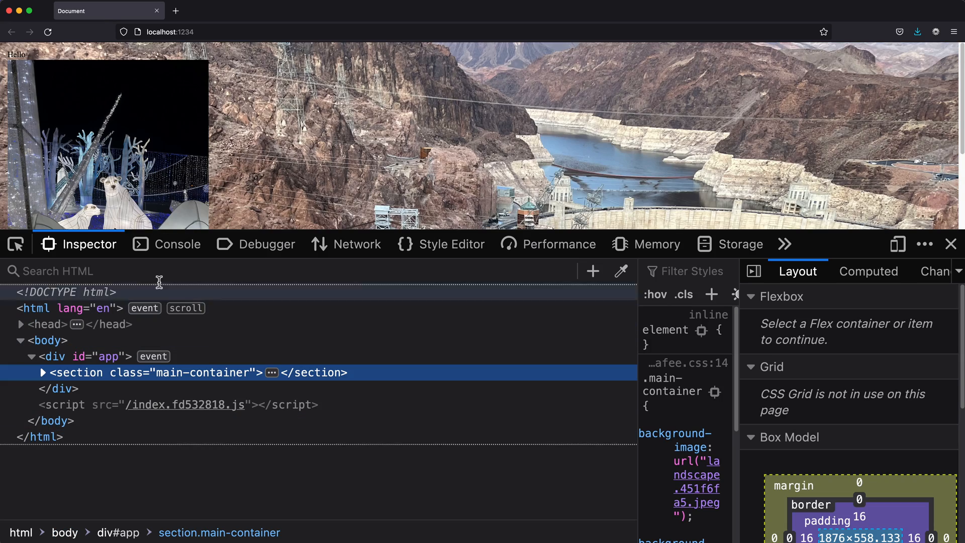
pyautogui.moveTo(29, 339)
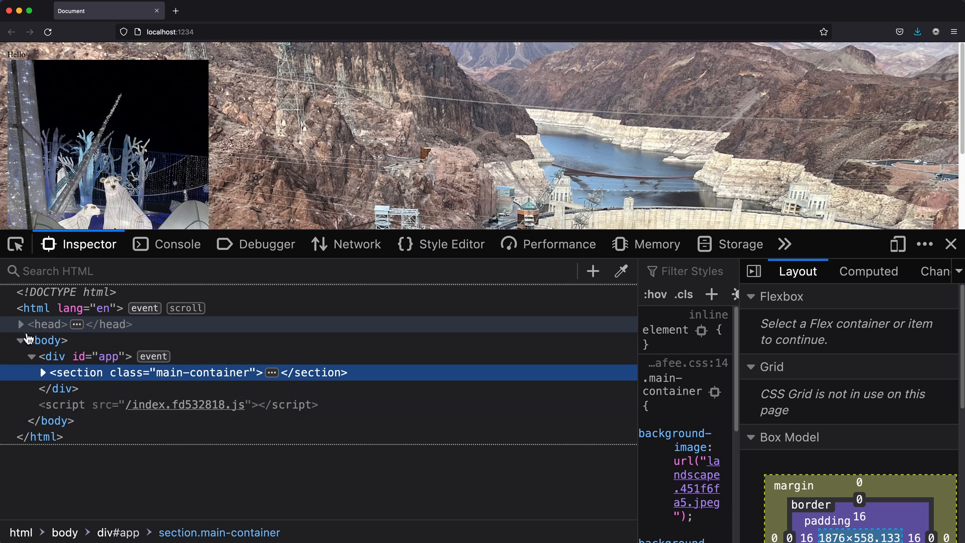
pyautogui.click(20, 324)
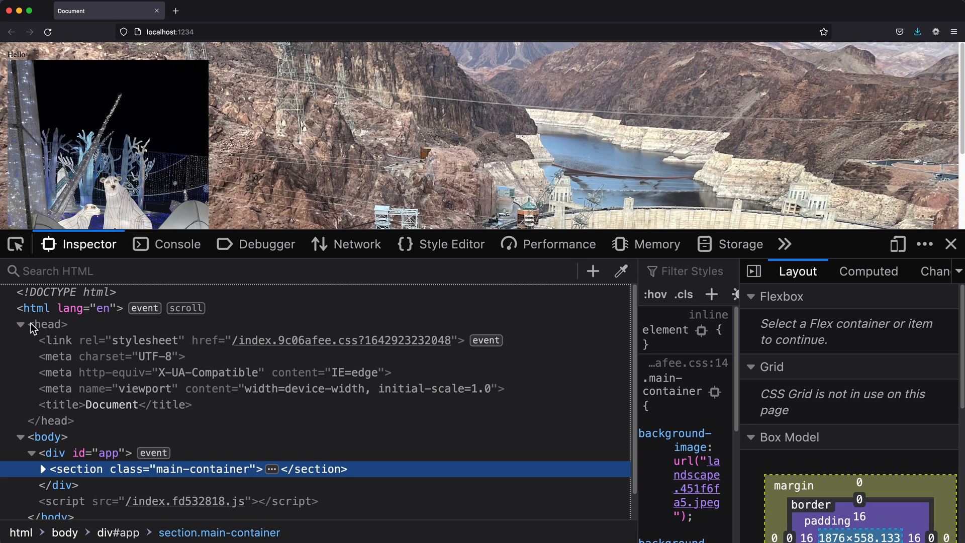
pyautogui.moveTo(348, 352)
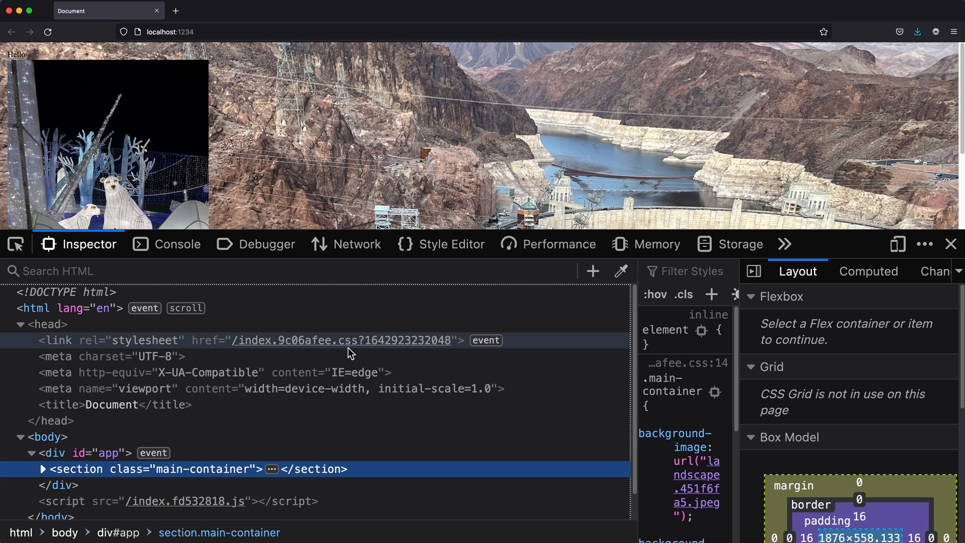
pyautogui.click(338, 340)
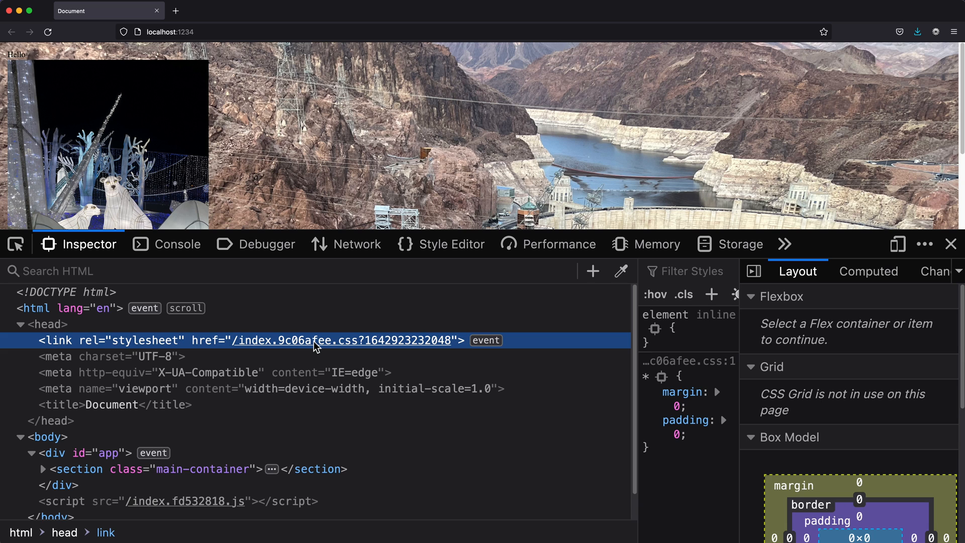
# View the bundled index.9c06afee.css and select the hashed landscape.451f6fa5.jpeg file name in its url()
pyautogui.click(450, 243)
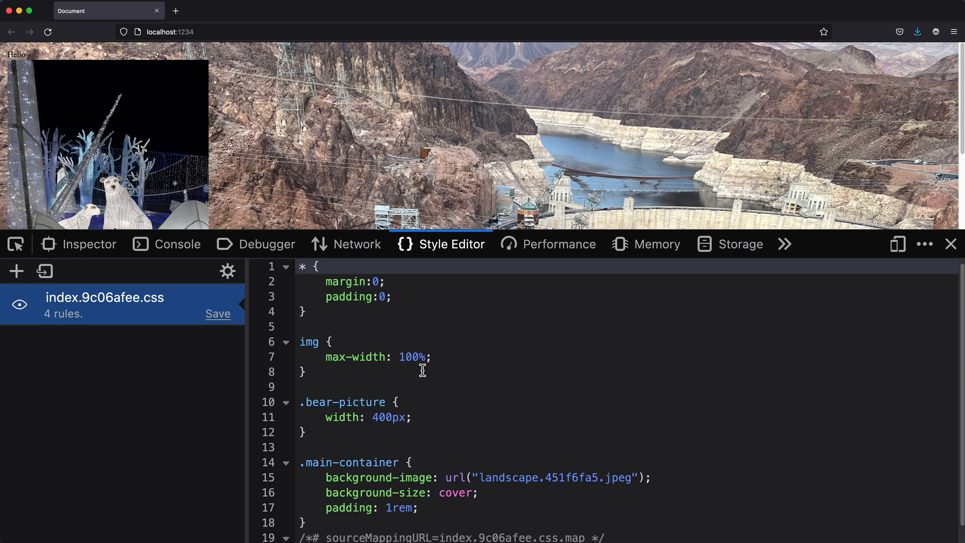
pyautogui.scroll(-3)
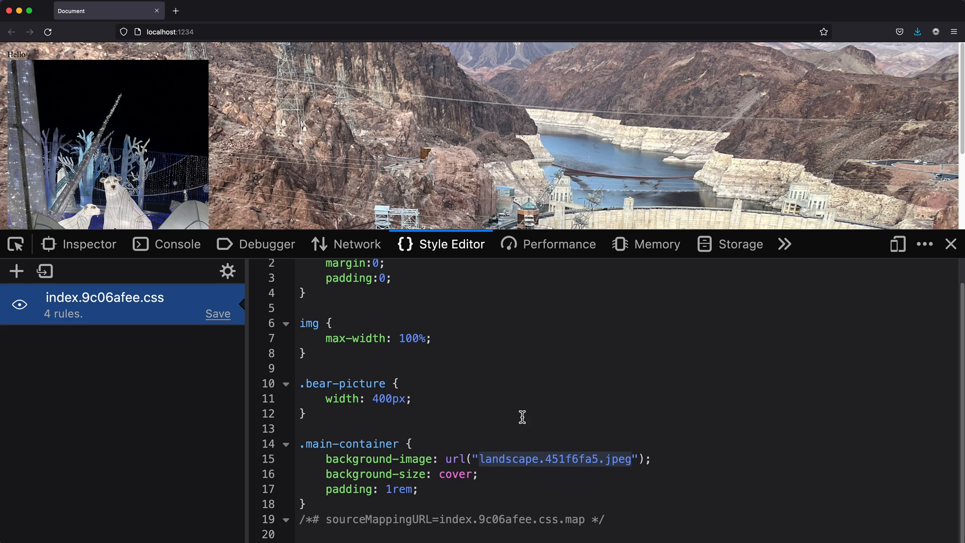
pyautogui.click(597, 458)
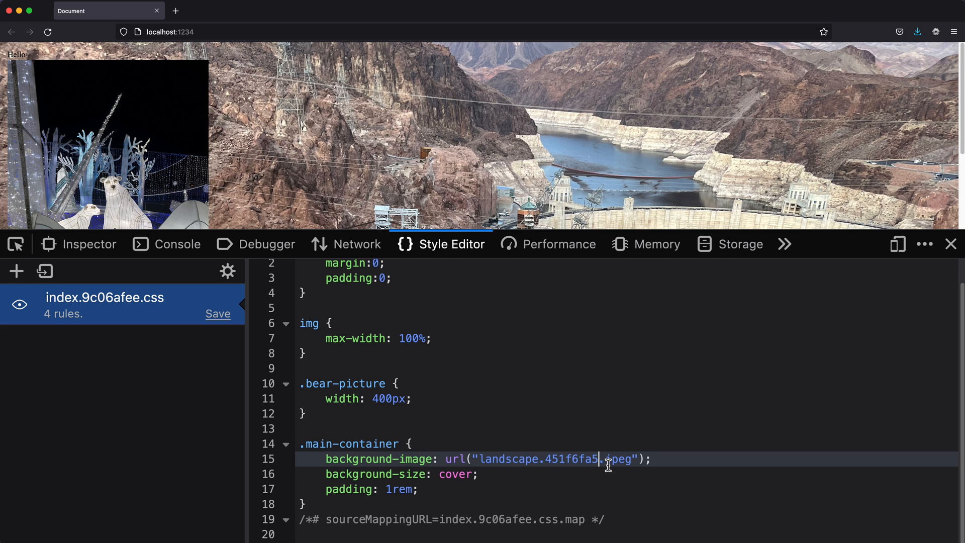
pyautogui.doubleClick(535, 459)
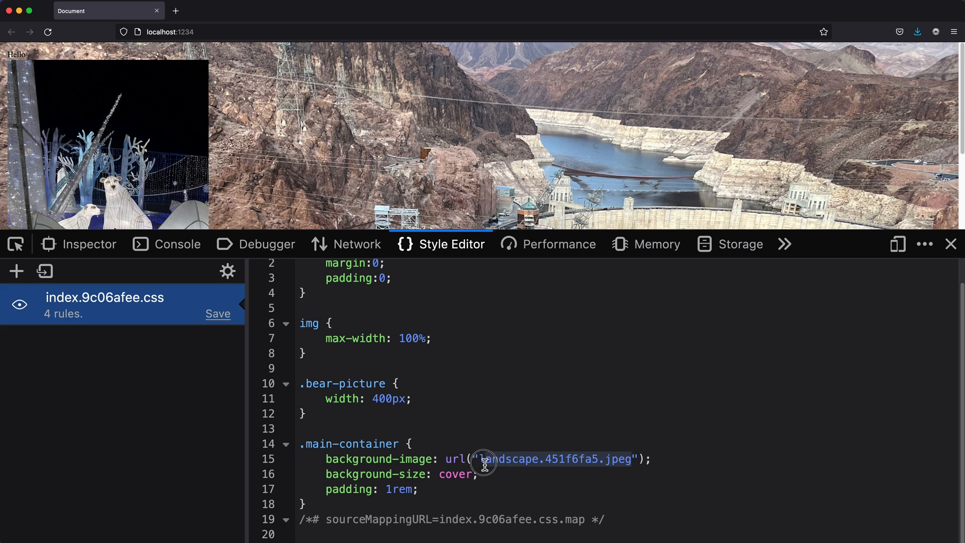
pyautogui.doubleClick(553, 458)
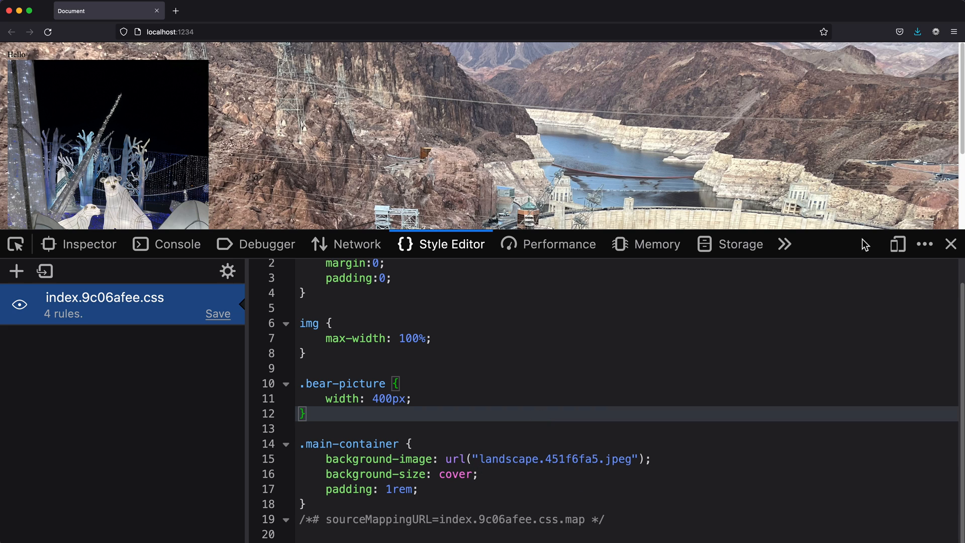
pyautogui.moveTo(949, 253)
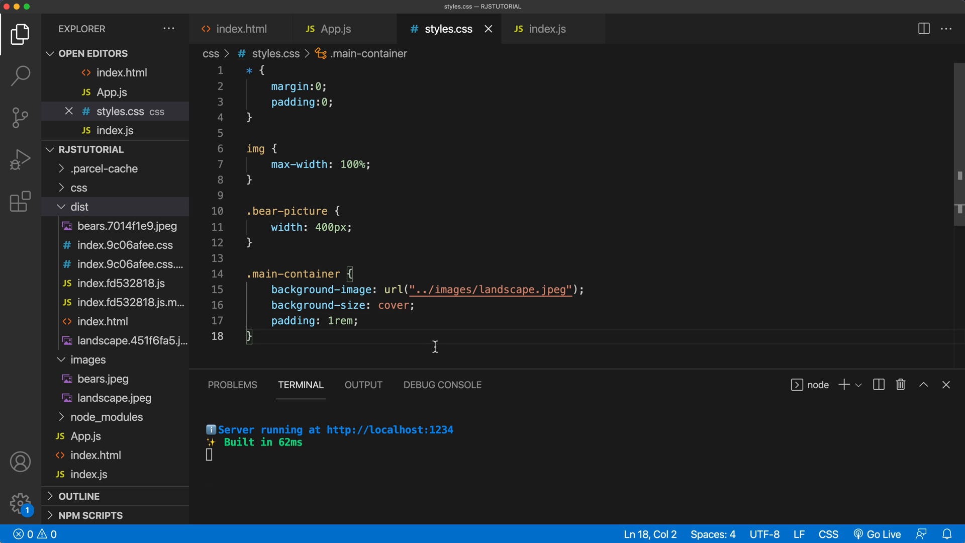
pyautogui.moveTo(249, 40)
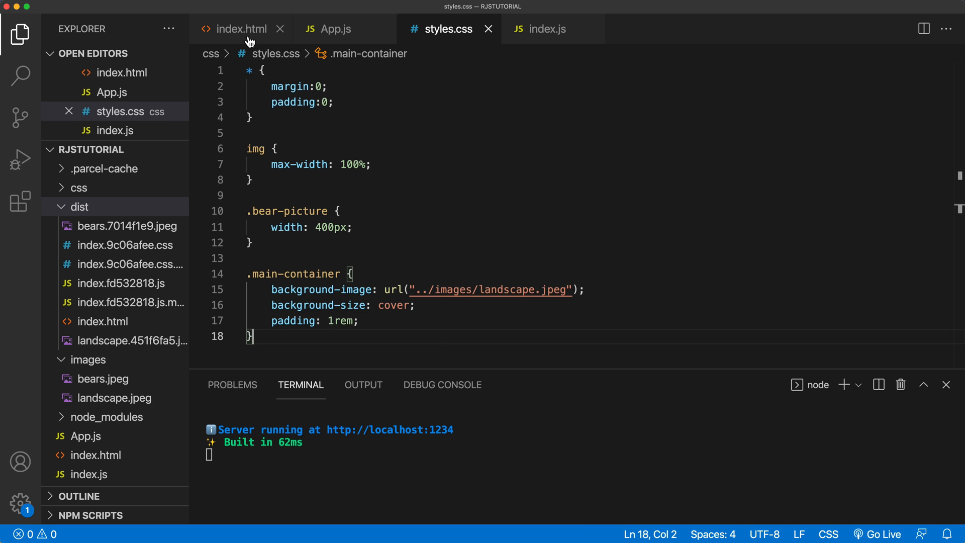
pyautogui.moveTo(241, 29)
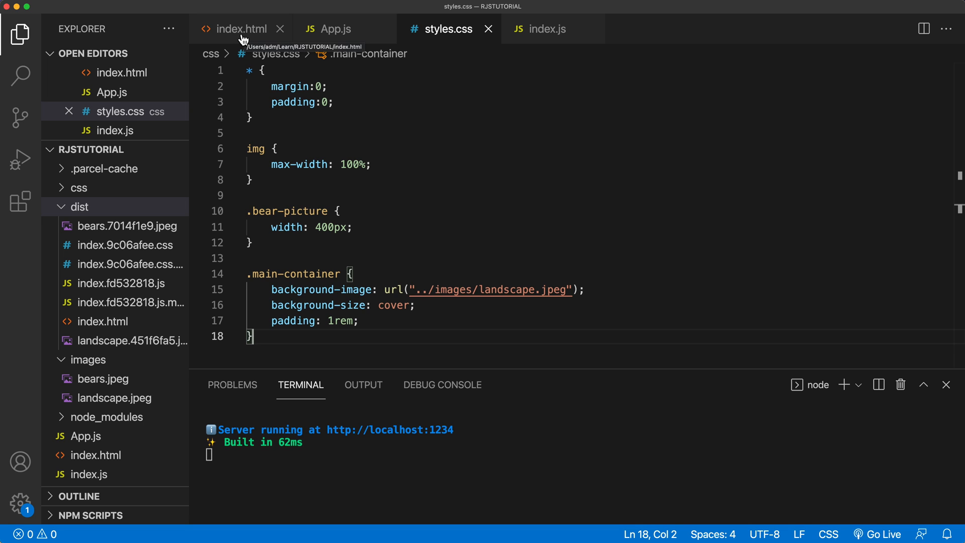
pyautogui.moveTo(244, 38)
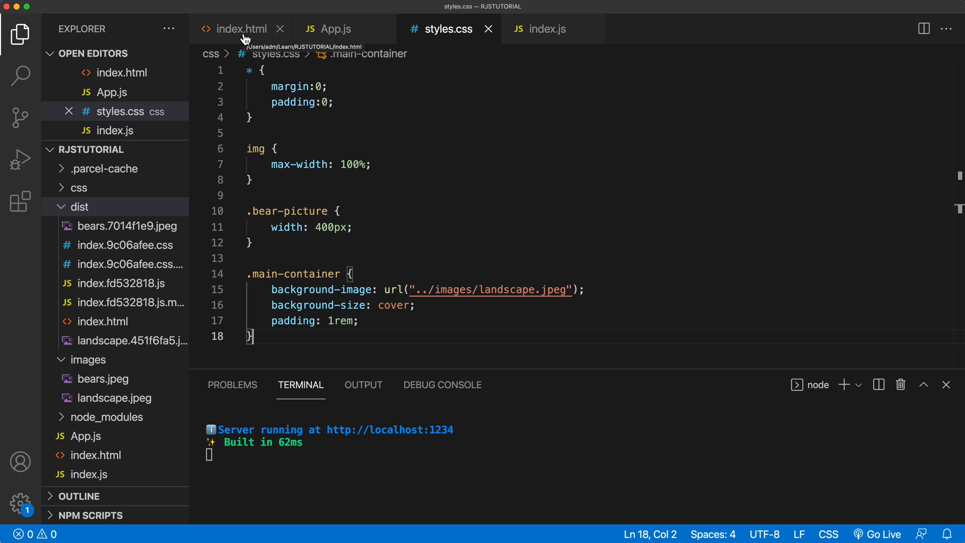
# Switch back to VS Code and view index.html with its app div and index.js script tag
pyautogui.click(240, 29)
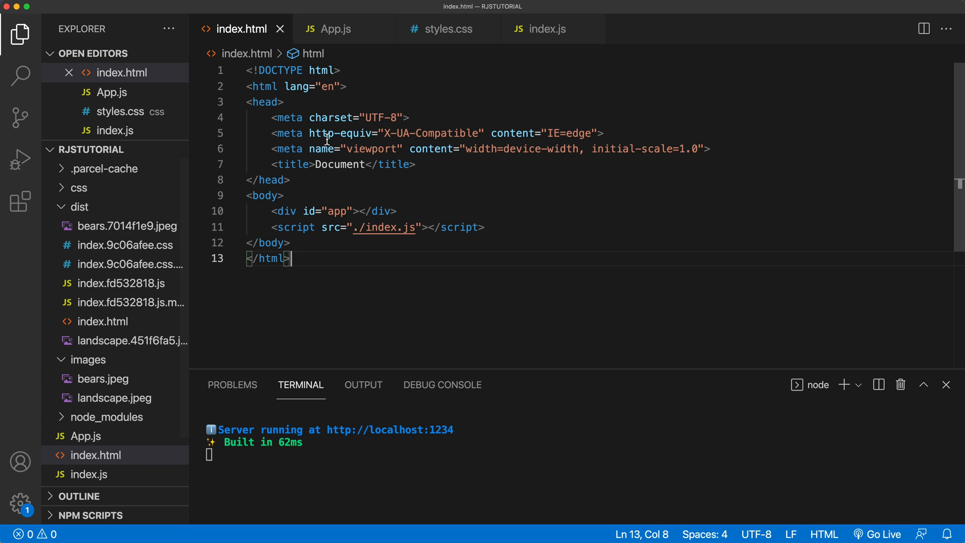
pyautogui.moveTo(394, 164)
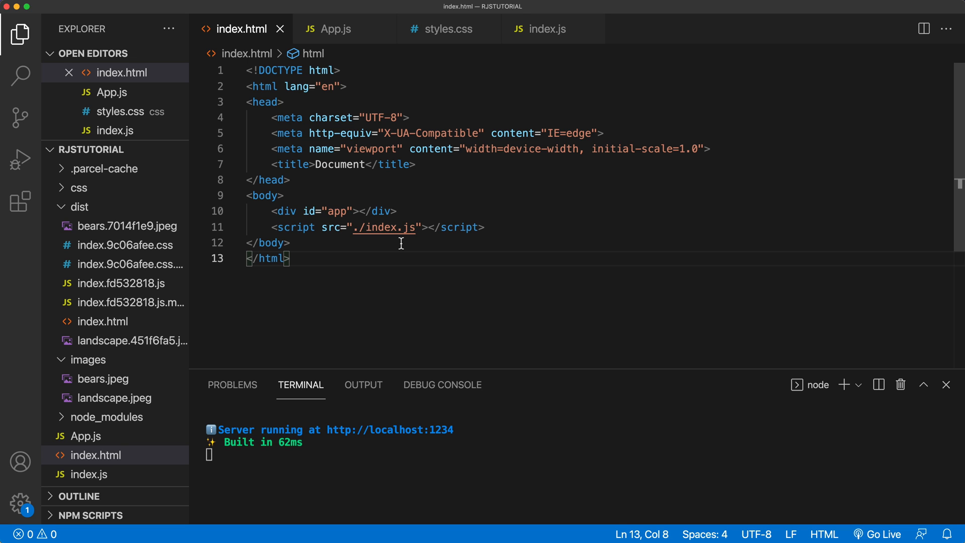
pyautogui.moveTo(349, 40)
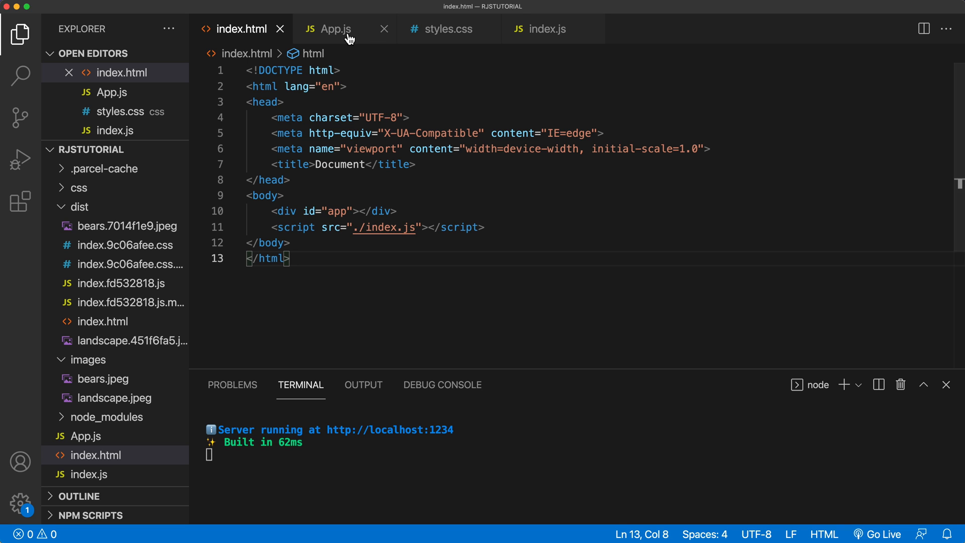
pyautogui.moveTo(335, 30)
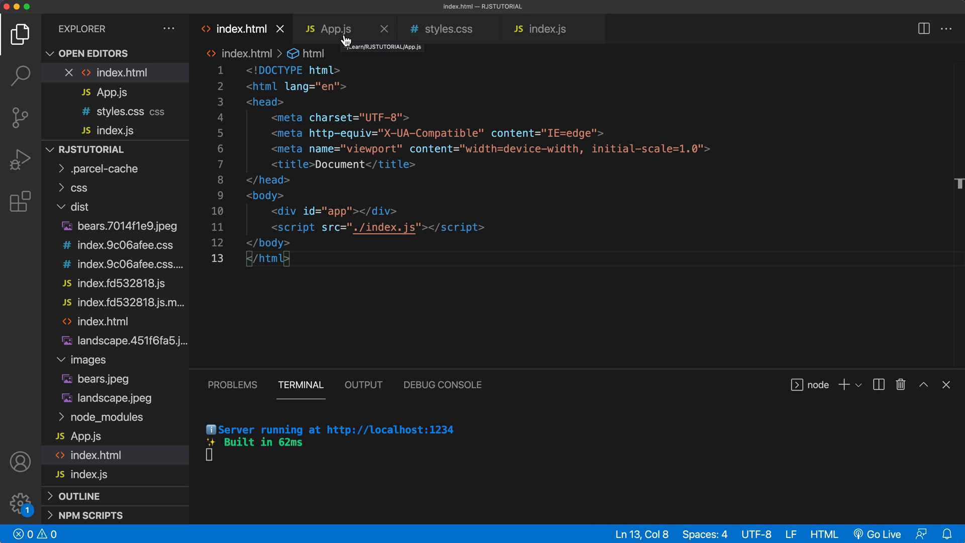
# Replace {bearsPicture} in App.js's img src with a string, trying placeholder and fake URL text then clearing it
pyautogui.click(338, 29)
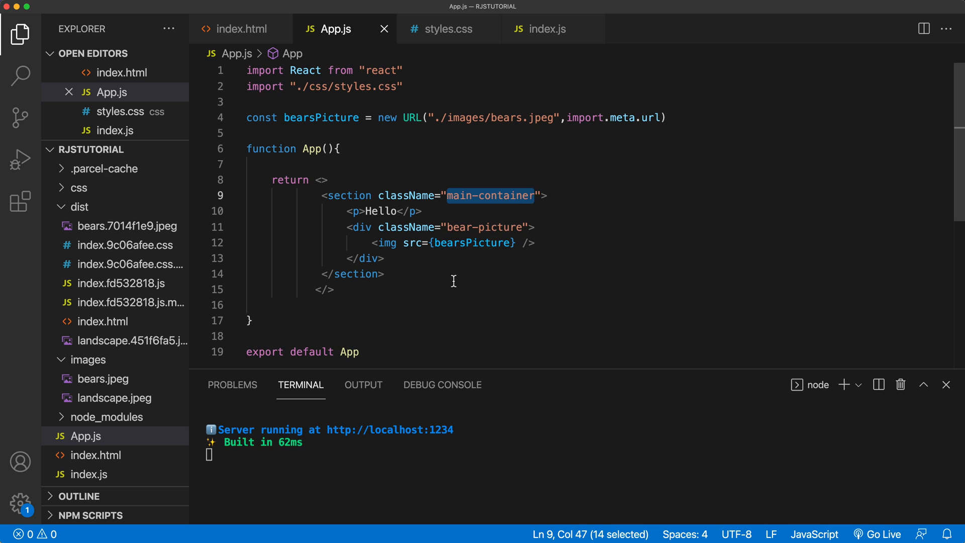
pyautogui.doubleClick(471, 242)
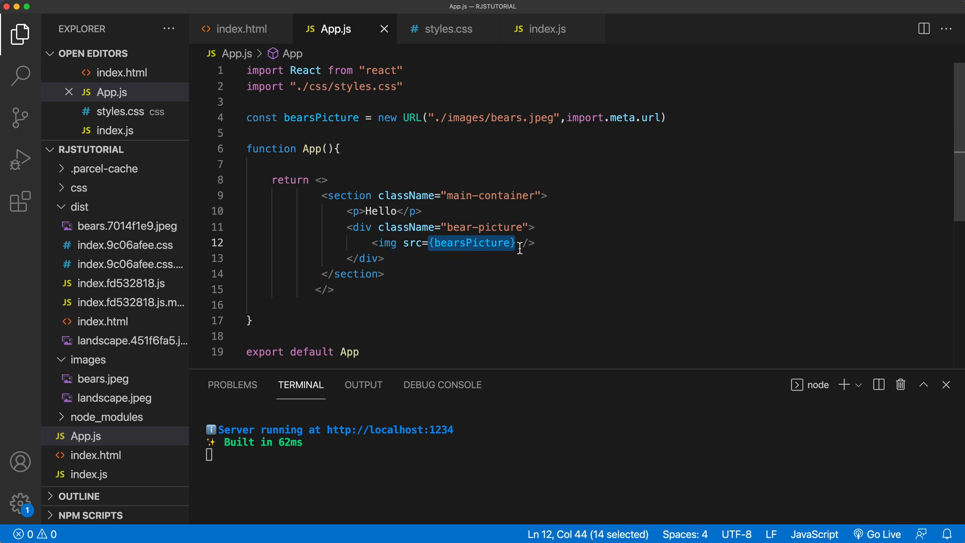
pyautogui.write('"" />')
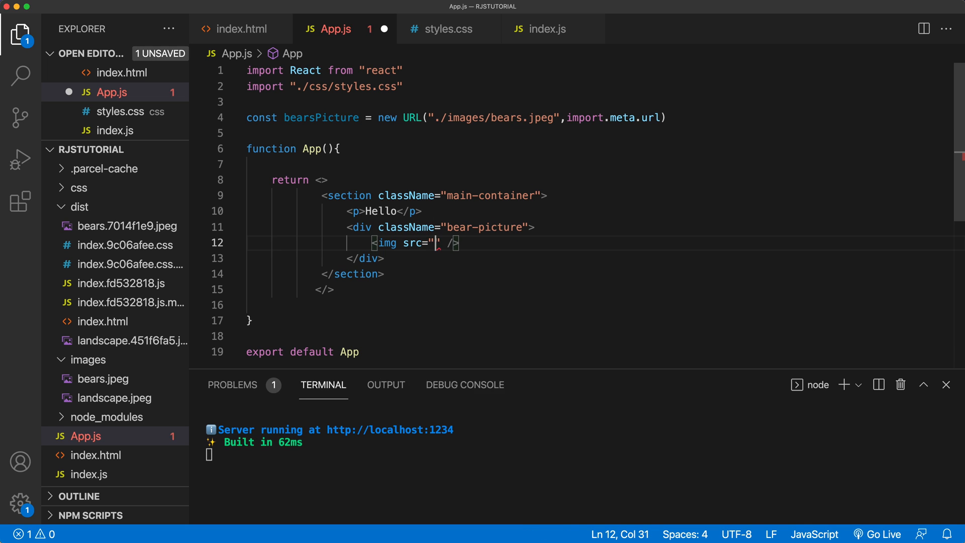
pyautogui.write('hjtrthrj')
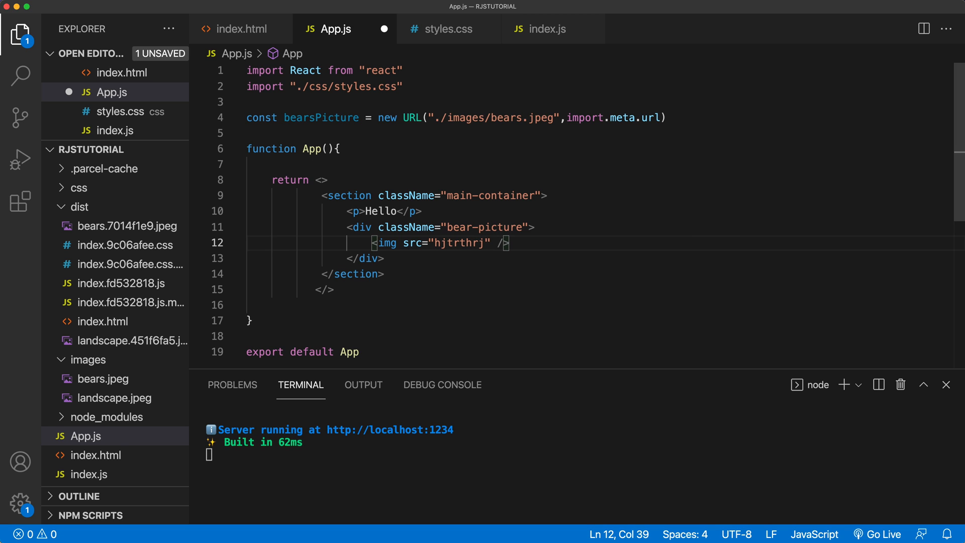
pyautogui.press('Backspace')
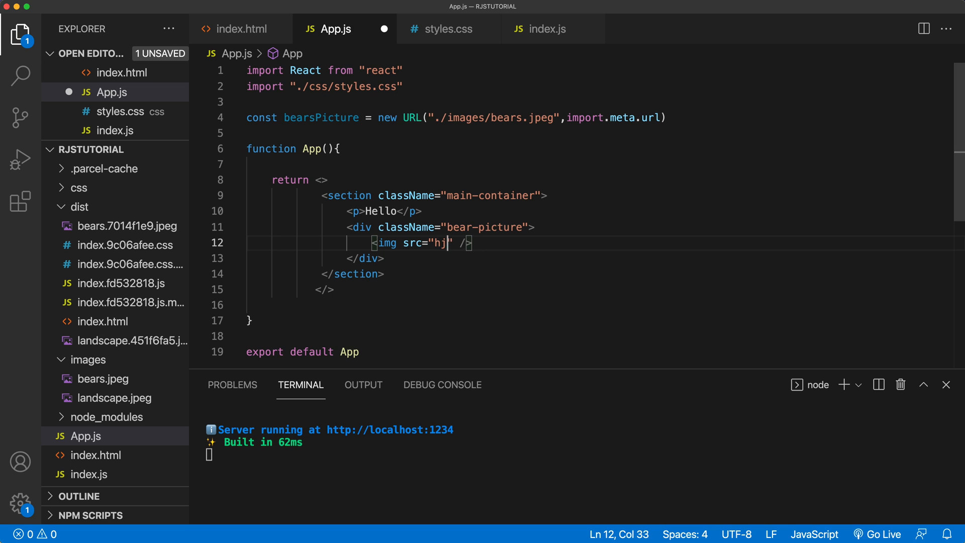
pyautogui.write('http:.')
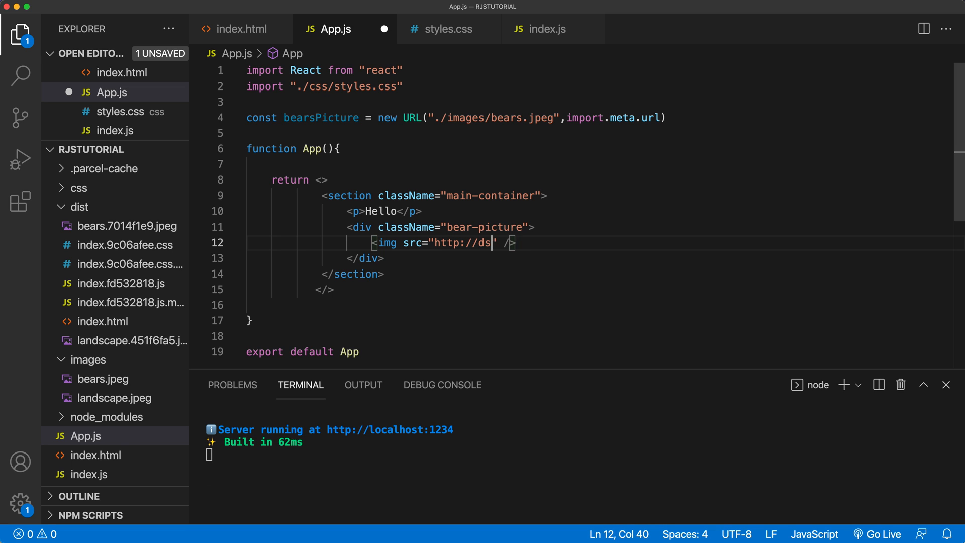
pyautogui.write('fd')
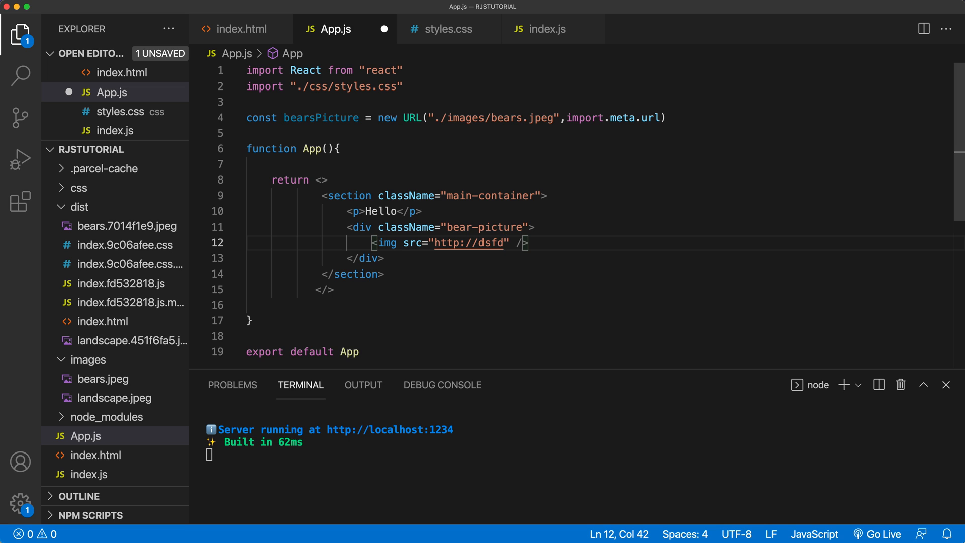
pyautogui.press('Backspace')
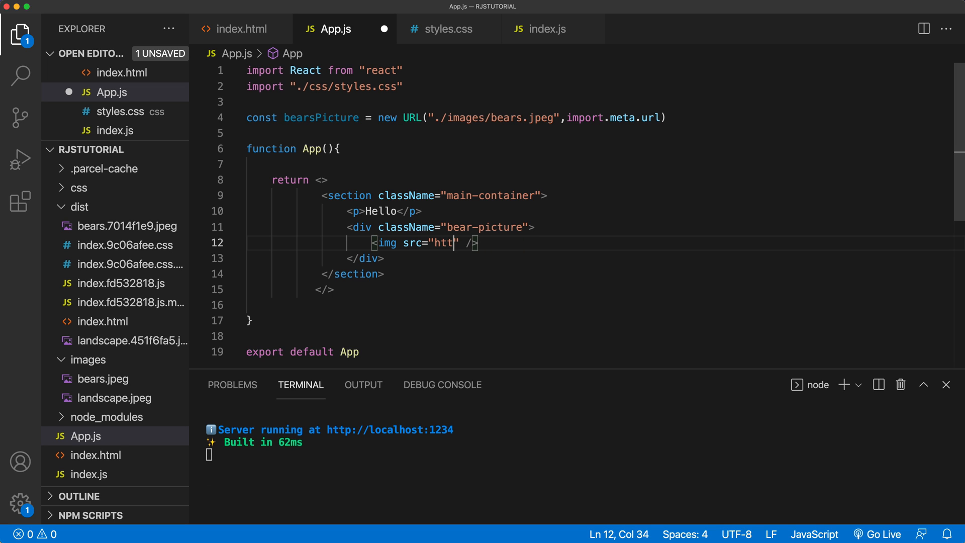
pyautogui.press('Backspace')
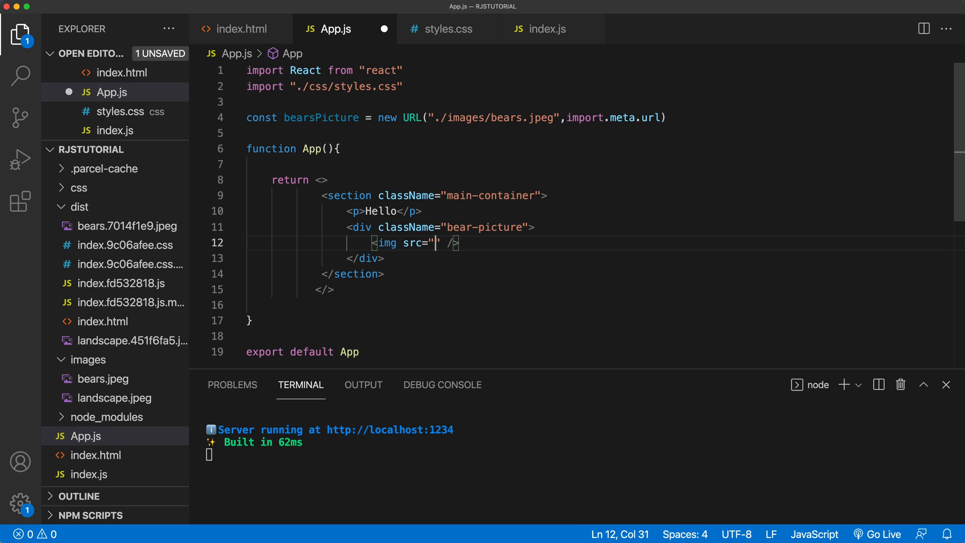
# Set the img src to the plain path "images/bears.jpeg" without a leading slash
pyautogui.write('bears')
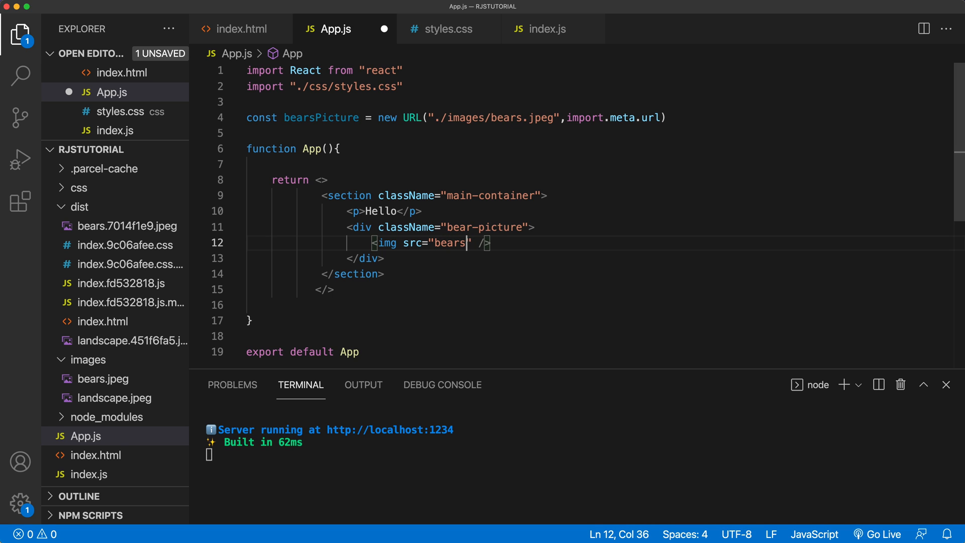
pyautogui.write('.jpeg')
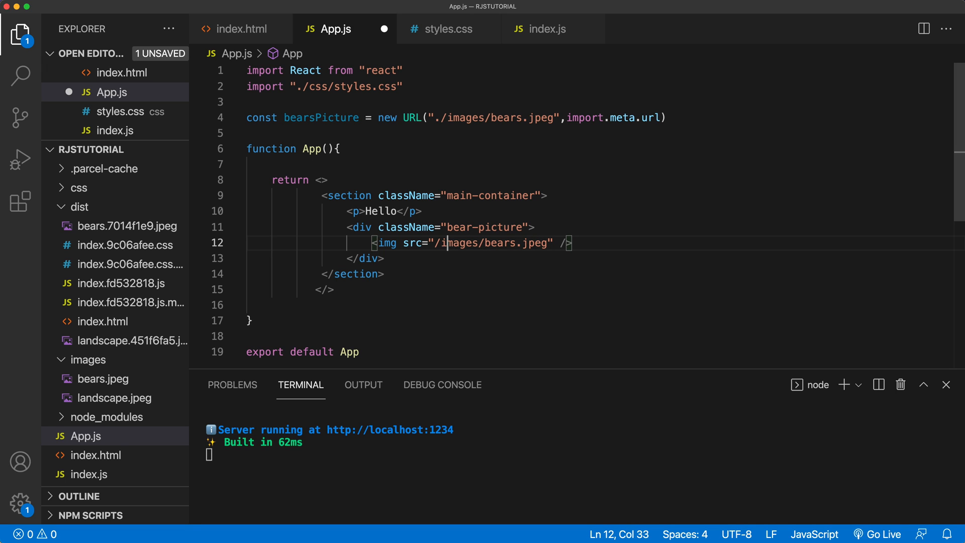
pyautogui.press('Backspace')
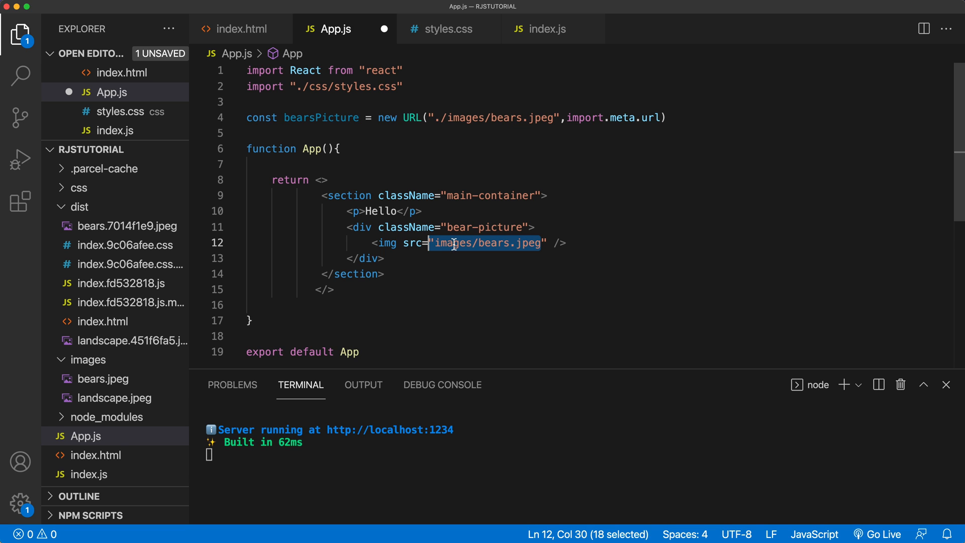
pyautogui.doubleClick(454, 242)
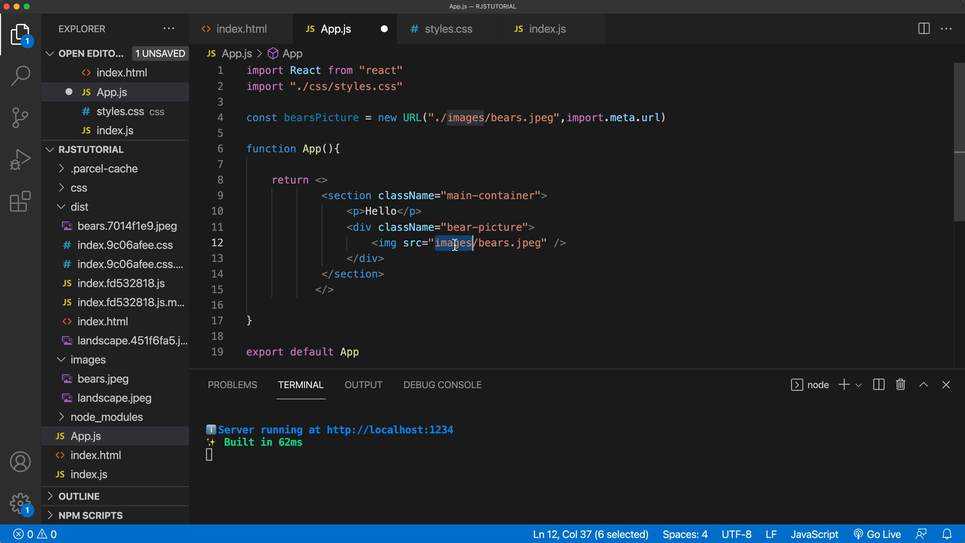
pyautogui.moveTo(503, 242)
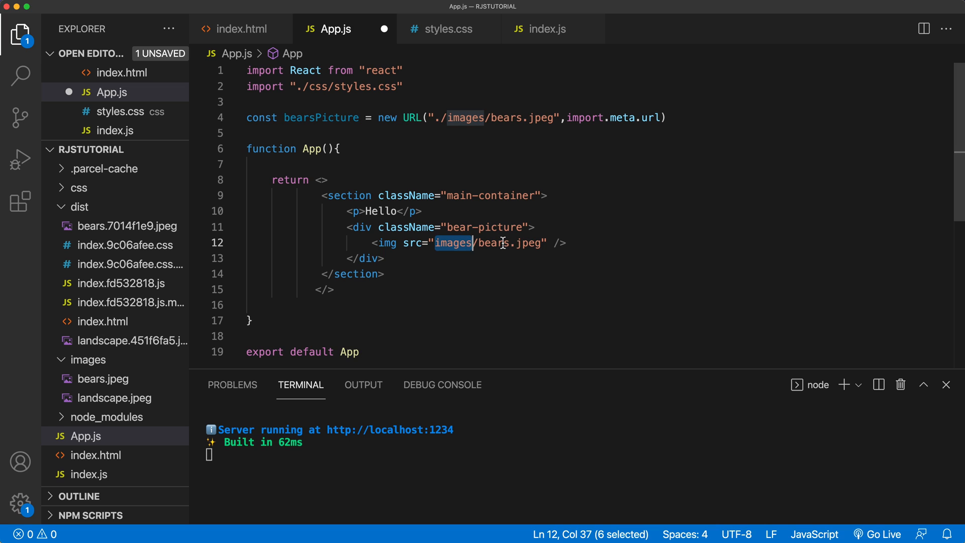
pyautogui.doubleClick(492, 242)
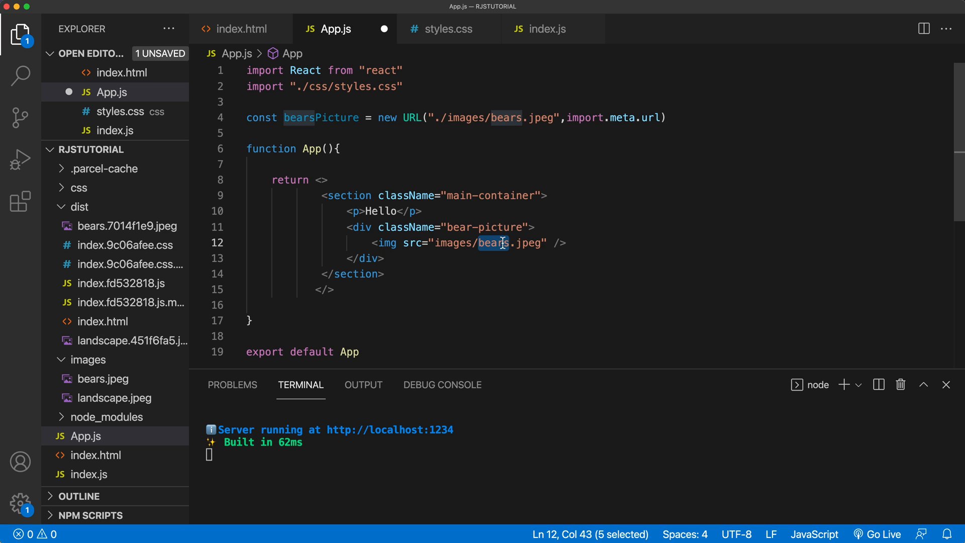
pyautogui.moveTo(440, 242)
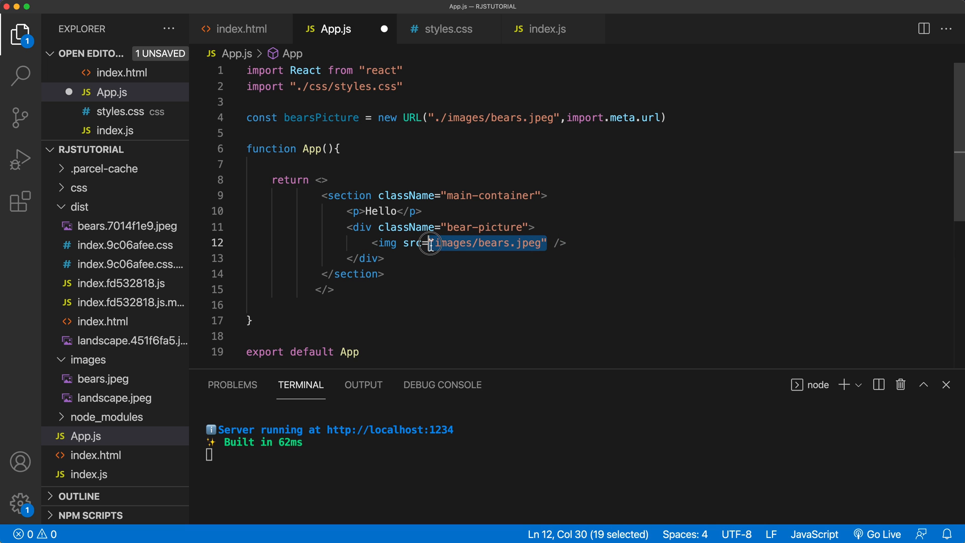
# Restore the img src to {bearsPicture} and inspect the URL constructor on line 4
pyautogui.write('{} />')
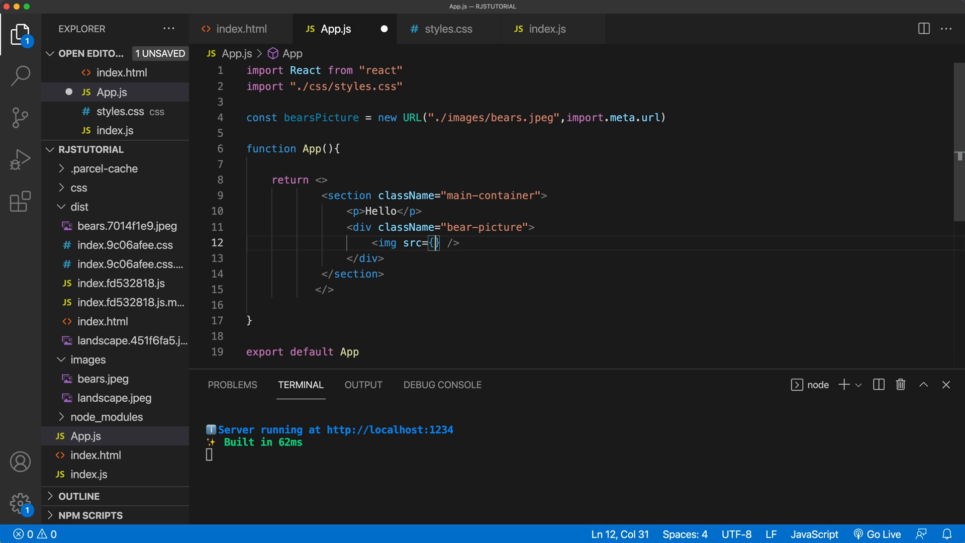
pyautogui.write('bearsPicture')
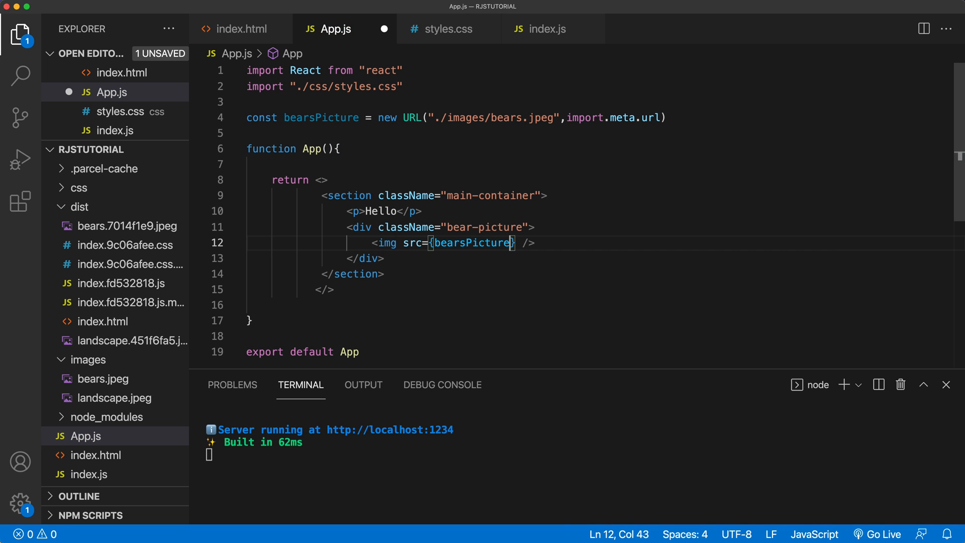
pyautogui.doubleClick(473, 243)
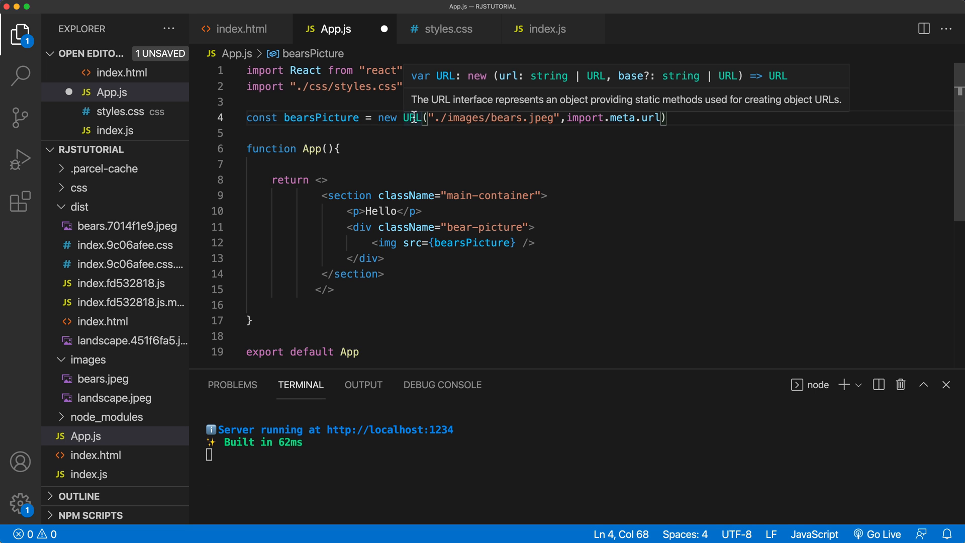
# Draft an import line for bearsPicture from "./images/bears.jpeg" on line 3
pyautogui.write('import')
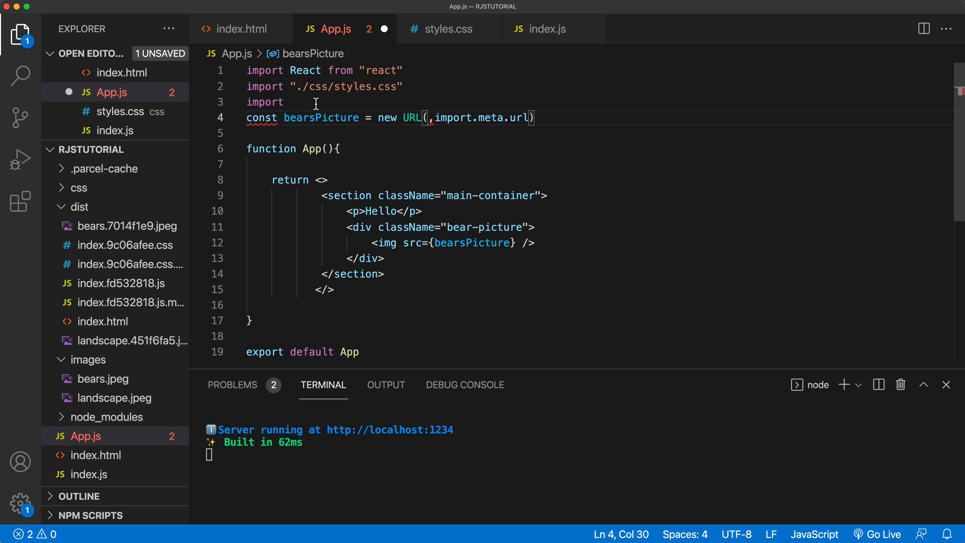
pyautogui.write('"./images/bears.jpeg"')
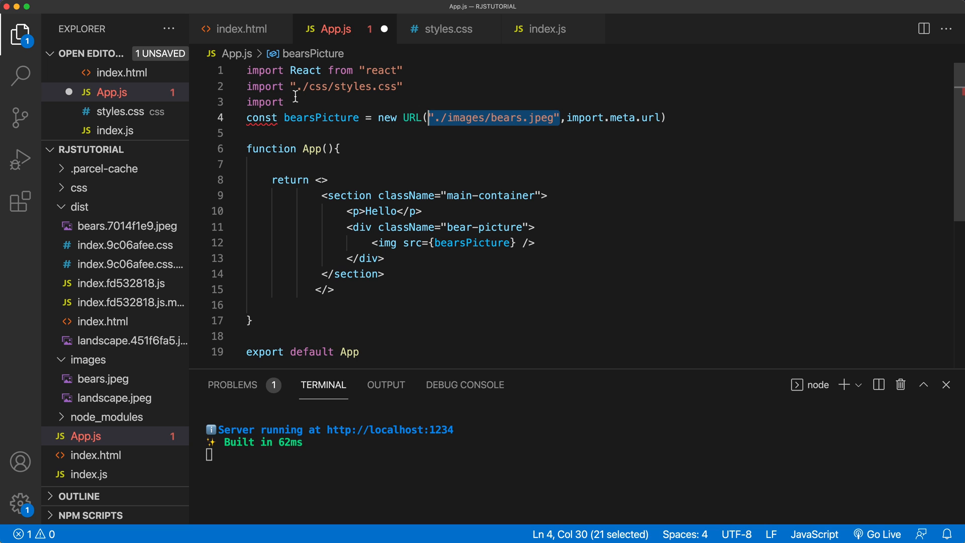
pyautogui.write('bearsPicture')
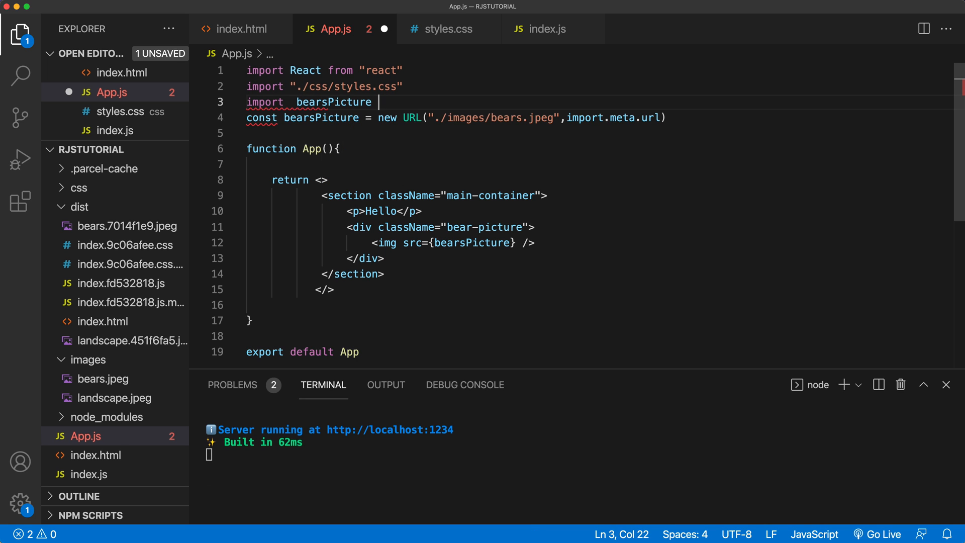
pyautogui.write('from ""./images/bears.jpeg"')
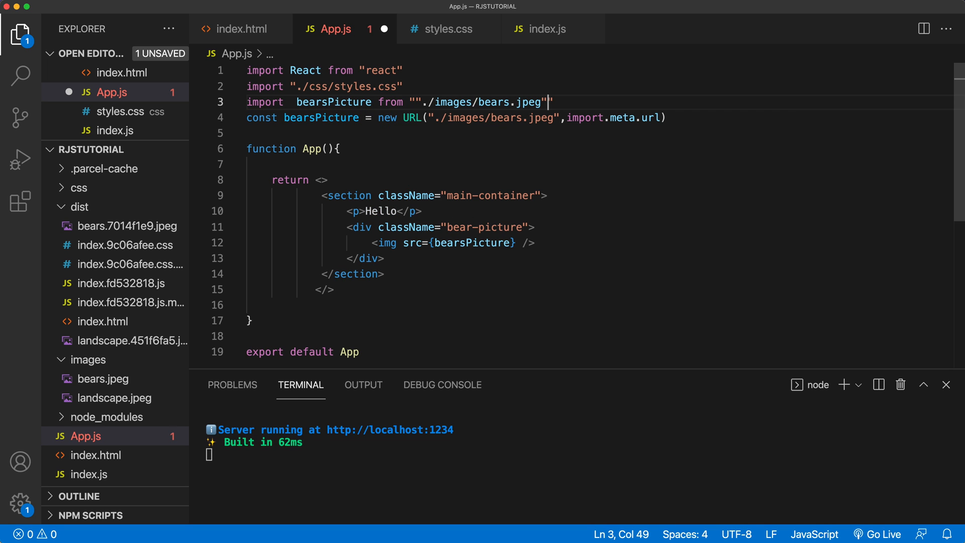
pyautogui.press('Backspace')
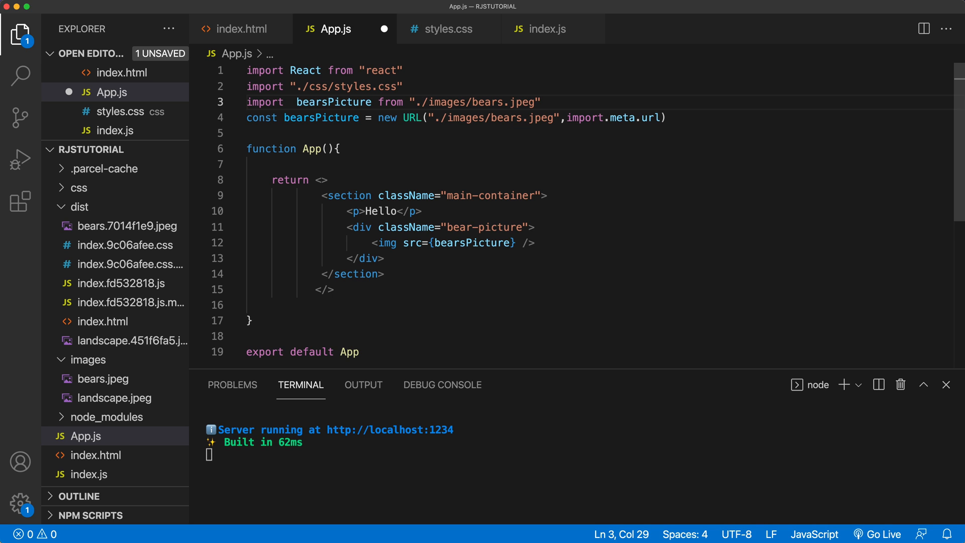
# Delete the new import line again and save App.js so Parcel rebuilds
pyautogui.tripleClick(393, 102)
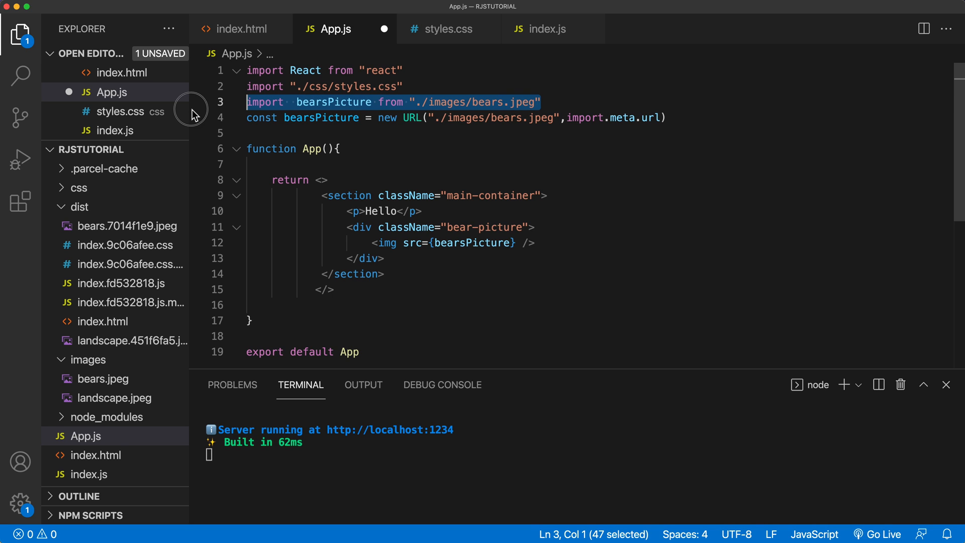
pyautogui.press('Delete')
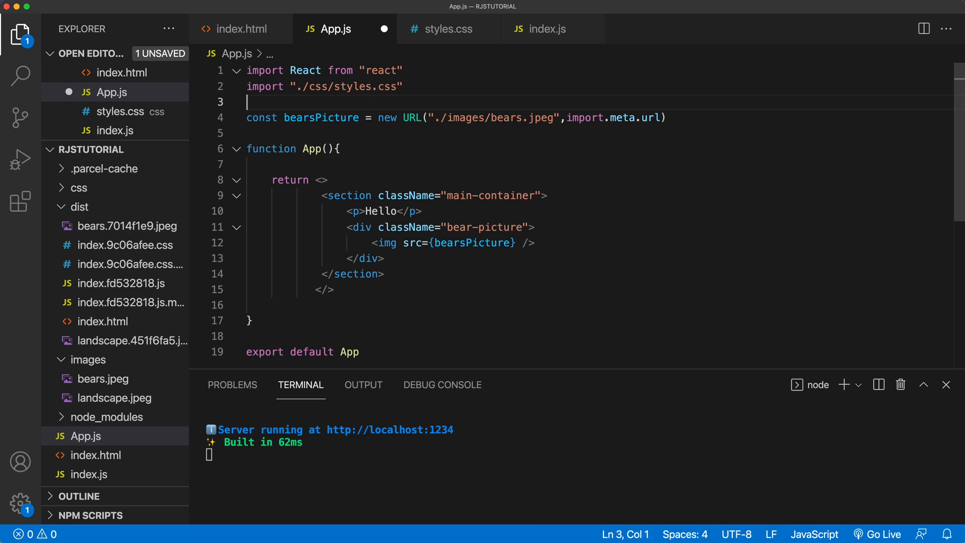
pyautogui.press('cmd+s')
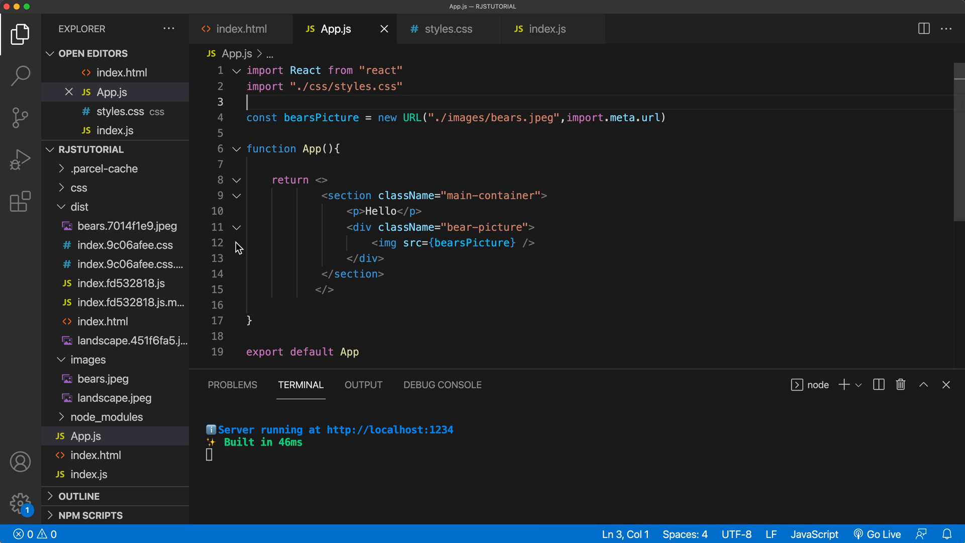